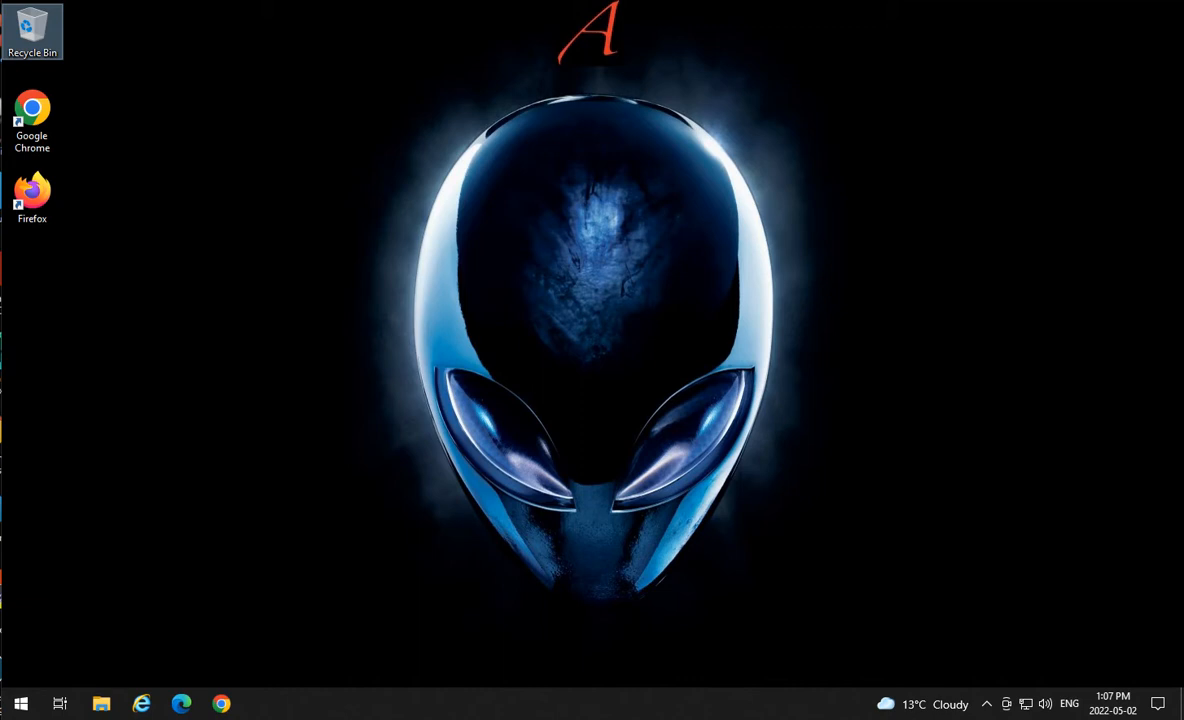
mouse_move(272, 652)
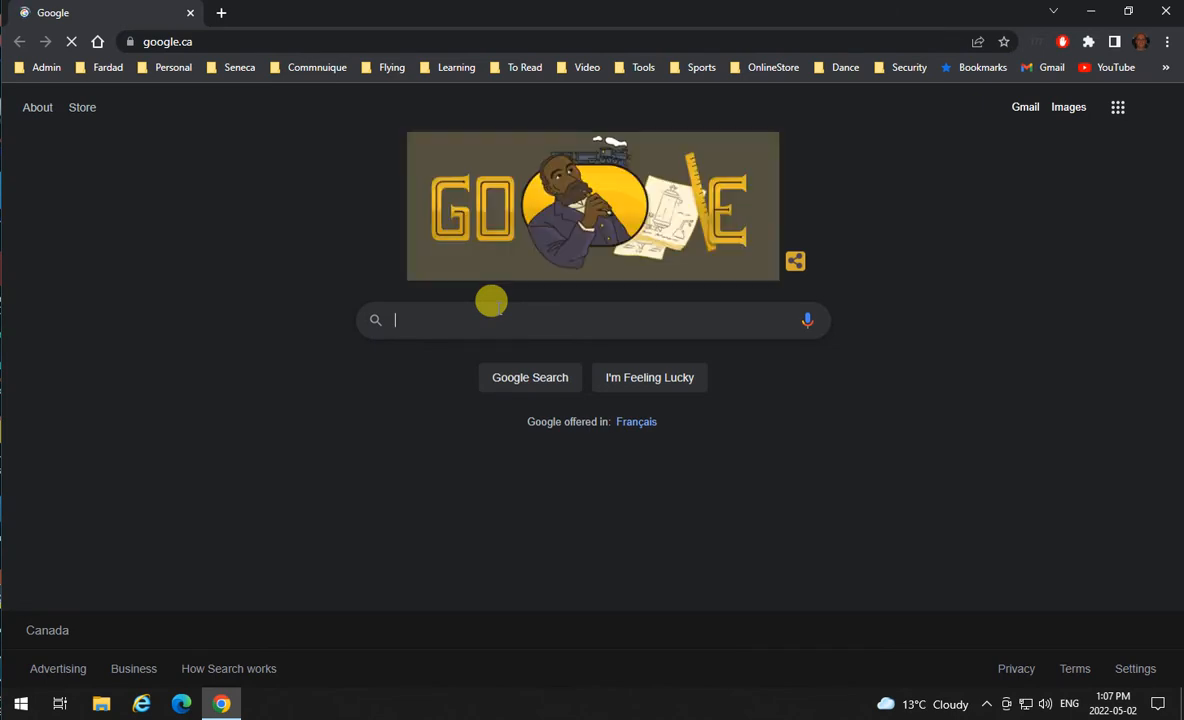
Search Google for 'download visual studio 2022' and reveal the Community, Professional and Enterprise edition choices.
type("download")
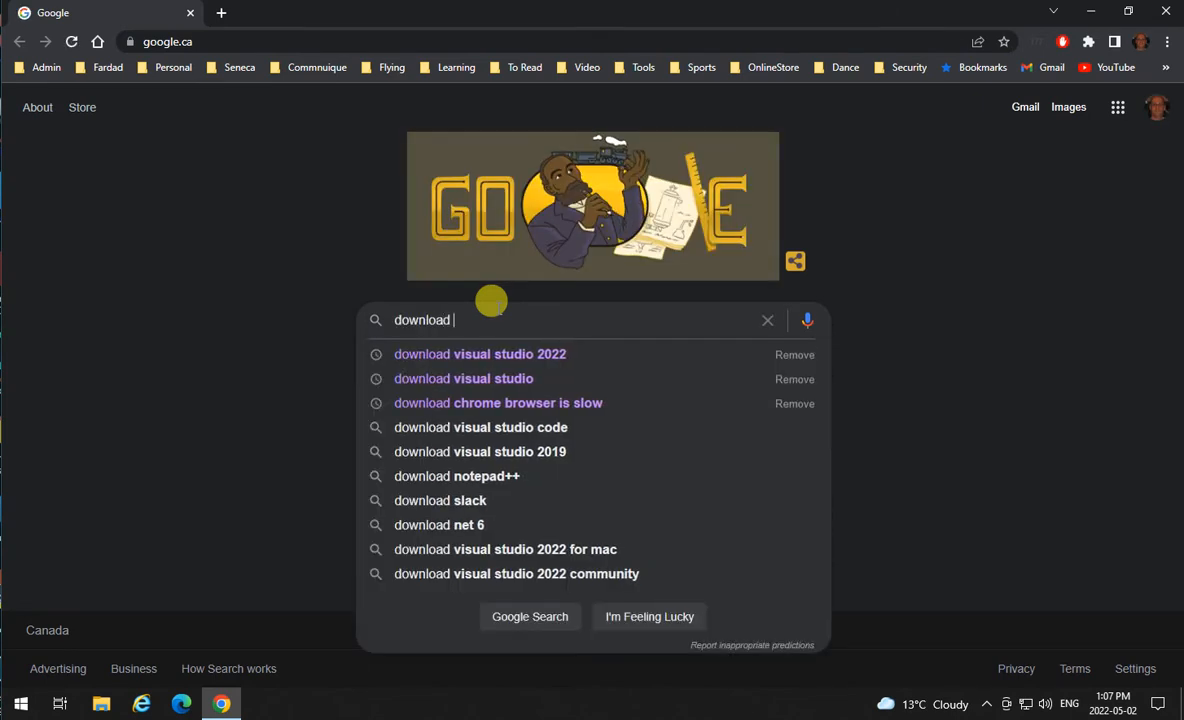
left_click(480, 354)
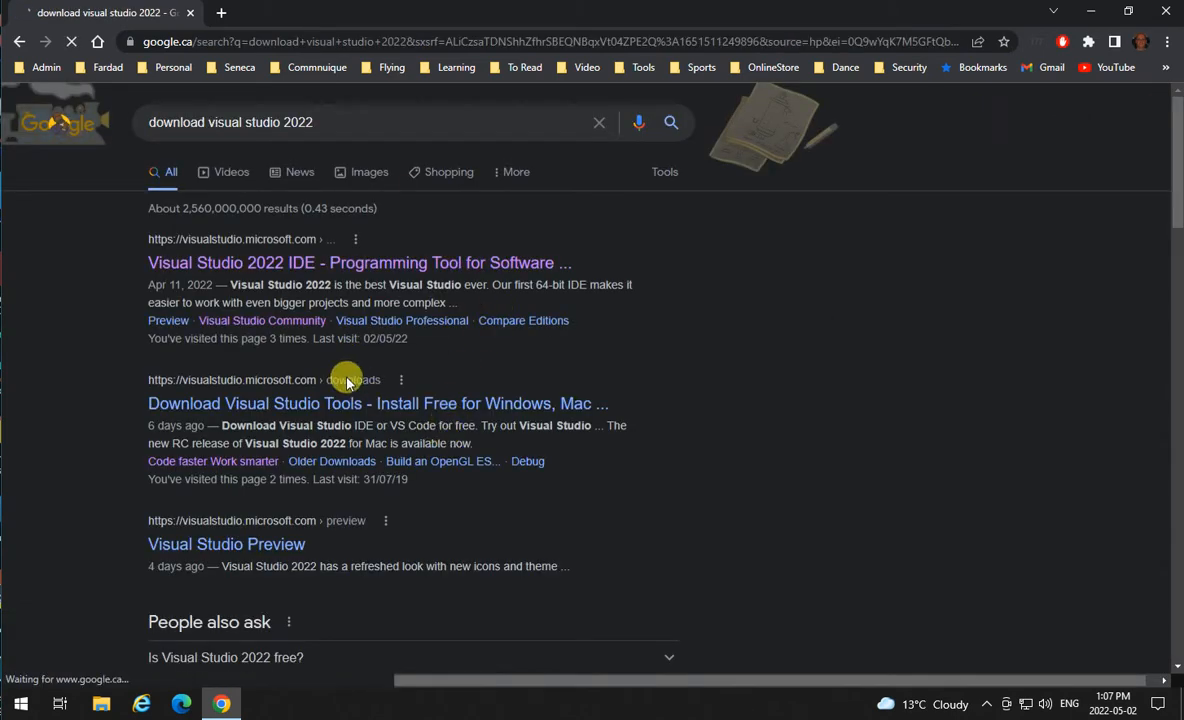
mouse_move(220, 262)
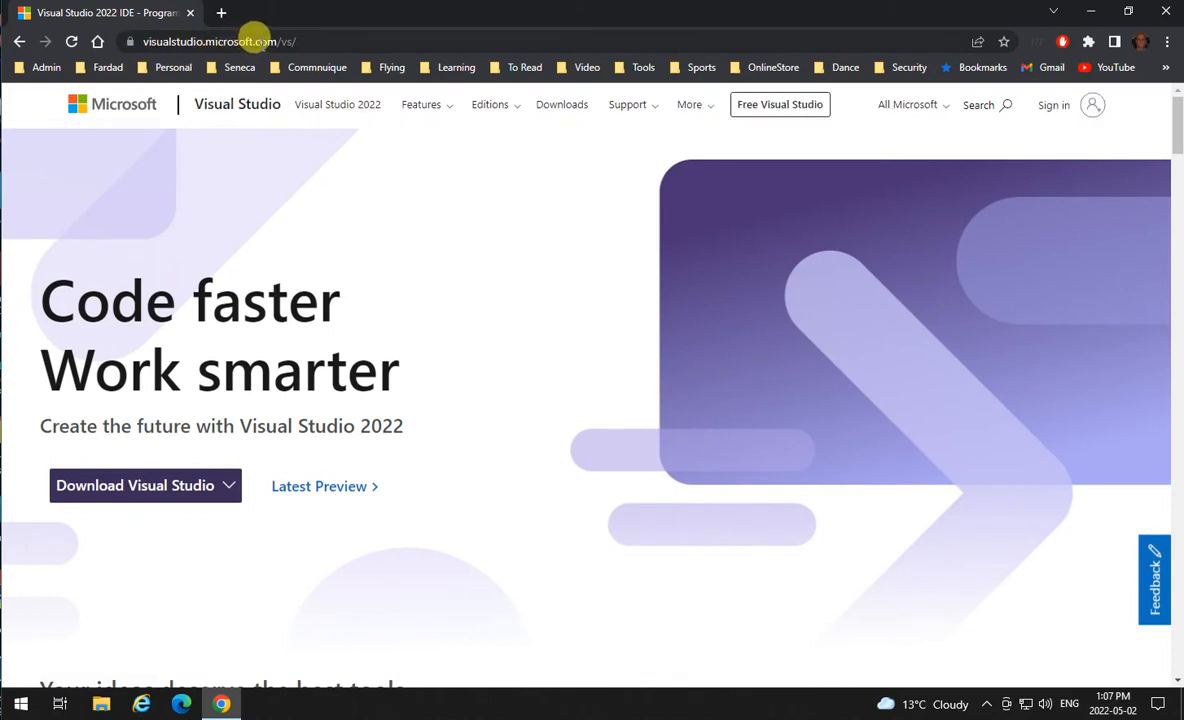
mouse_move(304, 580)
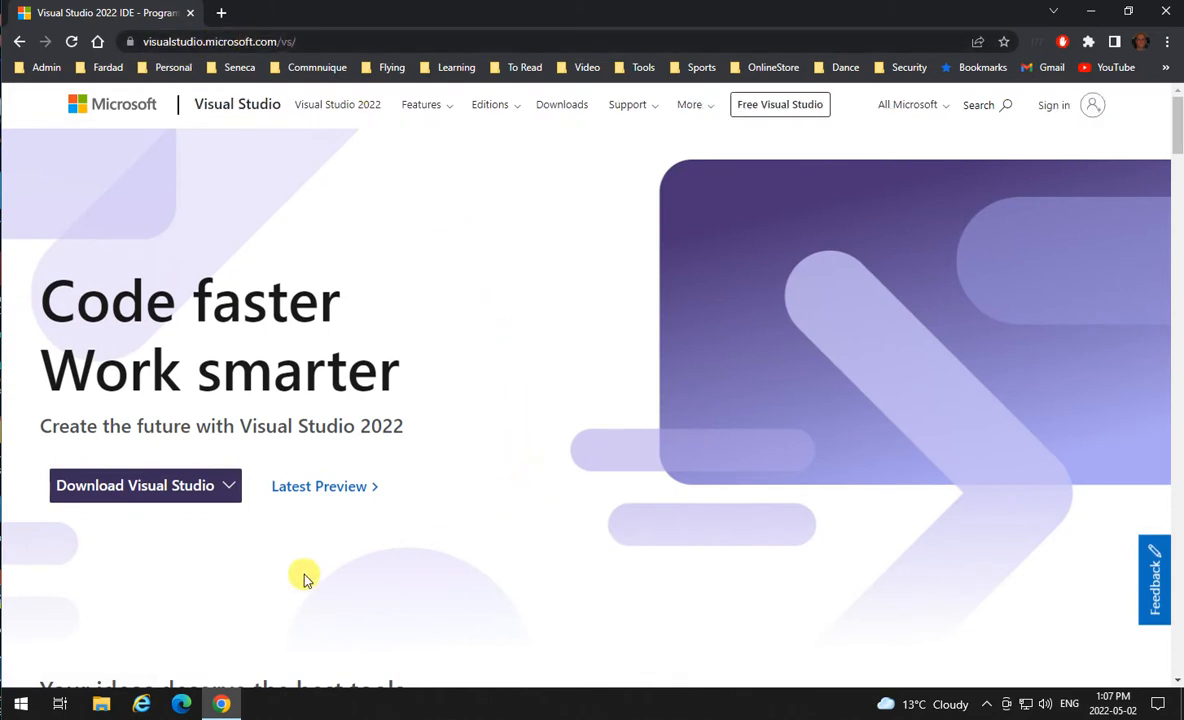
left_click(136, 486)
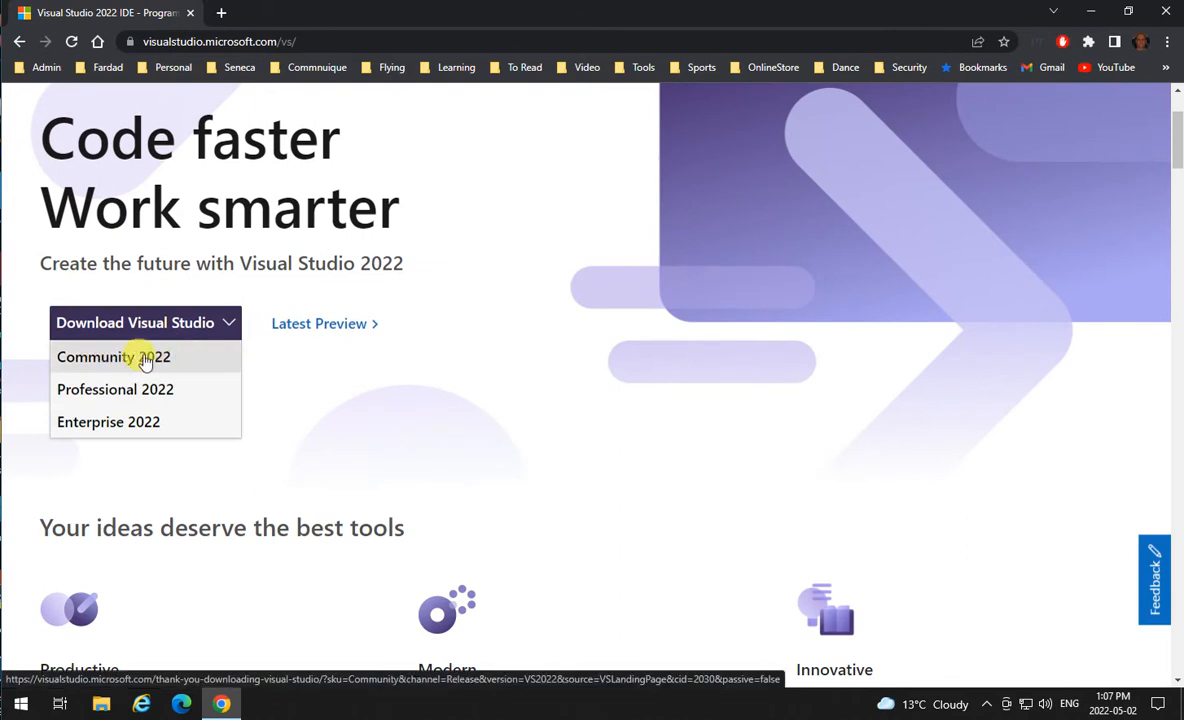
mouse_move(164, 368)
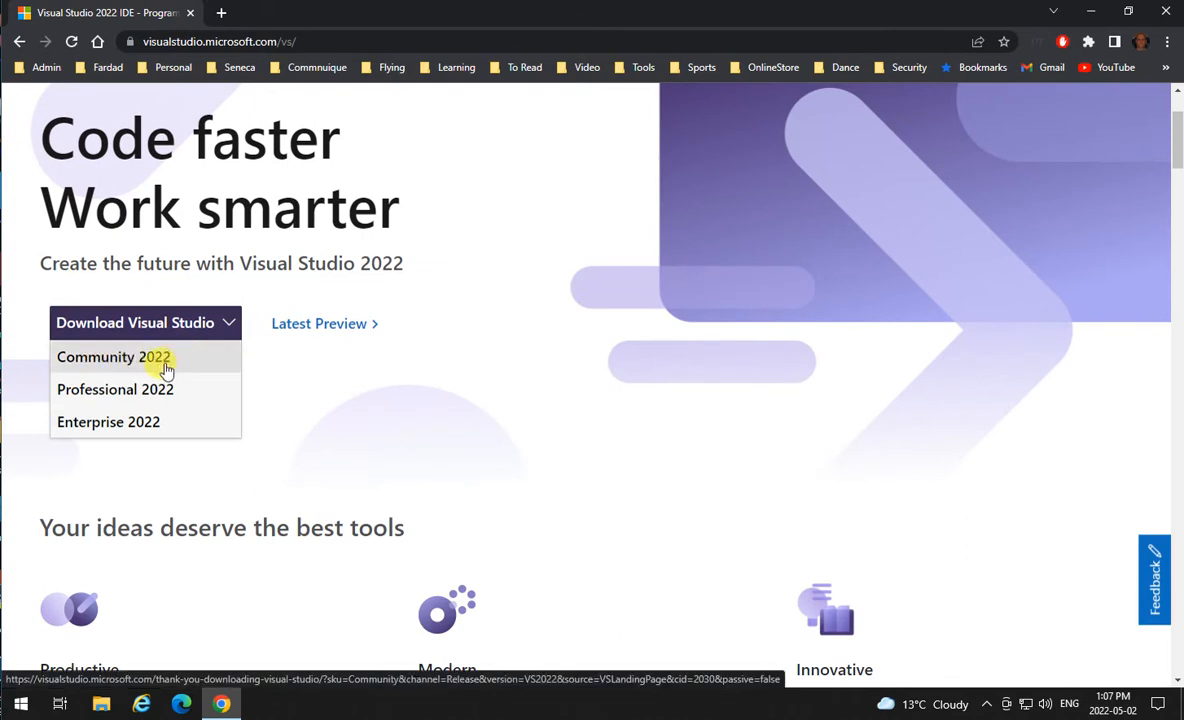
mouse_move(136, 420)
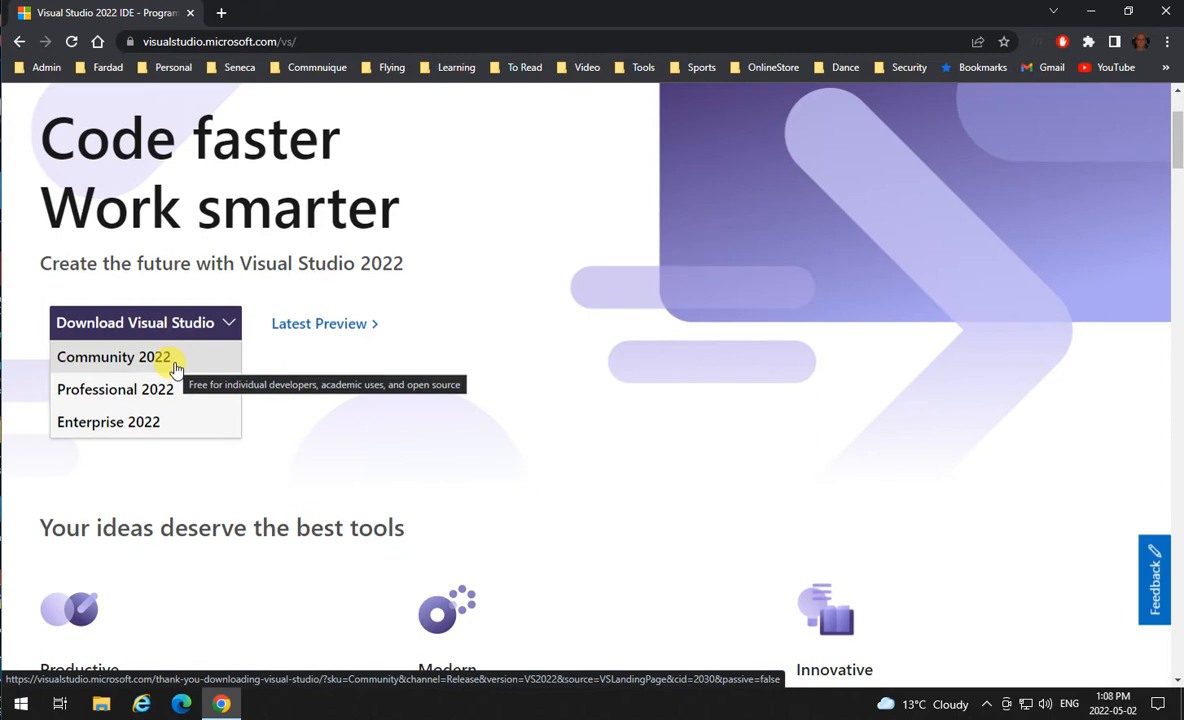
Download Community 2022 and save VisualStudioSetup.exe to Downloads.
left_click(112, 356)
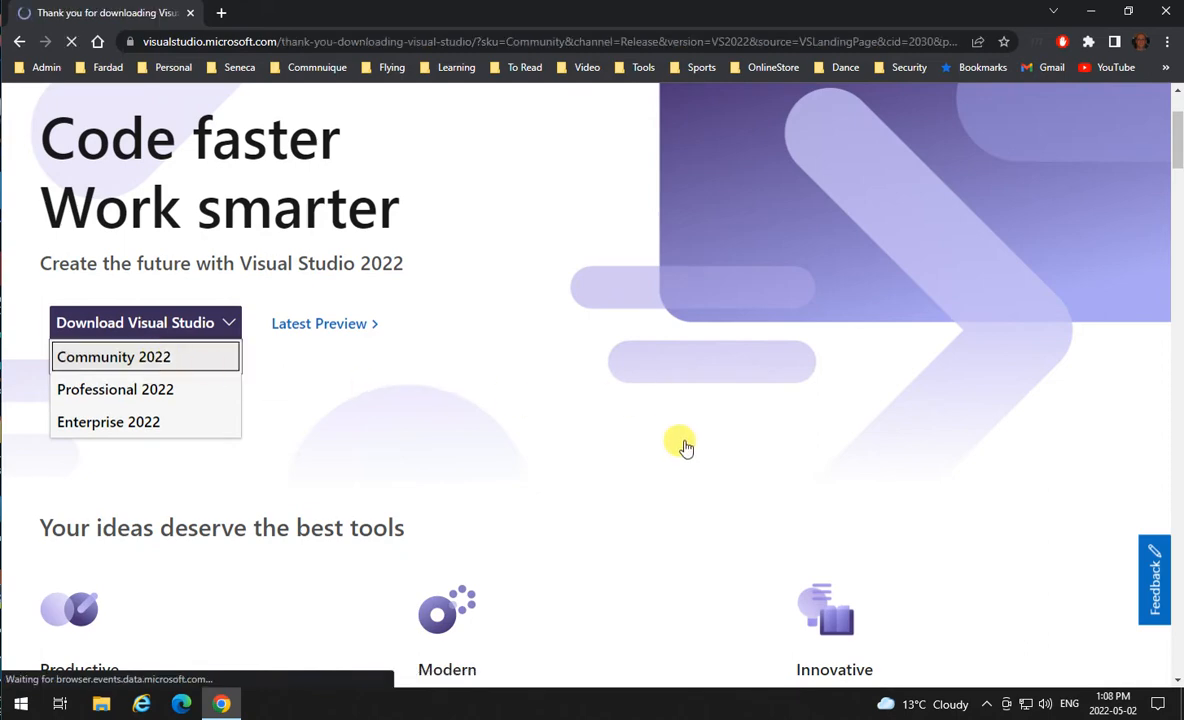
scroll("down", 3)
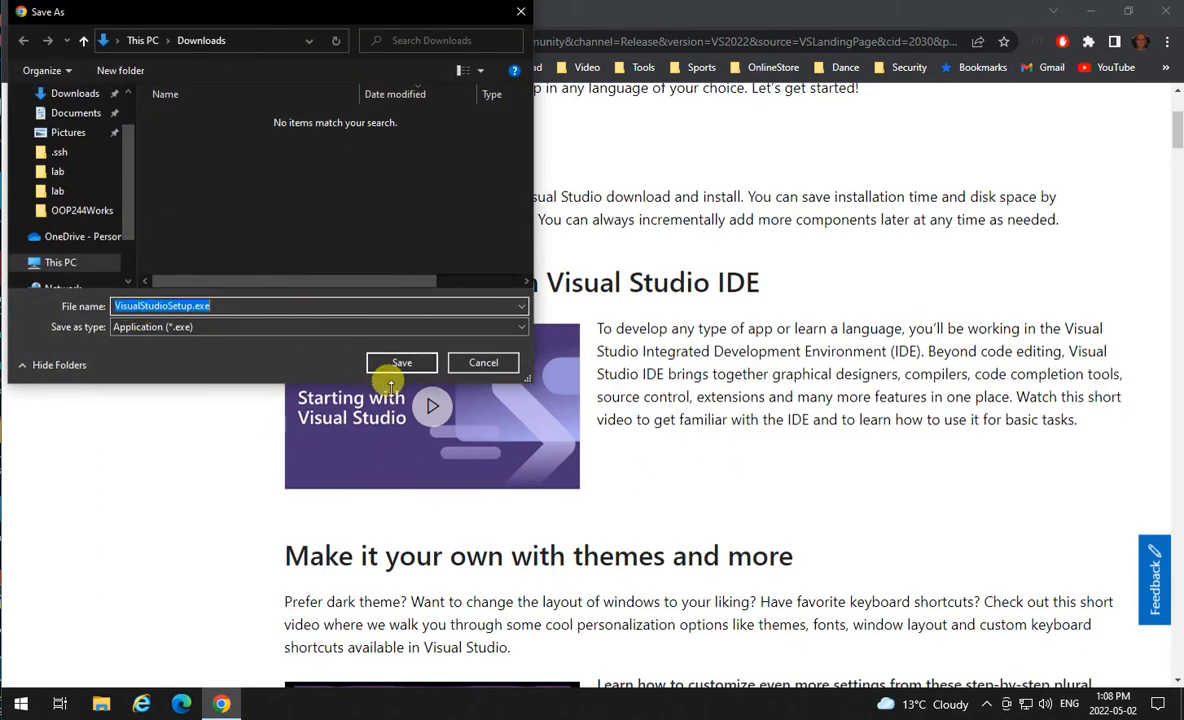
left_click(400, 362)
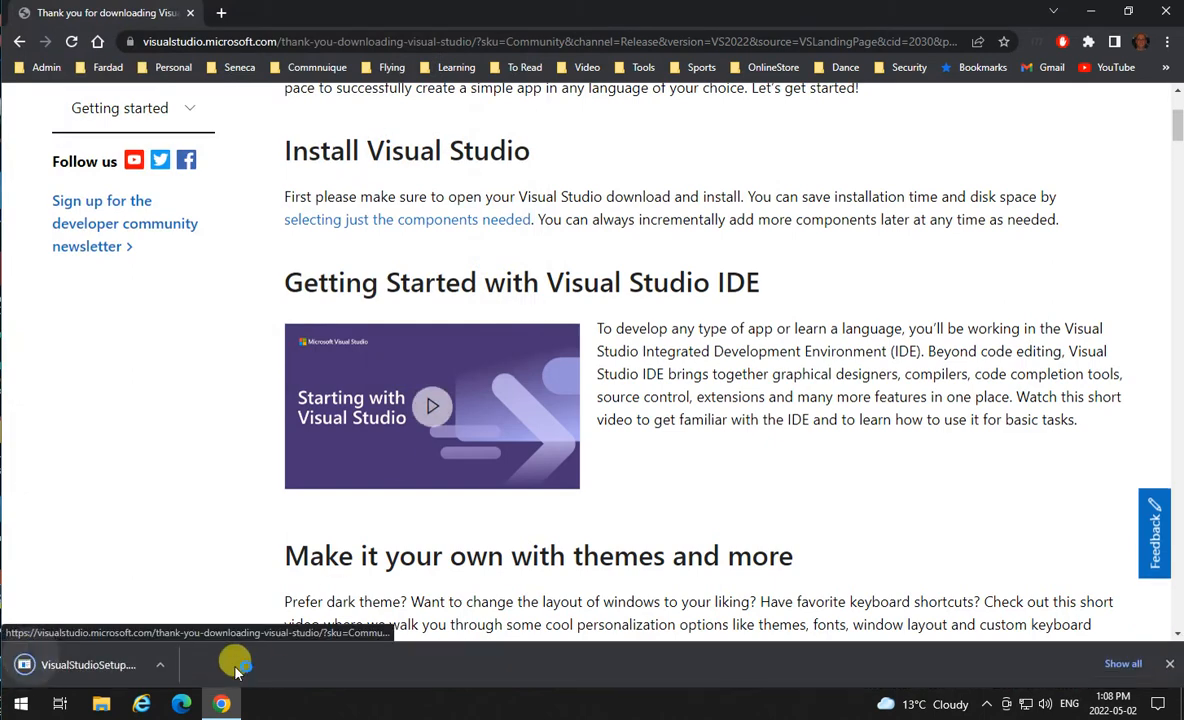
mouse_move(100, 670)
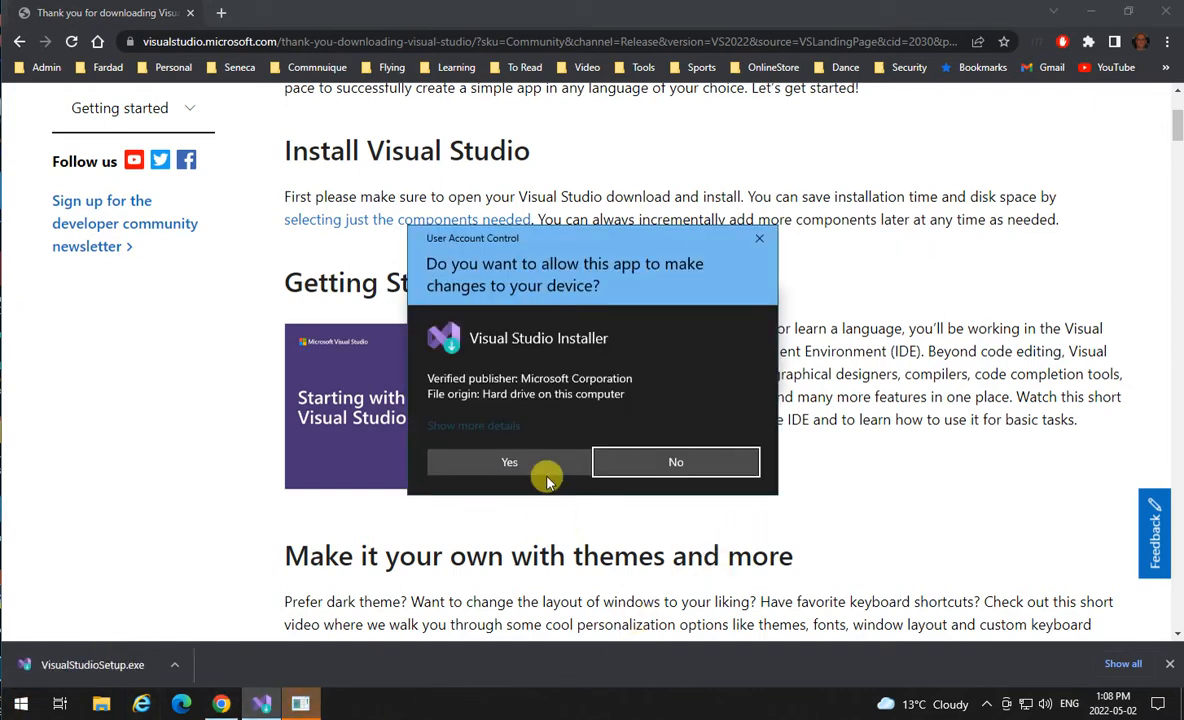
mouse_move(508, 460)
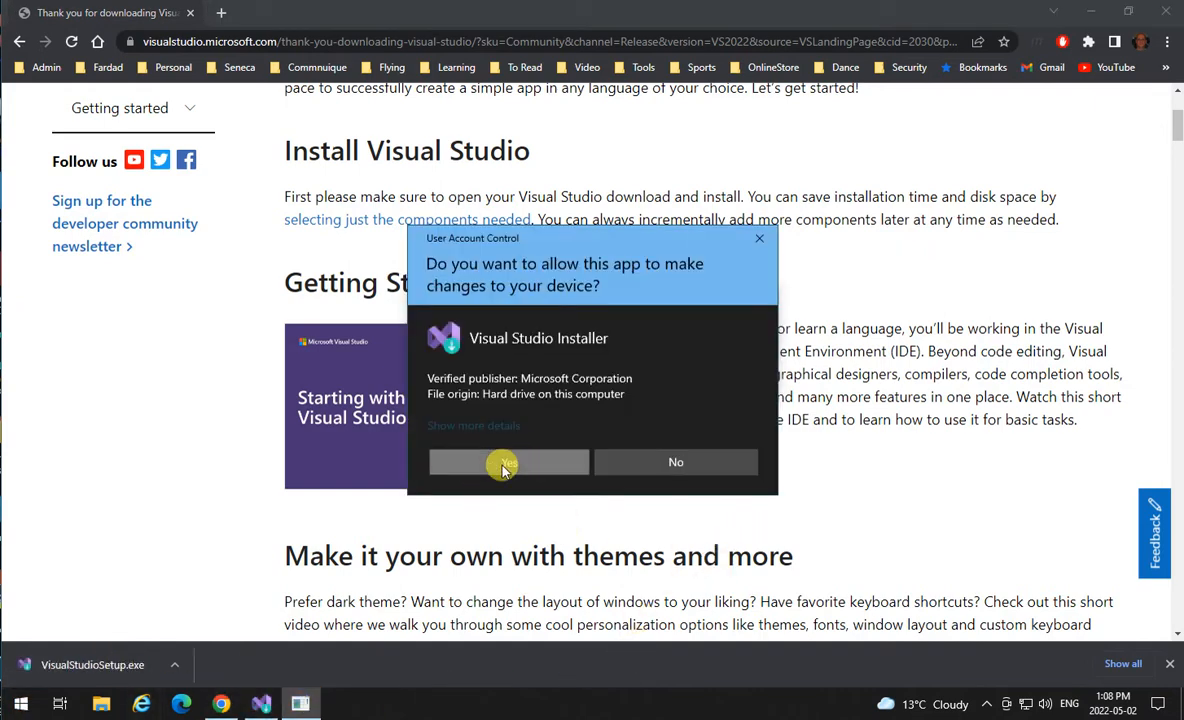
Allow the Visual Studio Installer to make changes to the device.
left_click(508, 460)
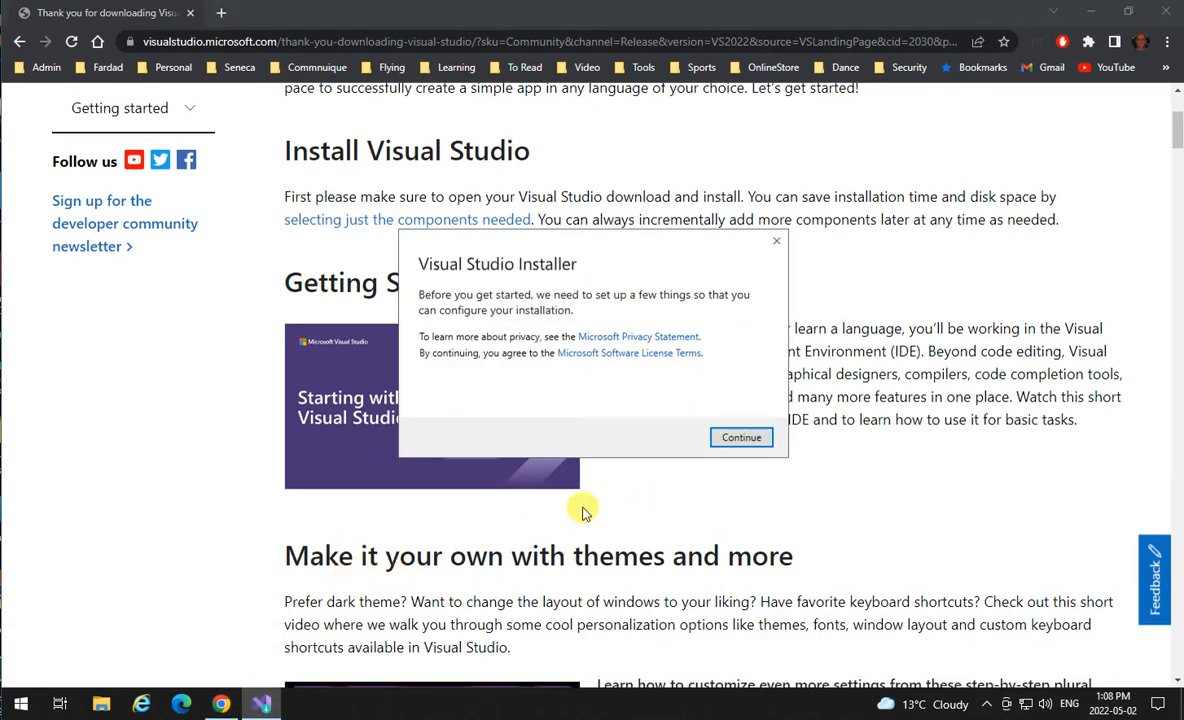
mouse_move(660, 308)
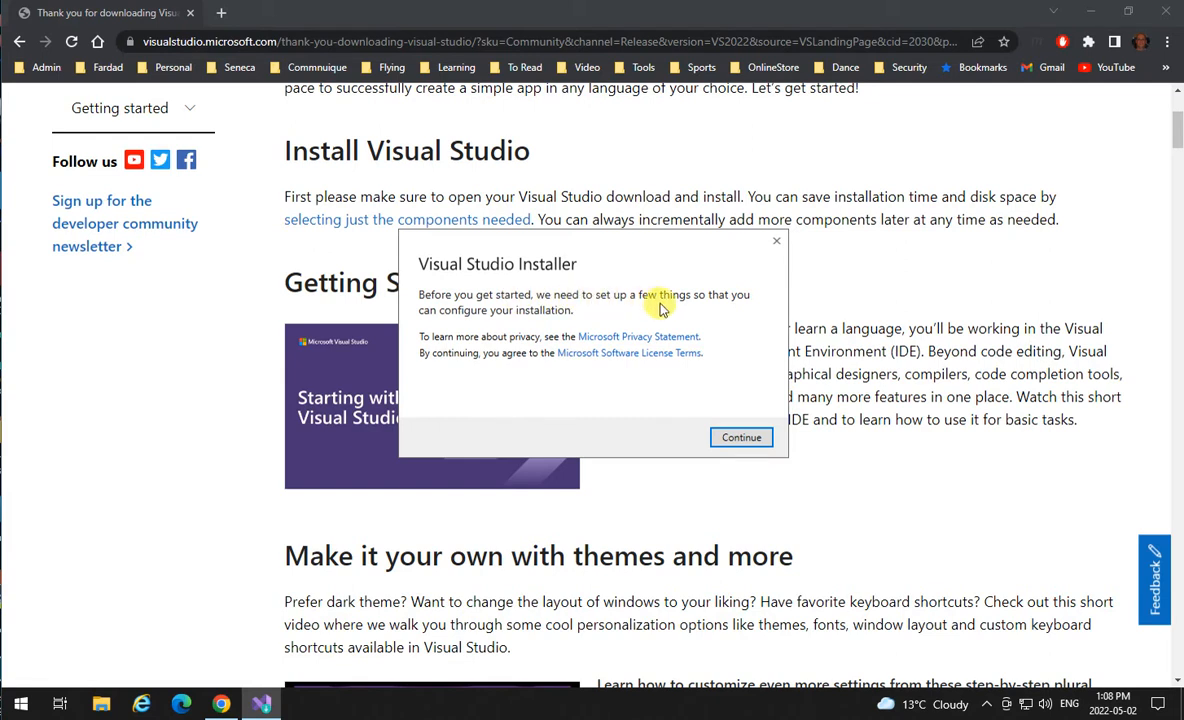
mouse_move(708, 436)
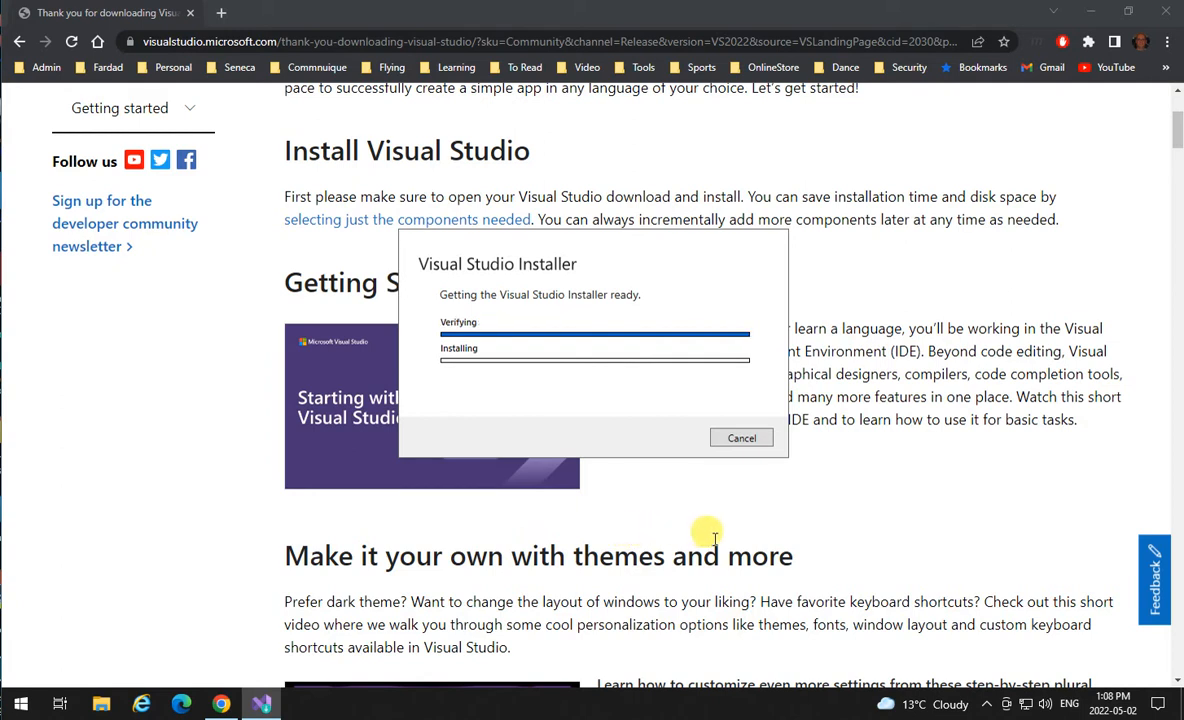
mouse_move(584, 392)
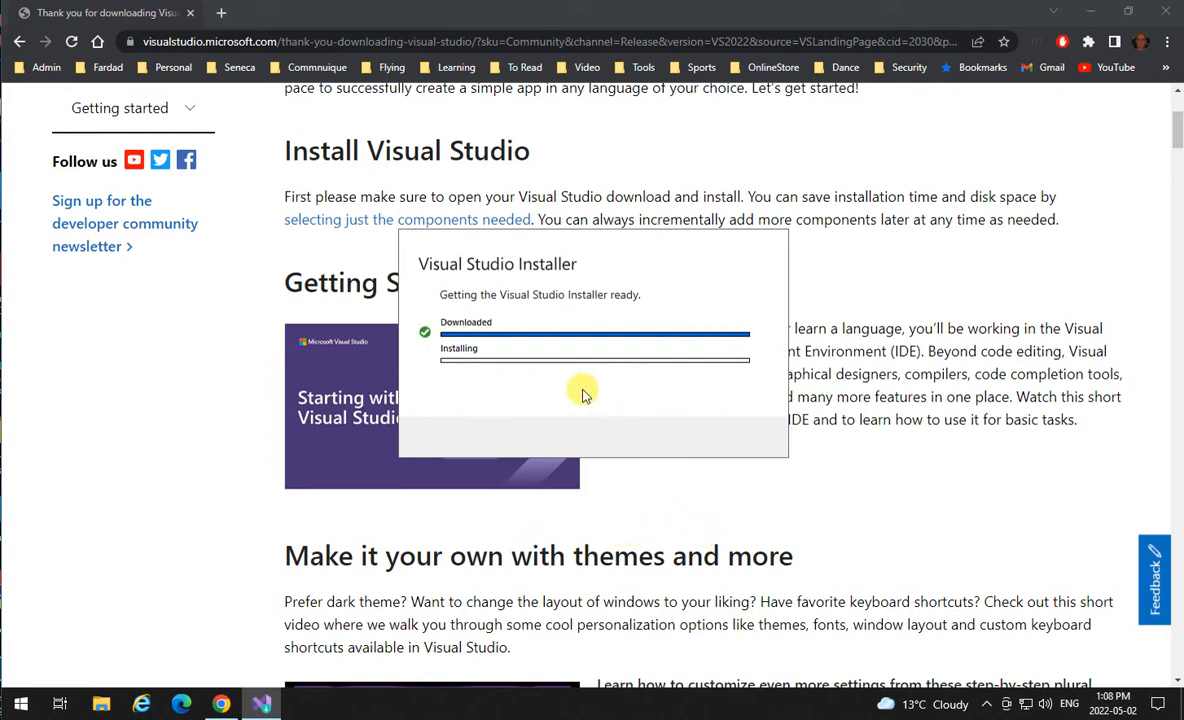
mouse_move(568, 418)
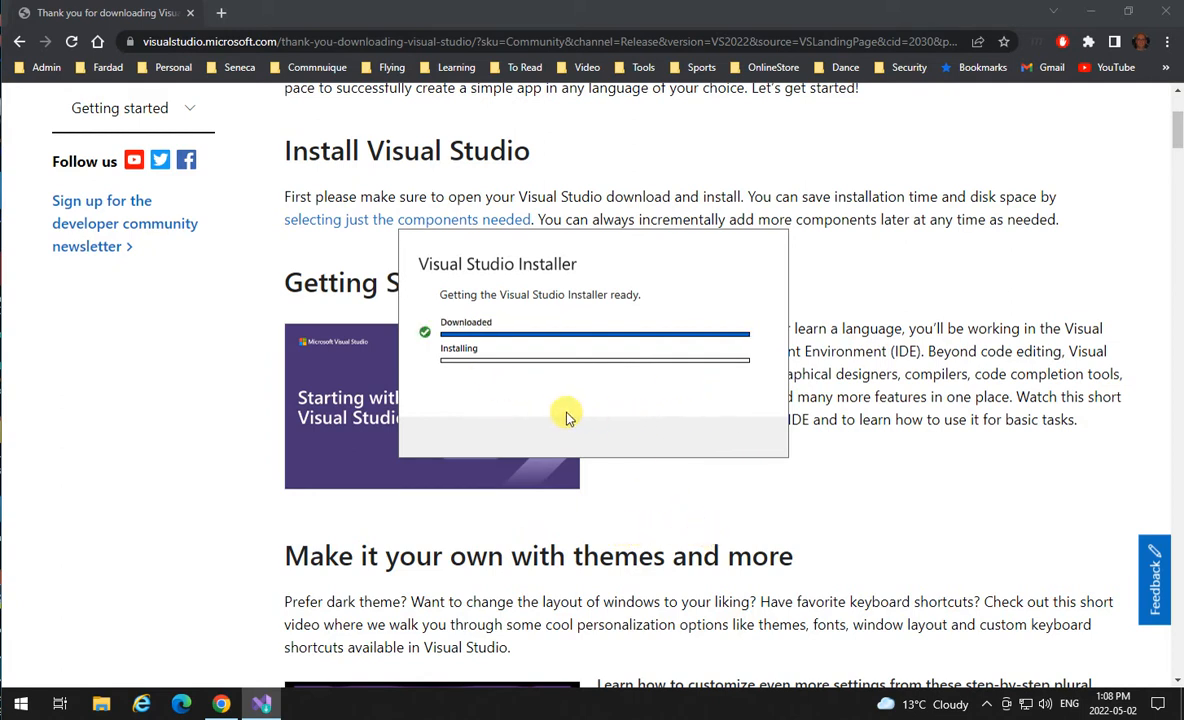
mouse_move(656, 424)
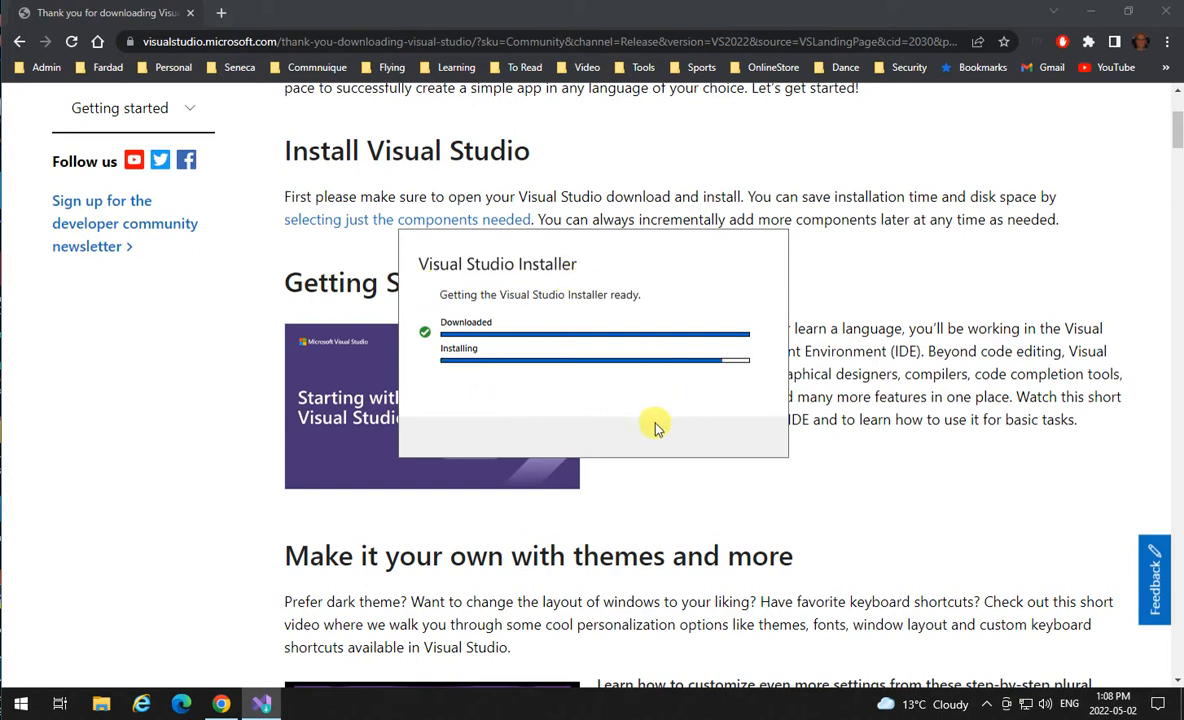
mouse_move(610, 442)
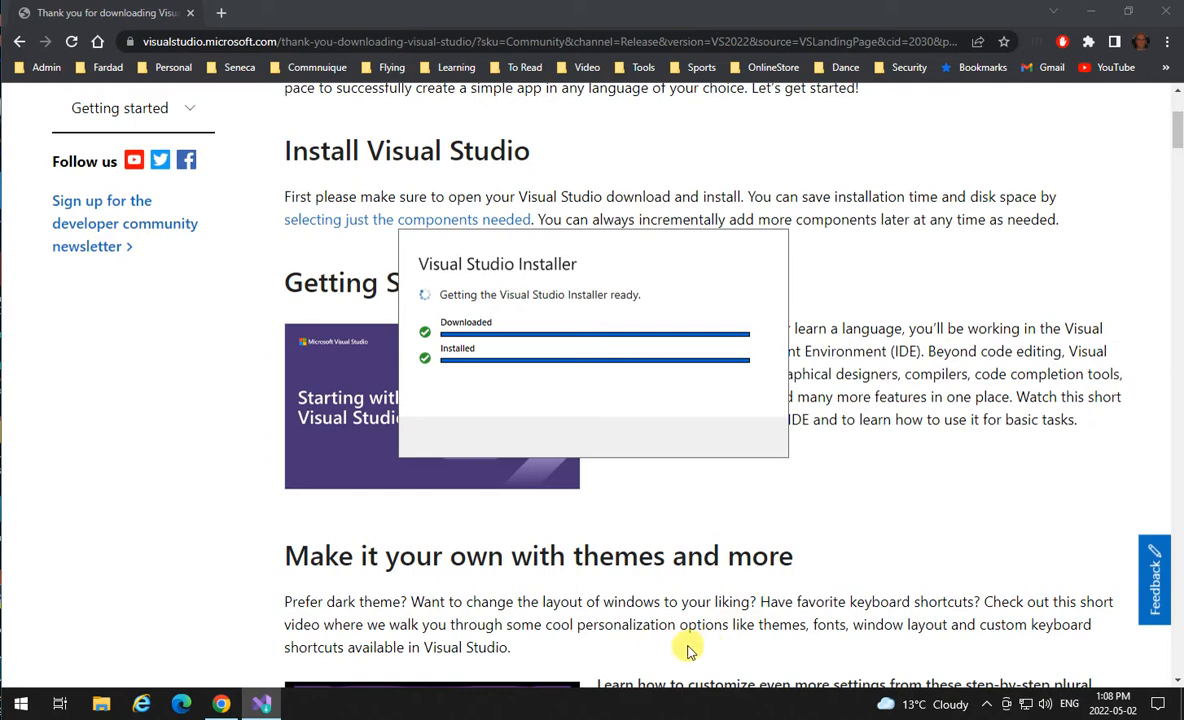
mouse_move(488, 588)
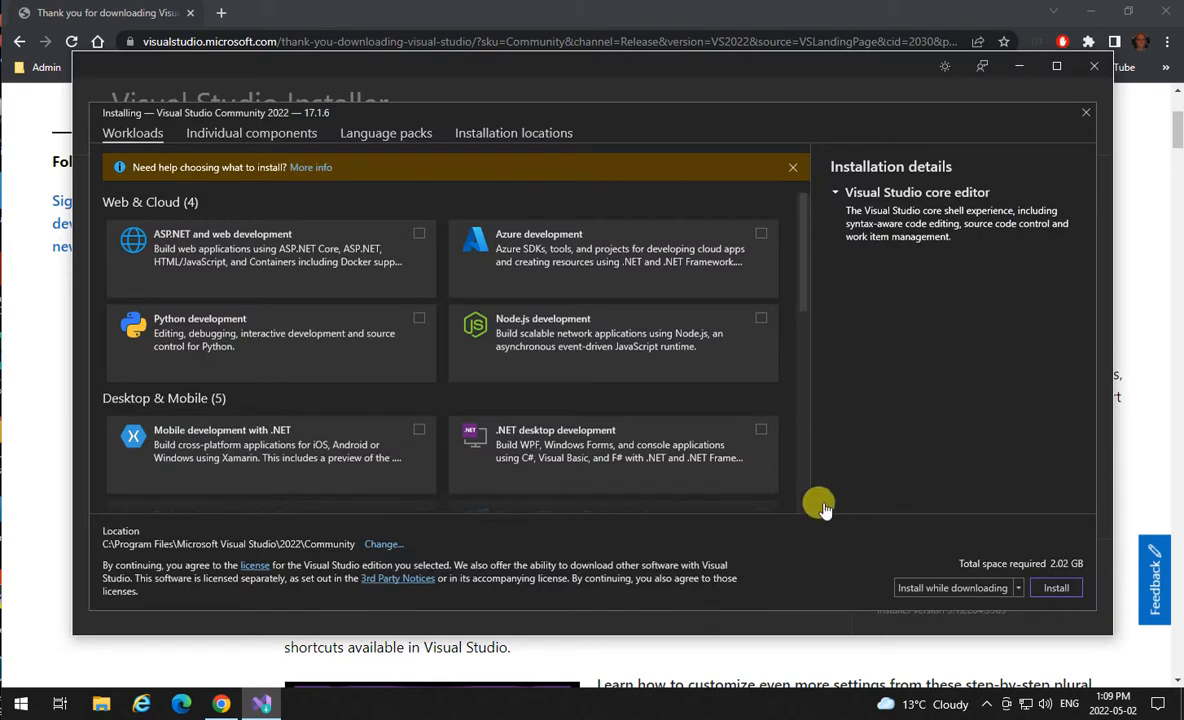
mouse_move(336, 408)
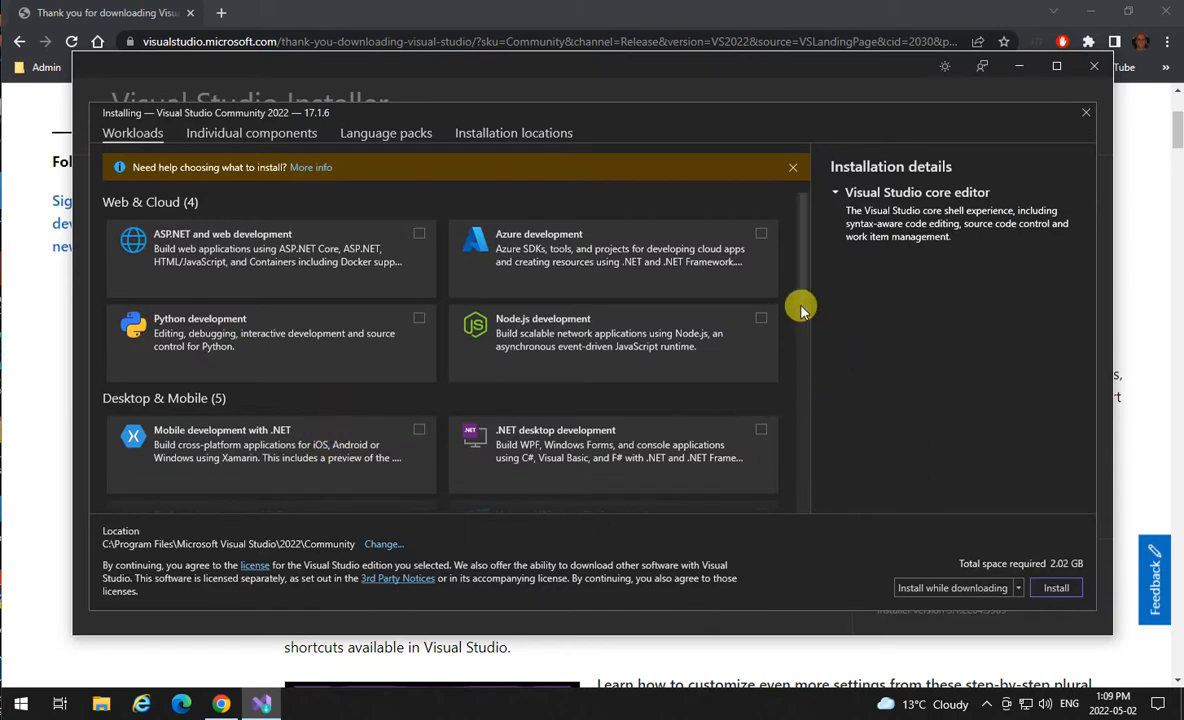
Select the Desktop development with C++ workload.
scroll("down", 3)
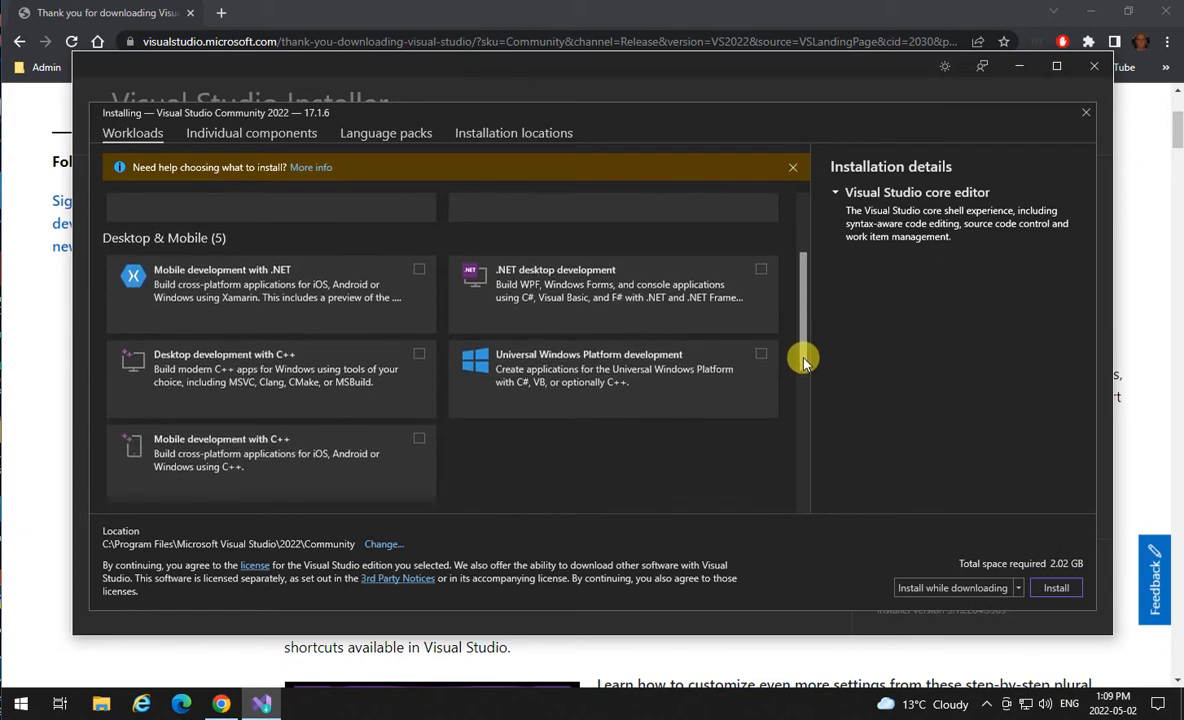
scroll("down", 3)
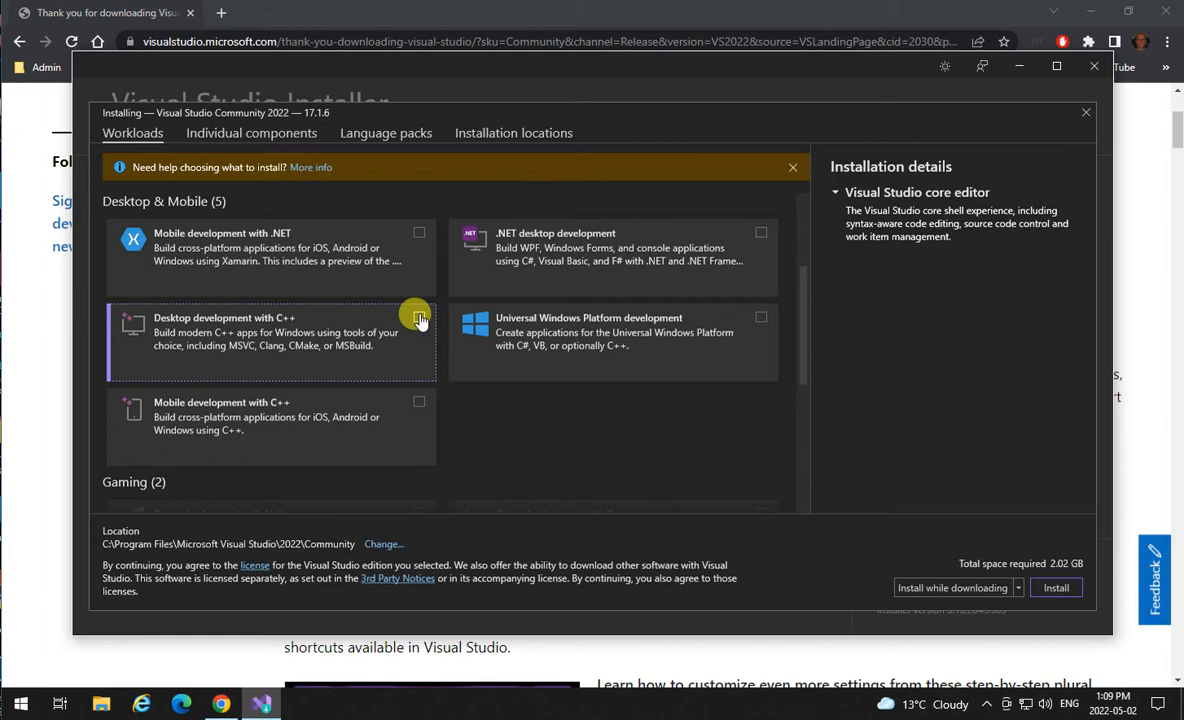
left_click(418, 316)
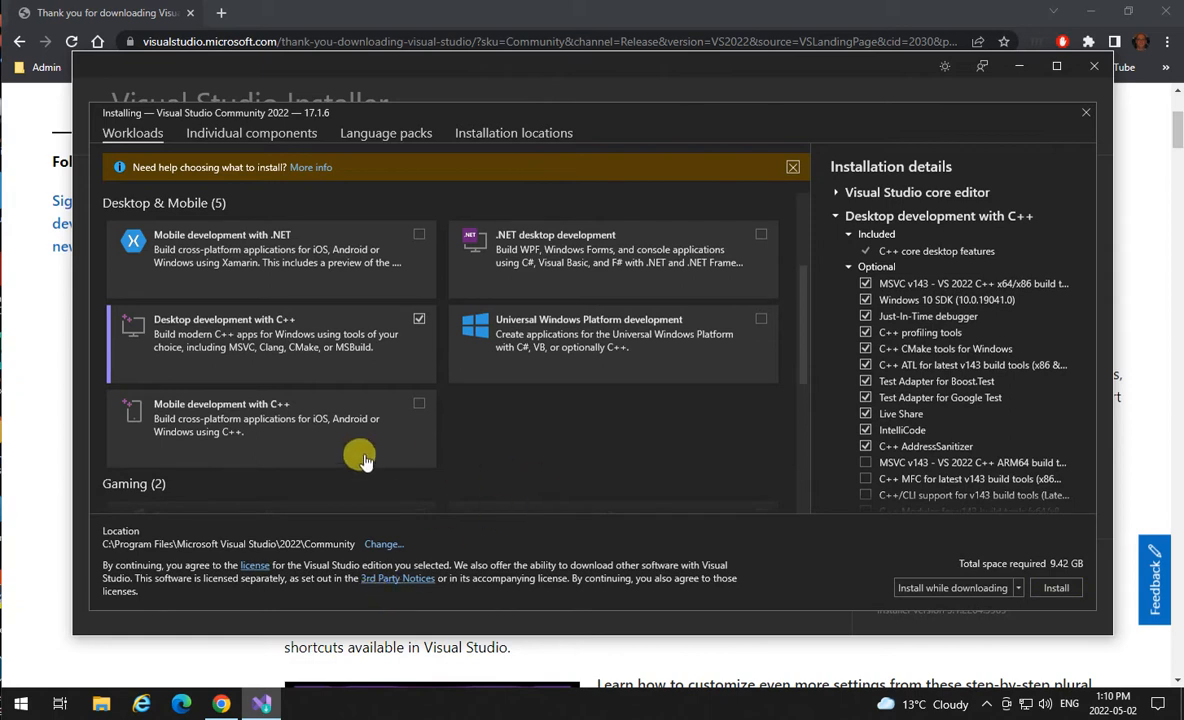
mouse_move(258, 344)
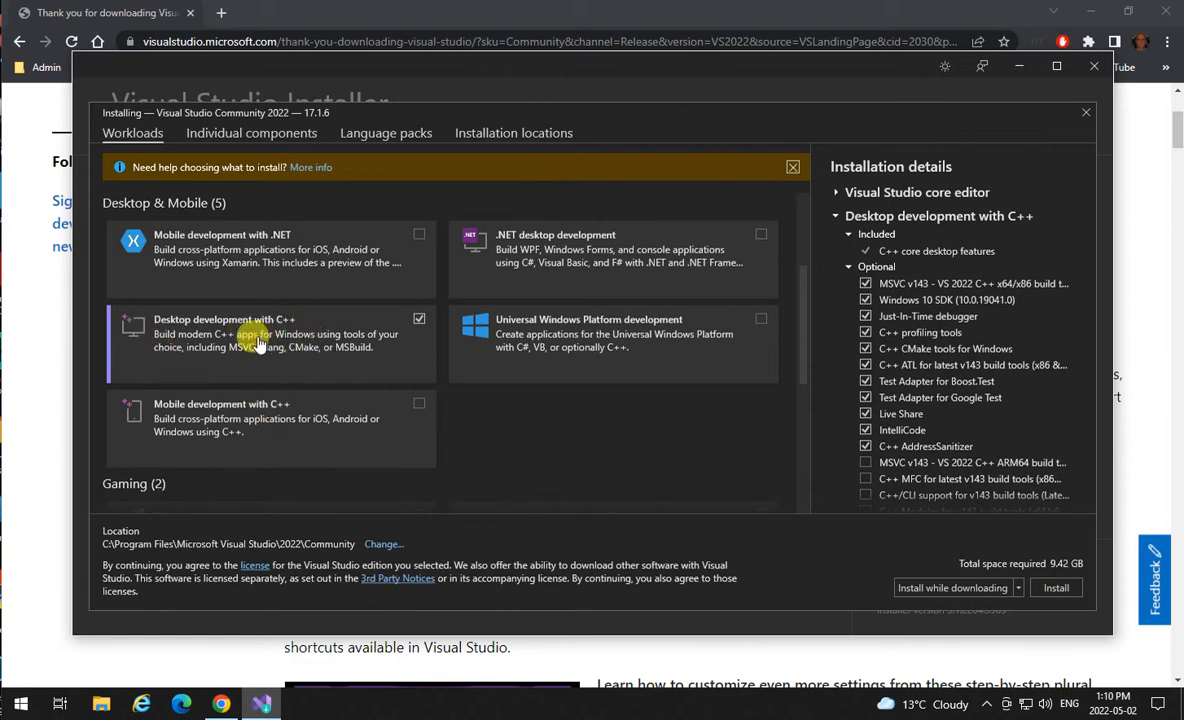
mouse_move(1084, 280)
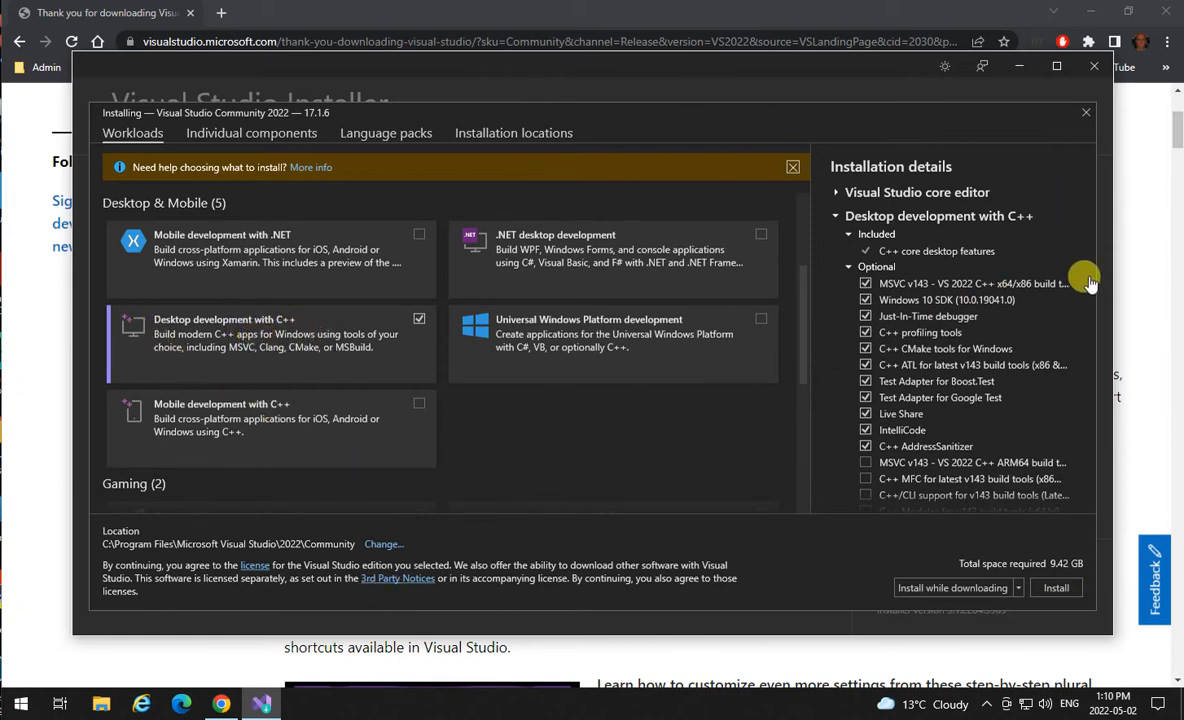
Add the Windows 11 SDK and an extra Windows 10 SDK version to the optional components.
scroll("down", 3)
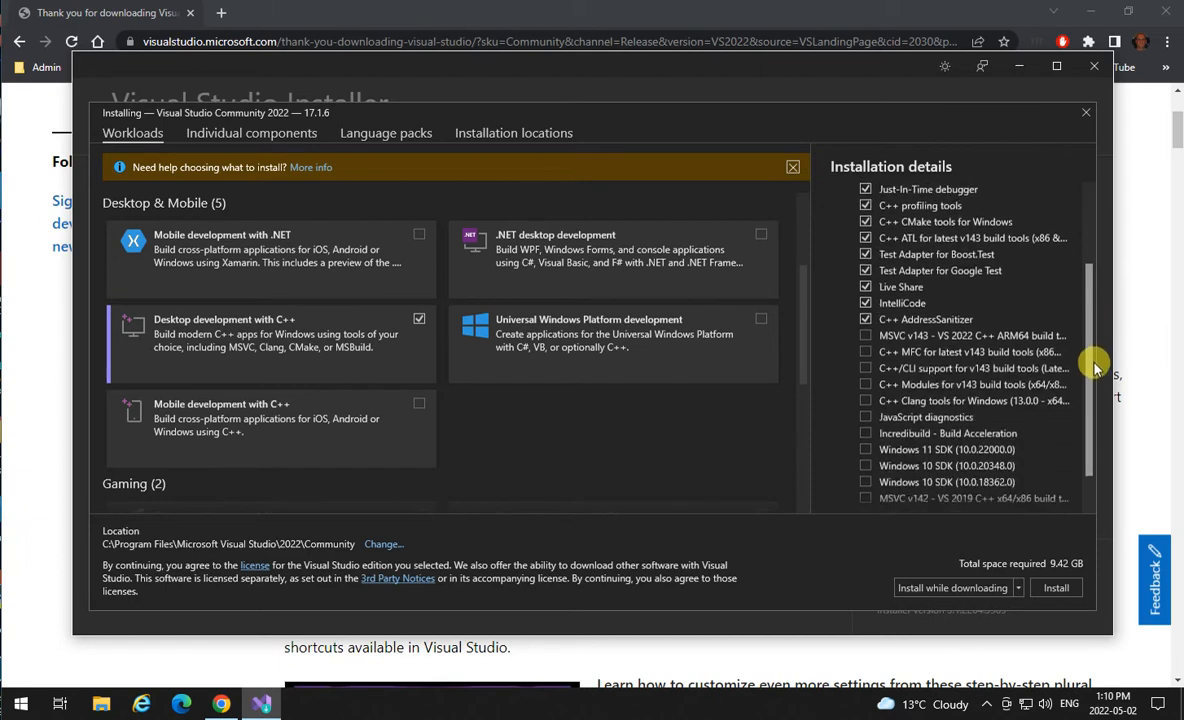
scroll("down", 3)
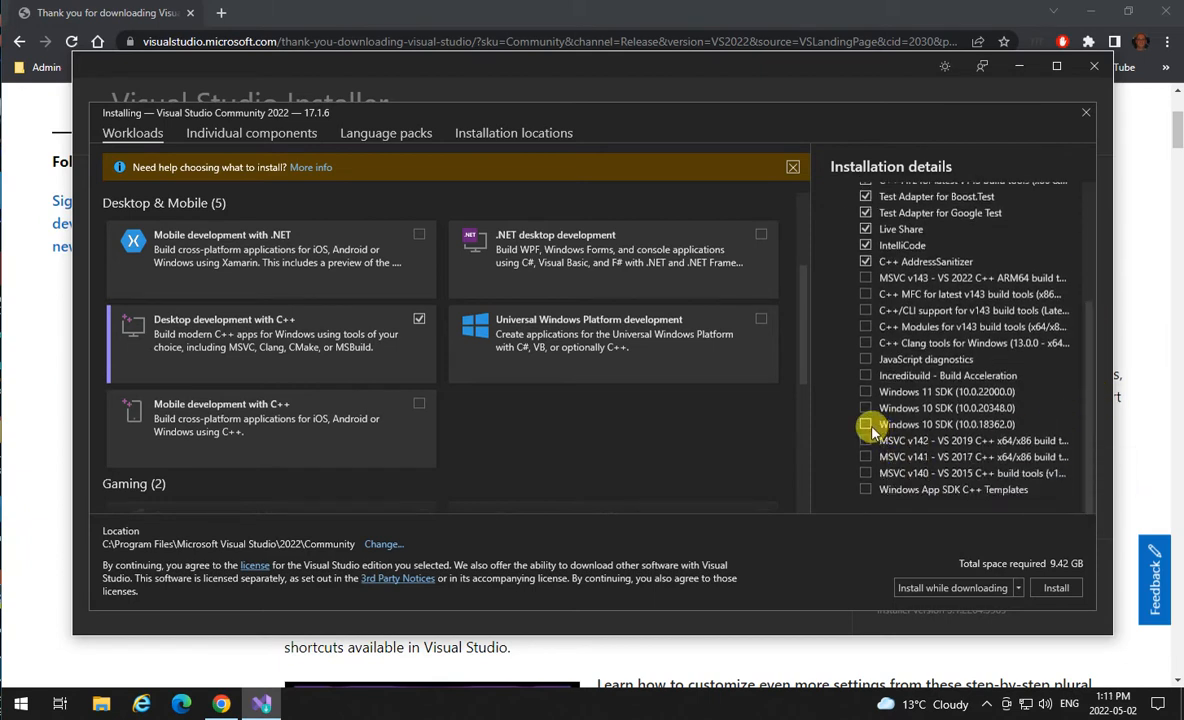
left_click(866, 408)
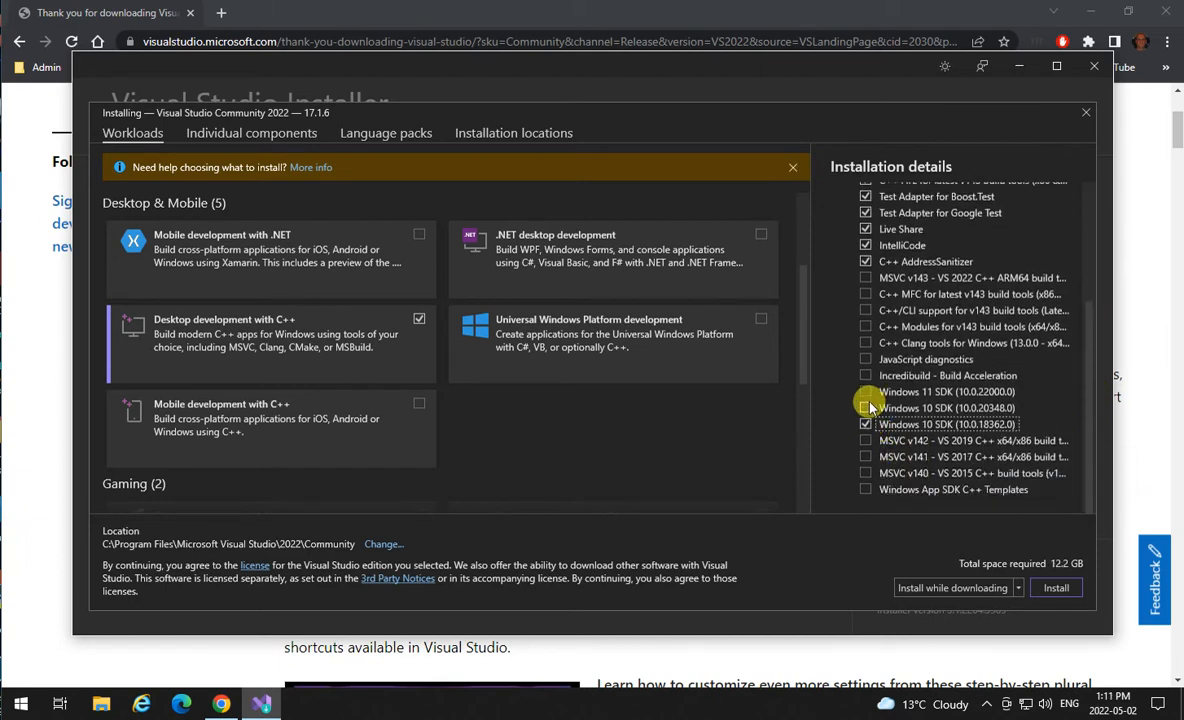
left_click(866, 390)
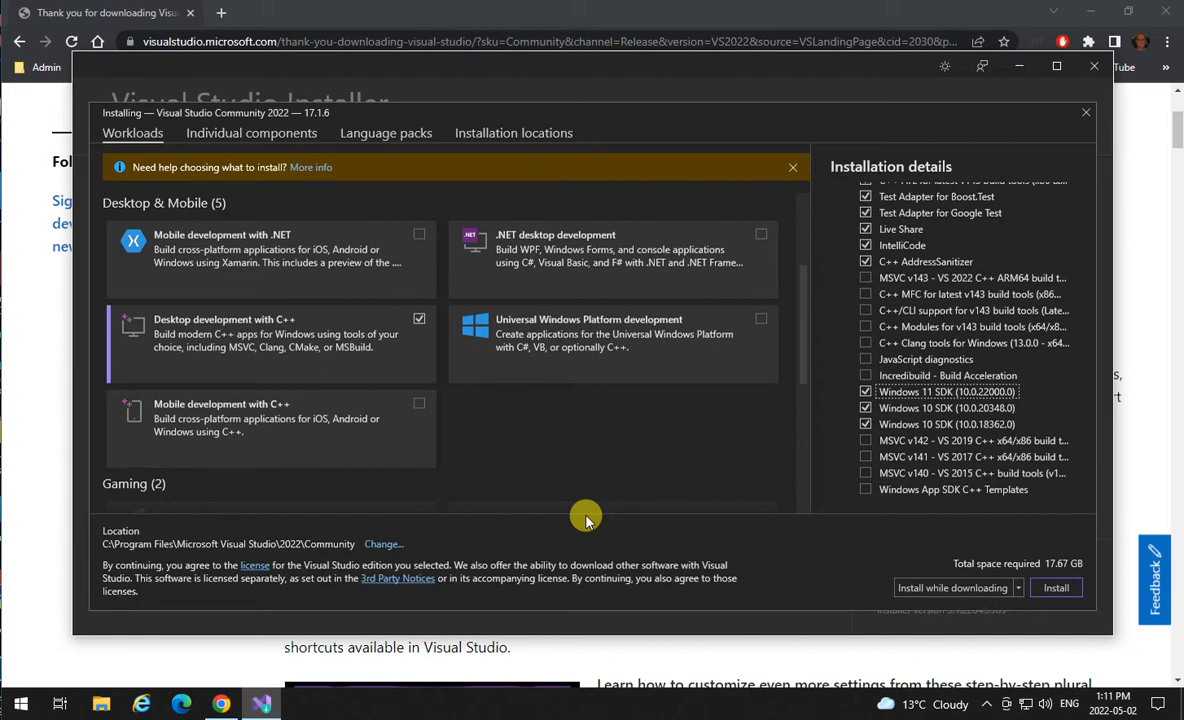
mouse_move(640, 464)
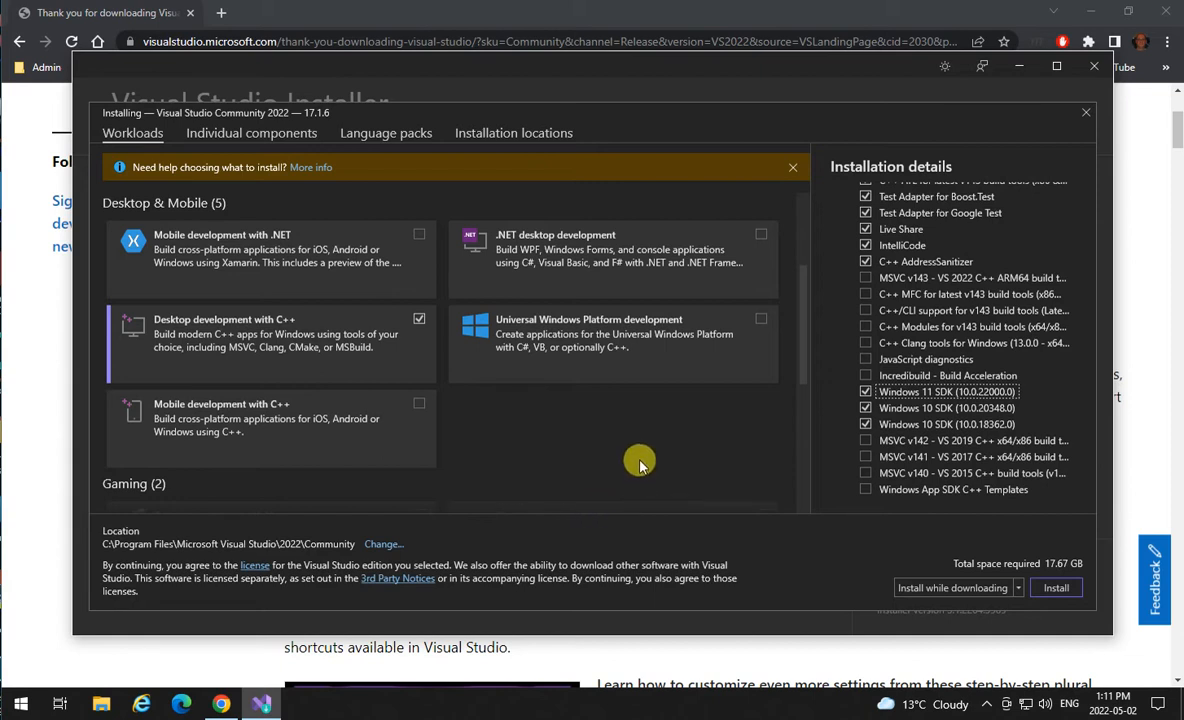
mouse_move(540, 424)
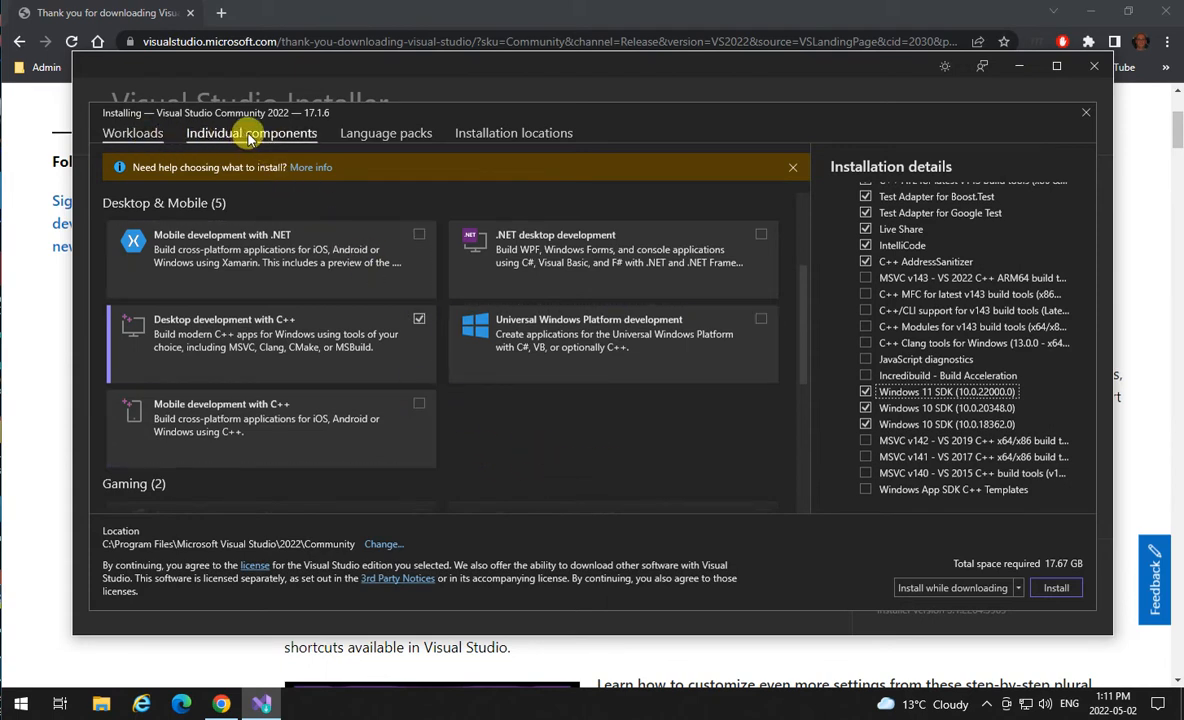
Include the Class Designer from the Individual components list.
left_click(252, 132)
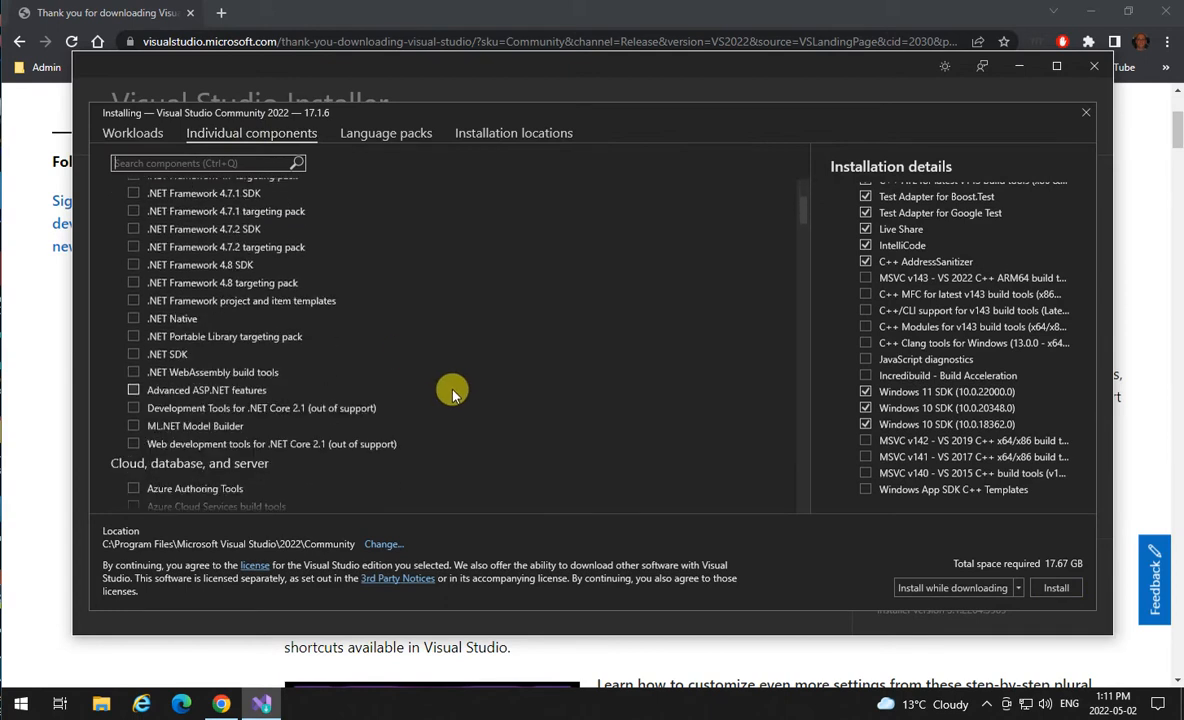
scroll("down", 3)
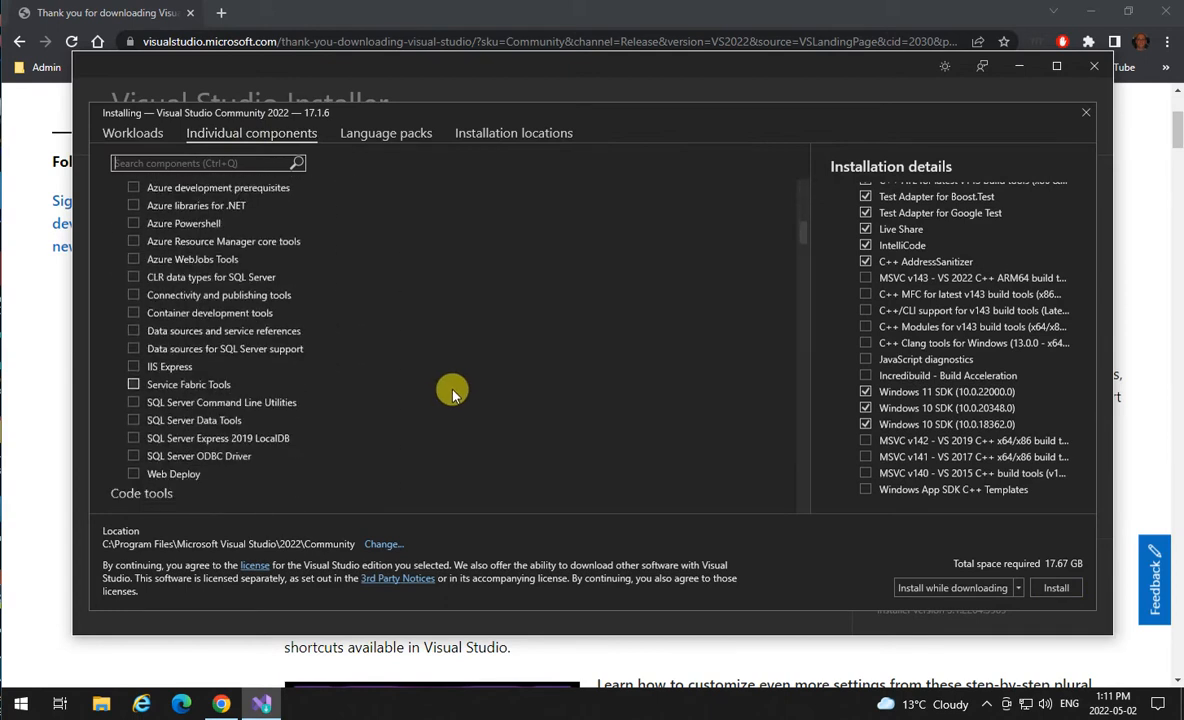
scroll("down", 3)
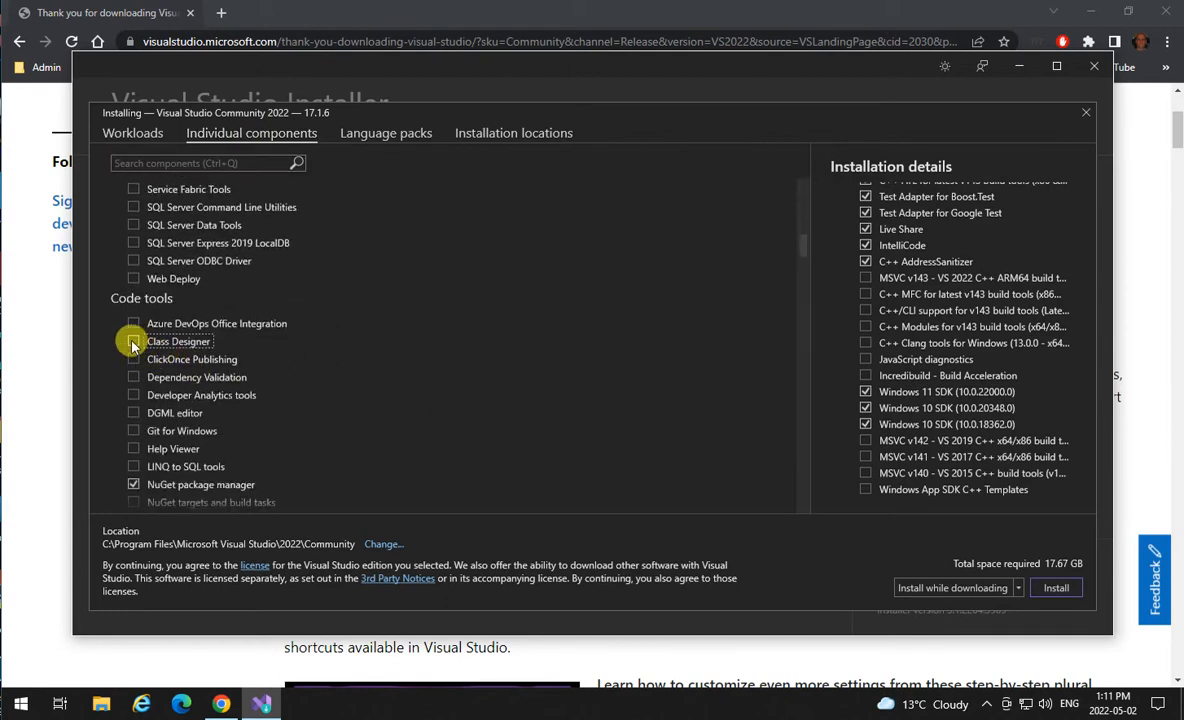
left_click(134, 340)
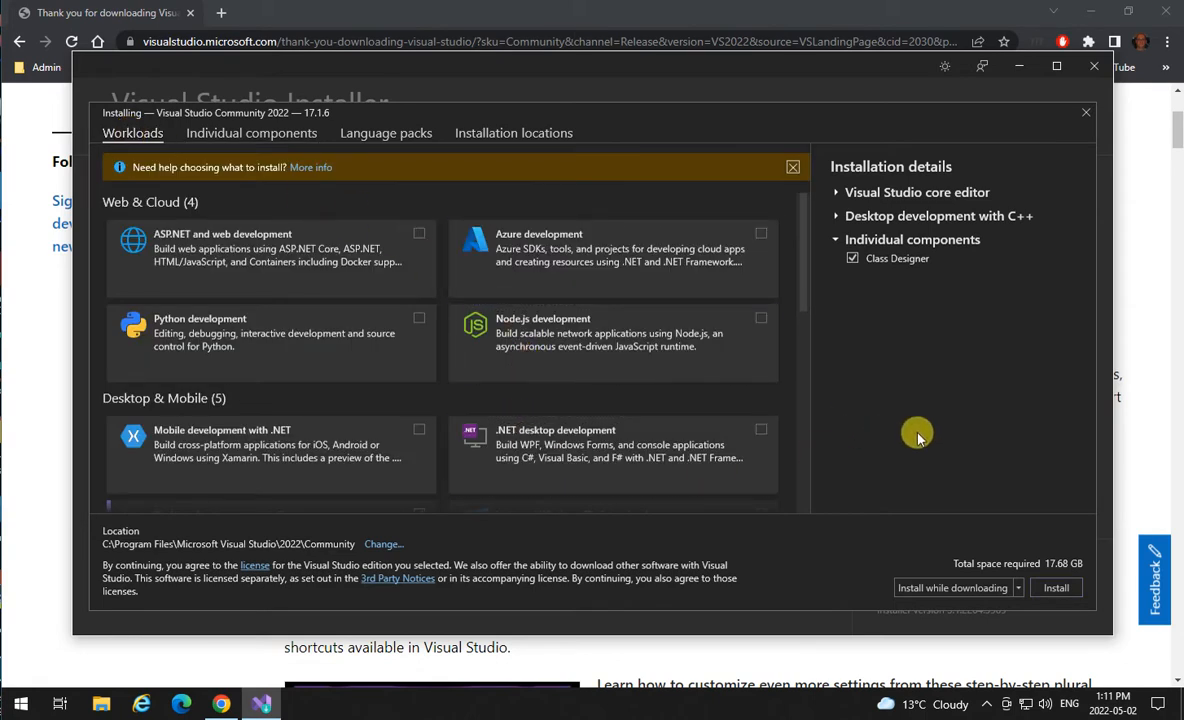
mouse_move(904, 408)
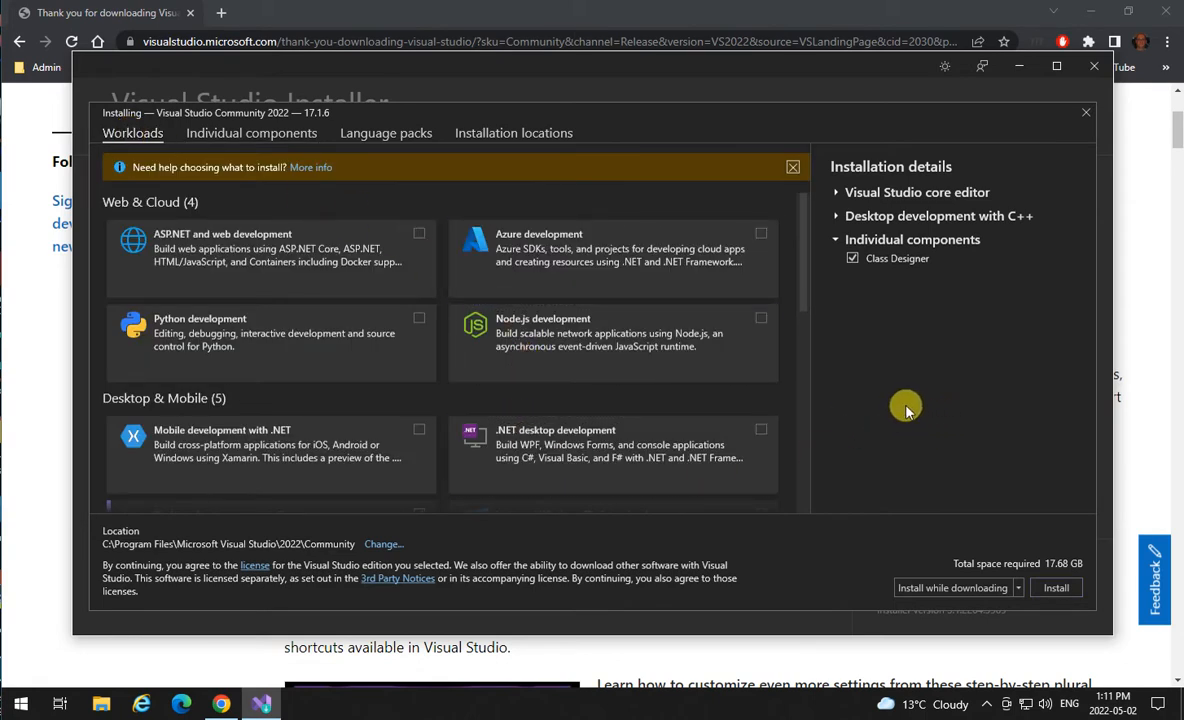
mouse_move(880, 450)
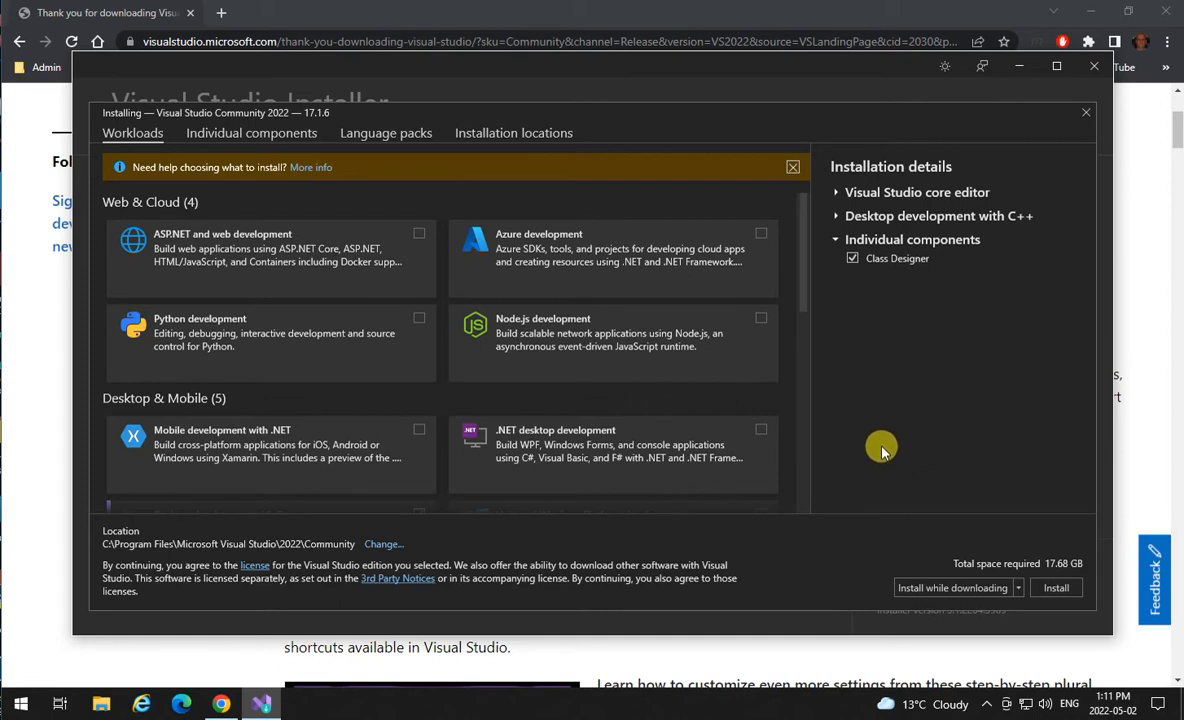
mouse_move(738, 414)
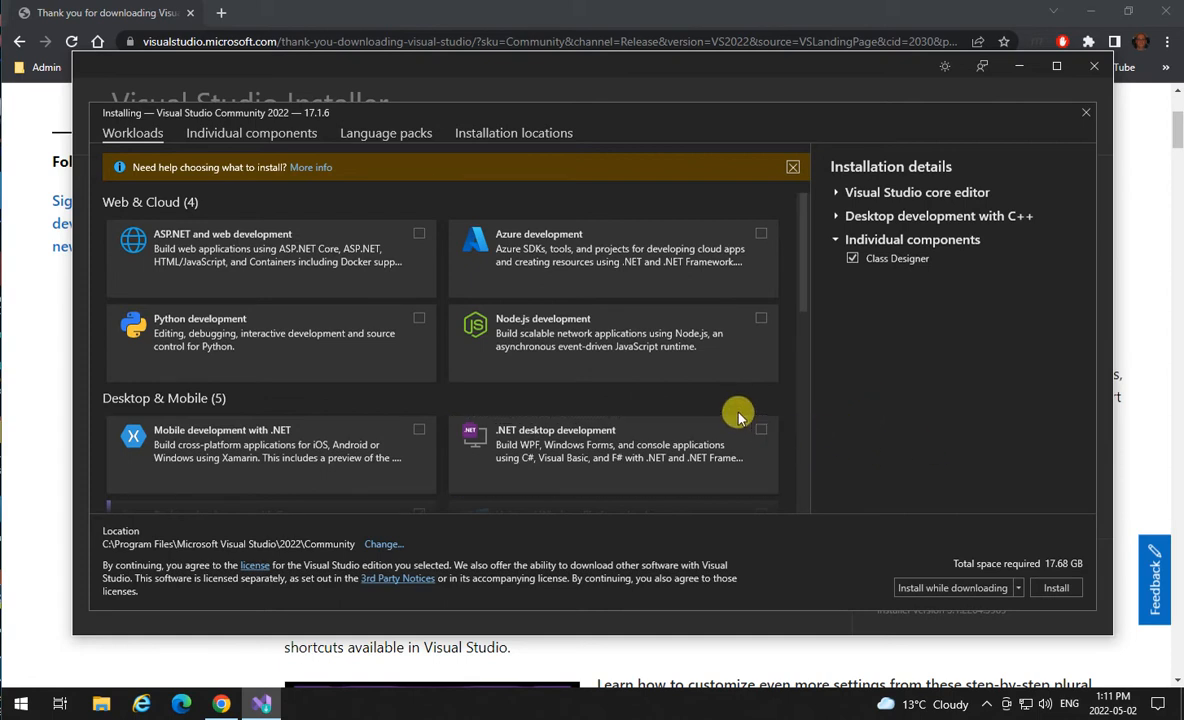
Start installing the selected workload and components.
scroll("down", 3)
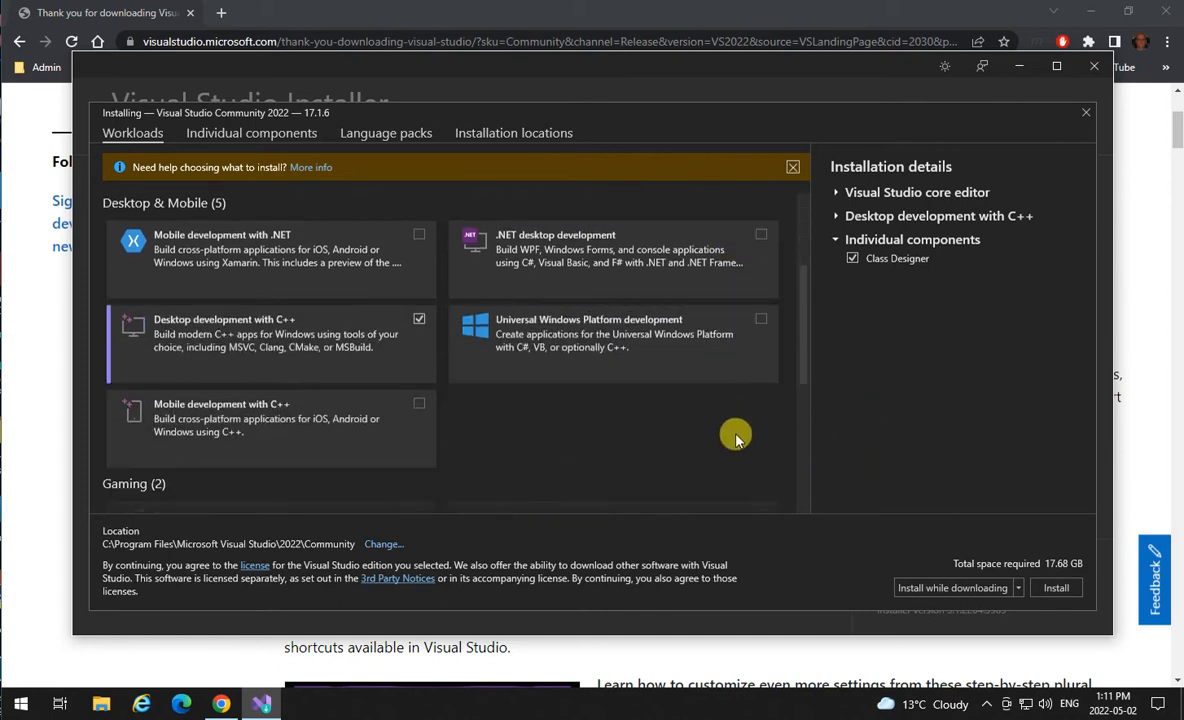
mouse_move(902, 444)
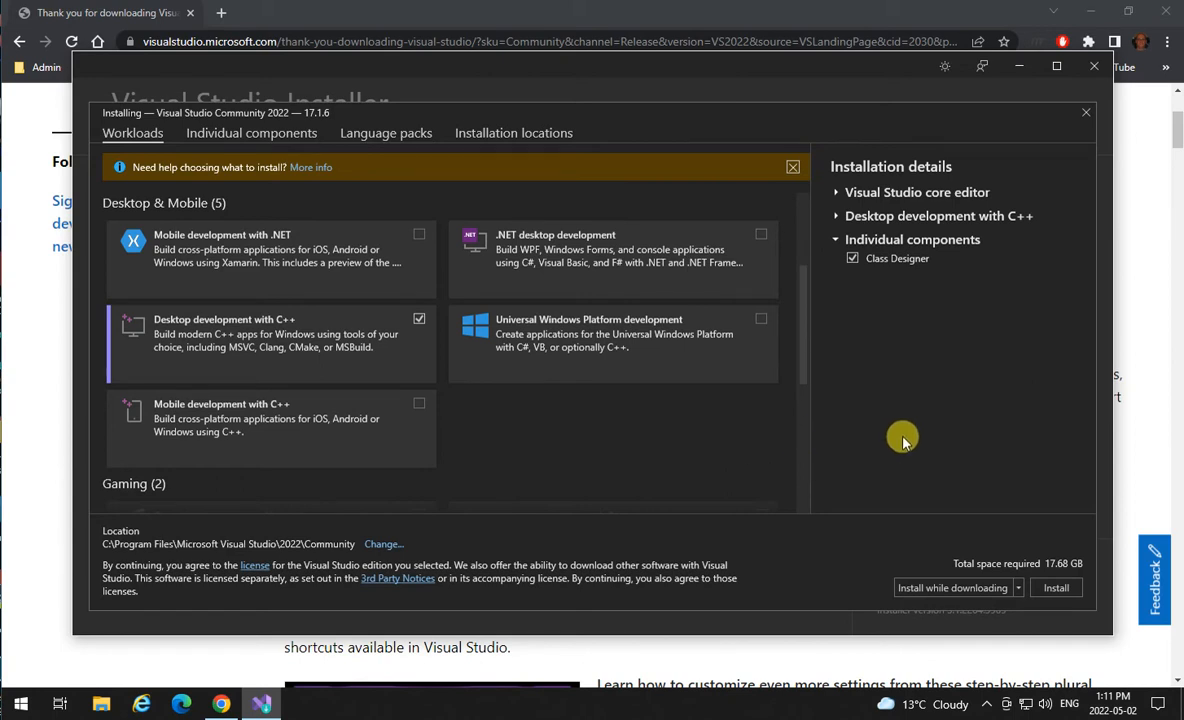
mouse_move(958, 588)
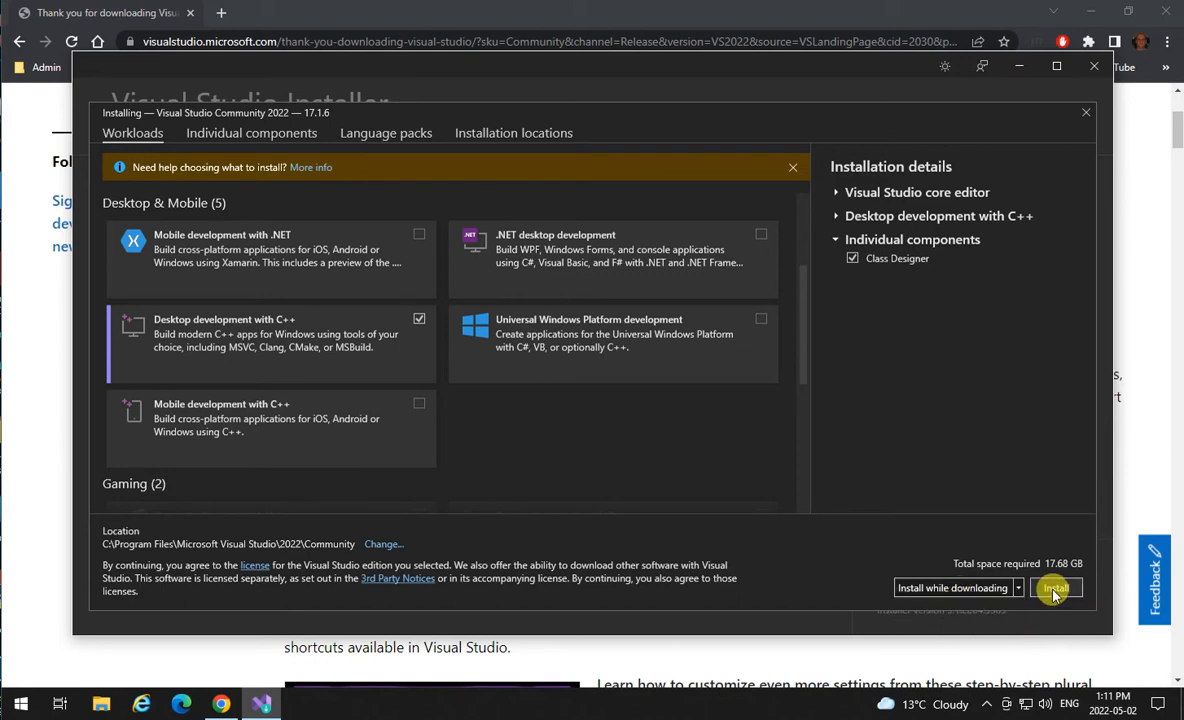
left_click(1054, 588)
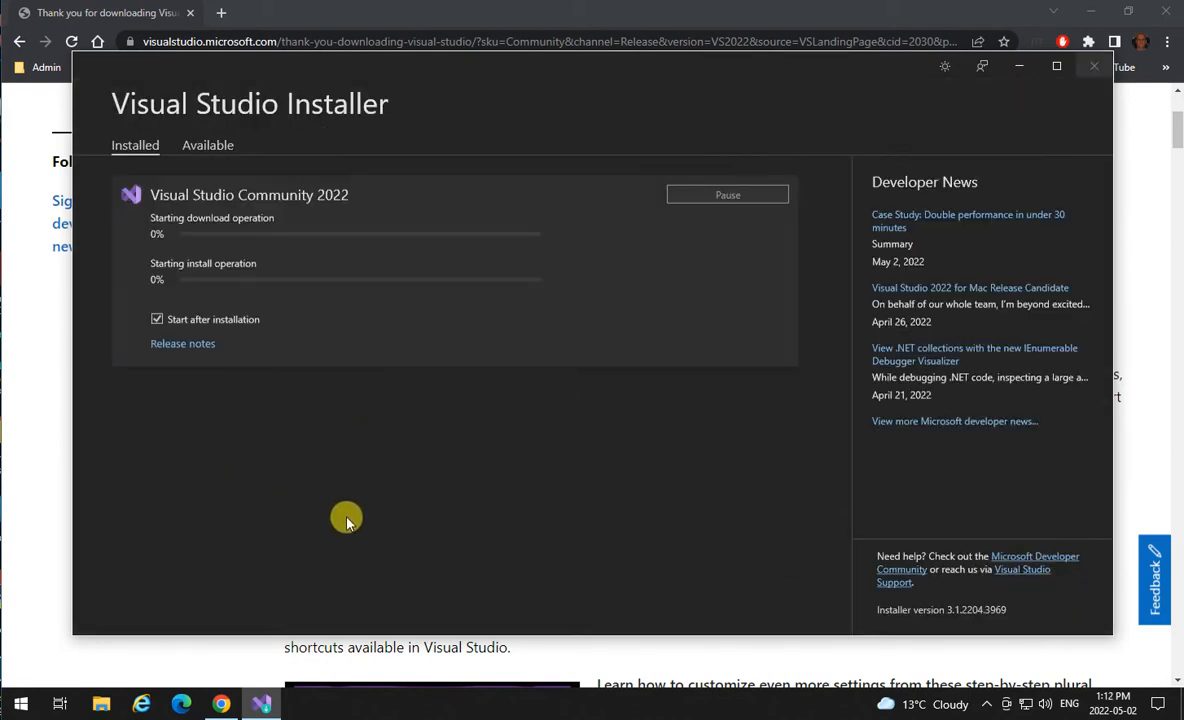
mouse_move(328, 462)
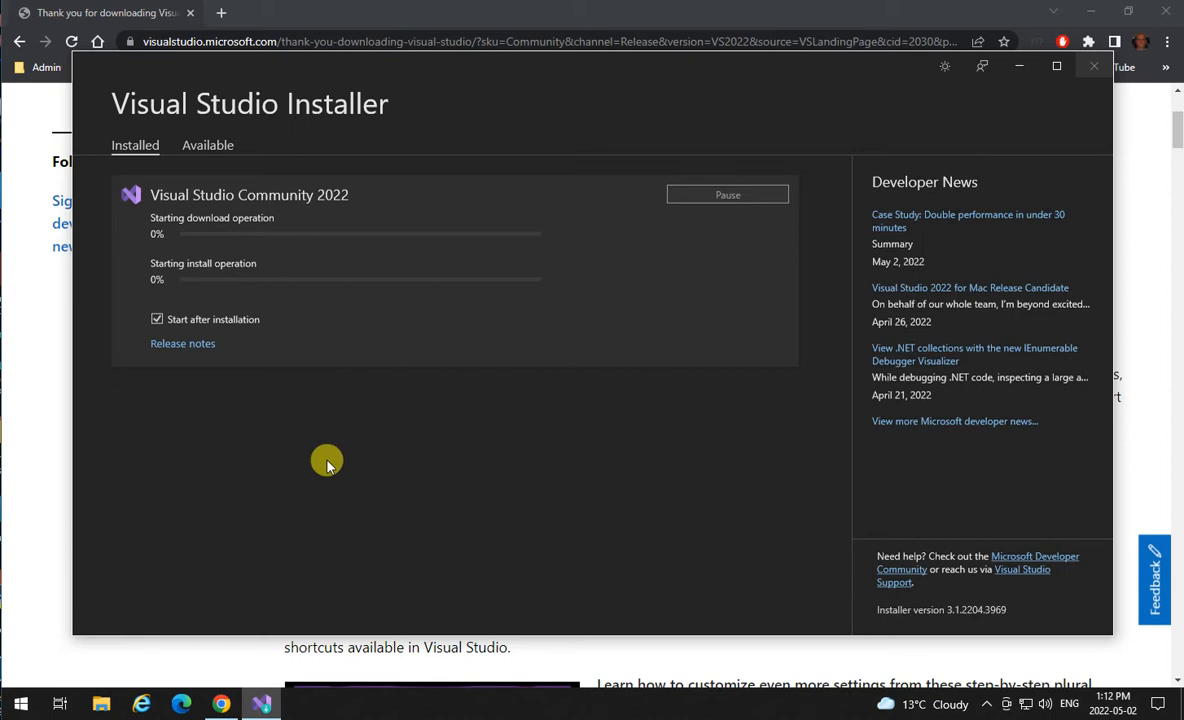
mouse_move(328, 528)
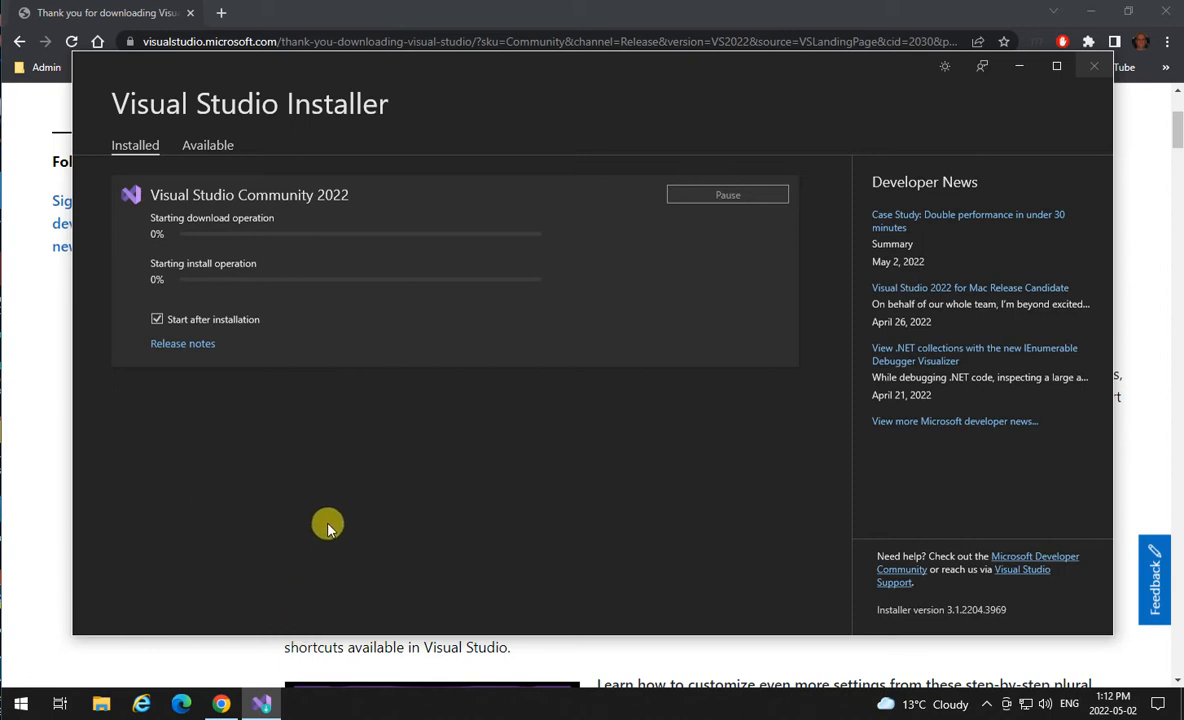
mouse_move(328, 524)
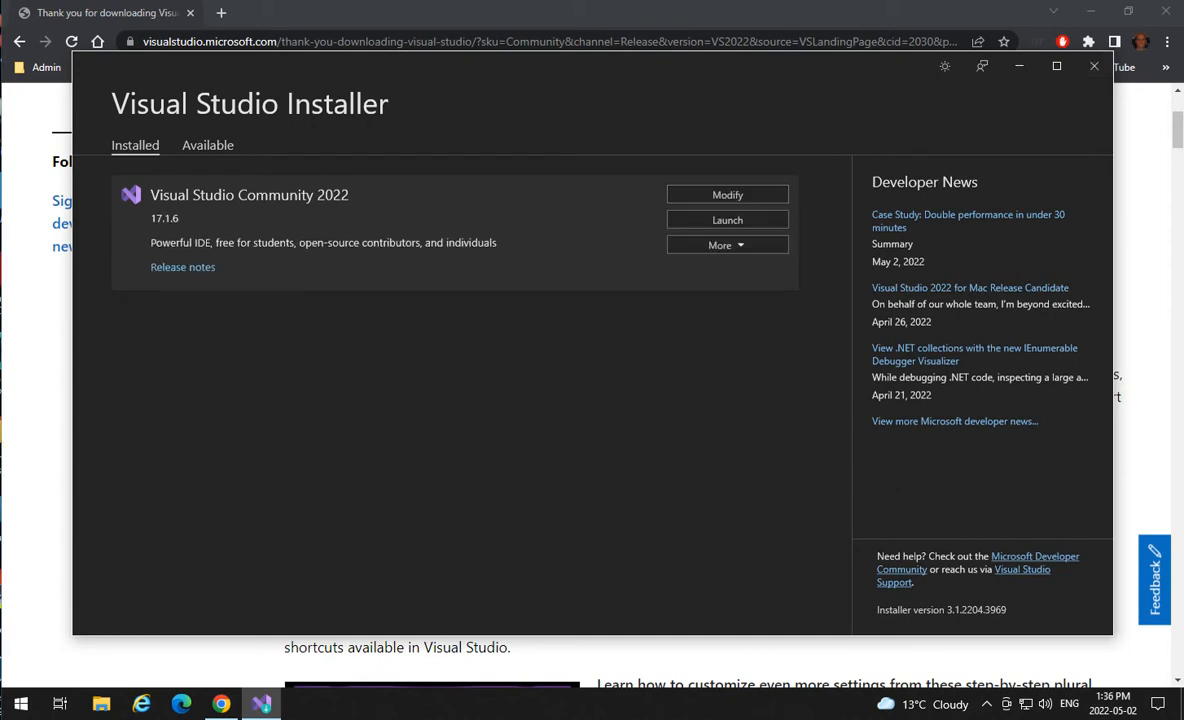
mouse_move(612, 436)
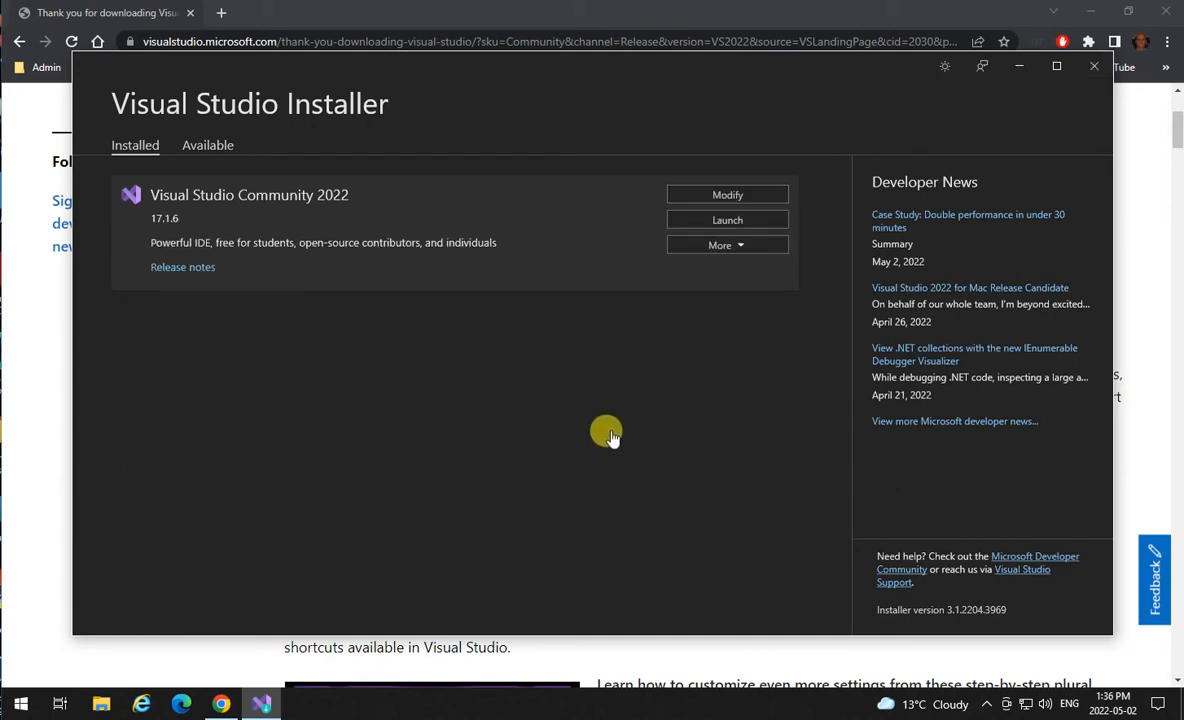
mouse_move(848, 376)
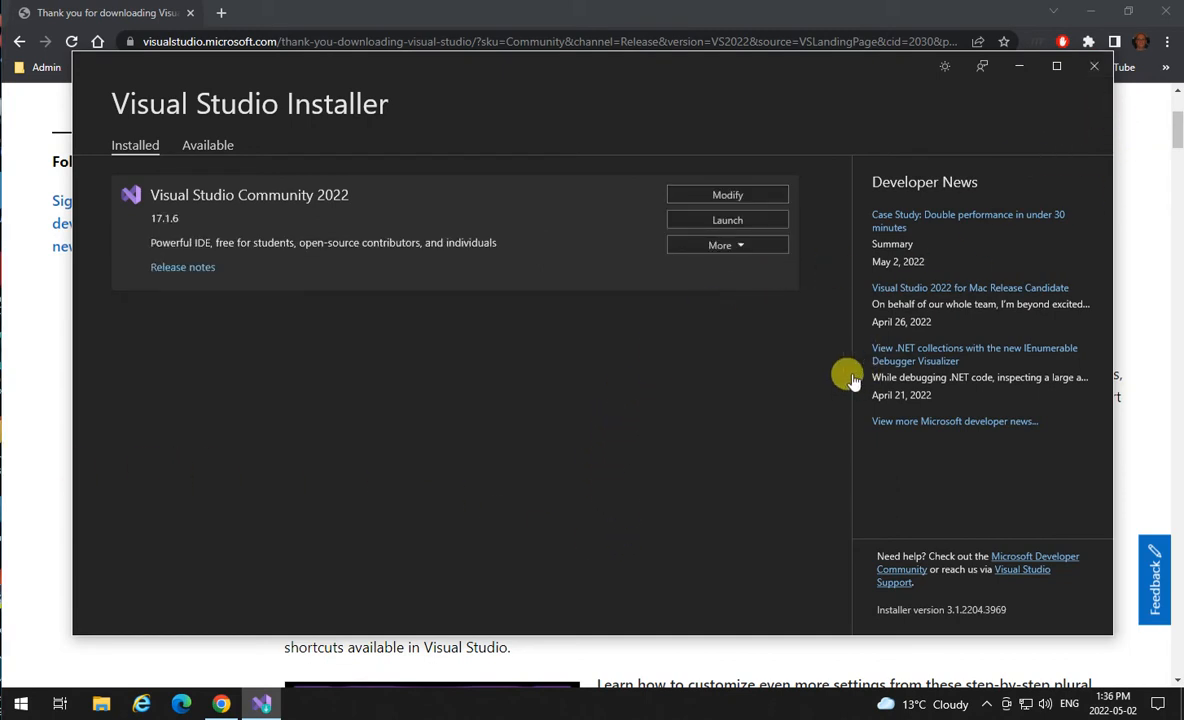
mouse_move(1084, 76)
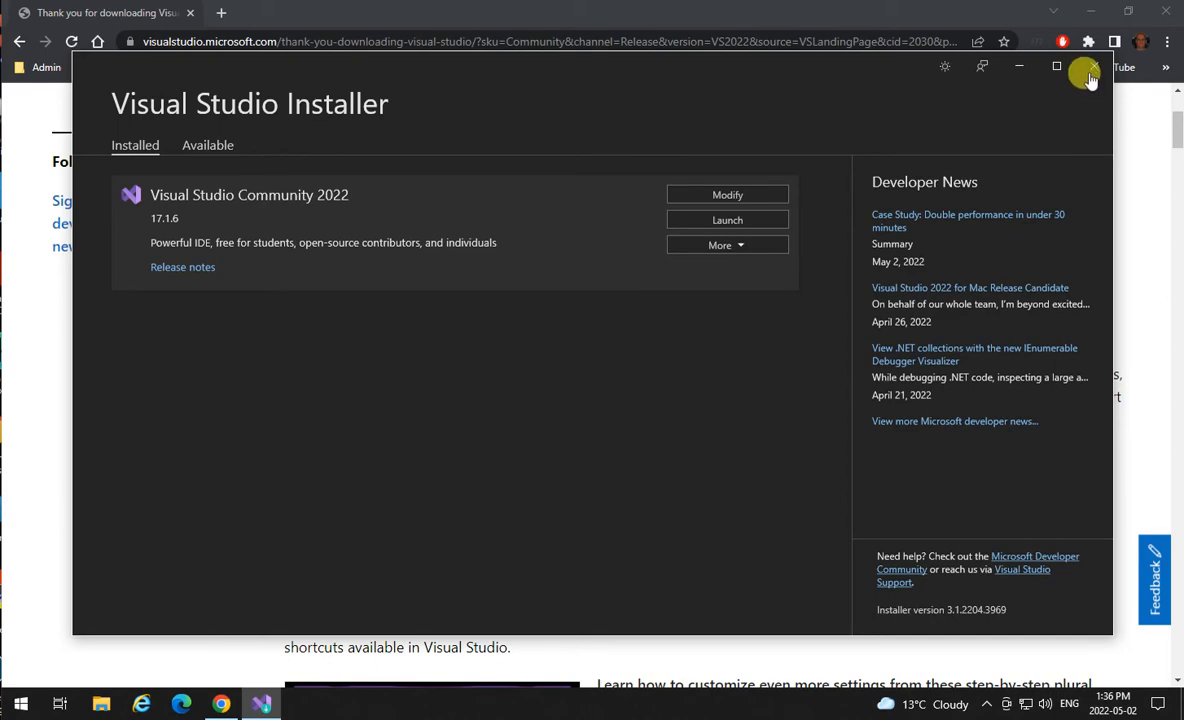
mouse_move(1088, 72)
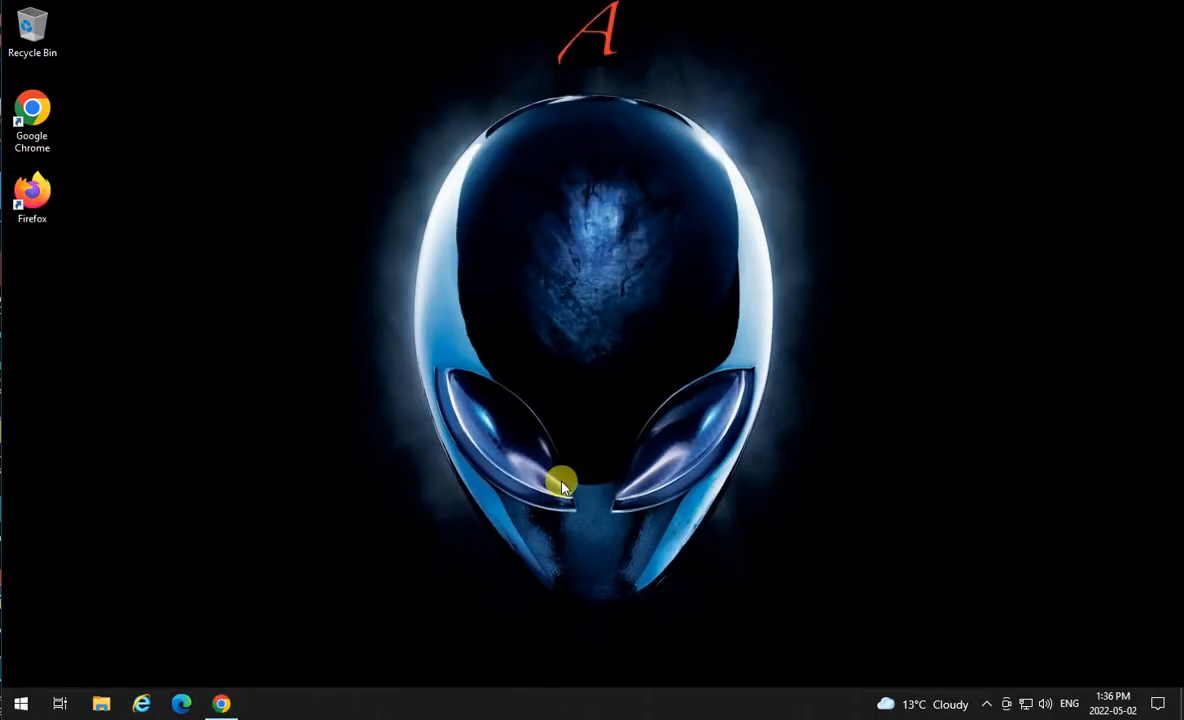
Launch the newly installed Visual Studio 2022 from the Start menu's recently added programs.
left_click(20, 704)
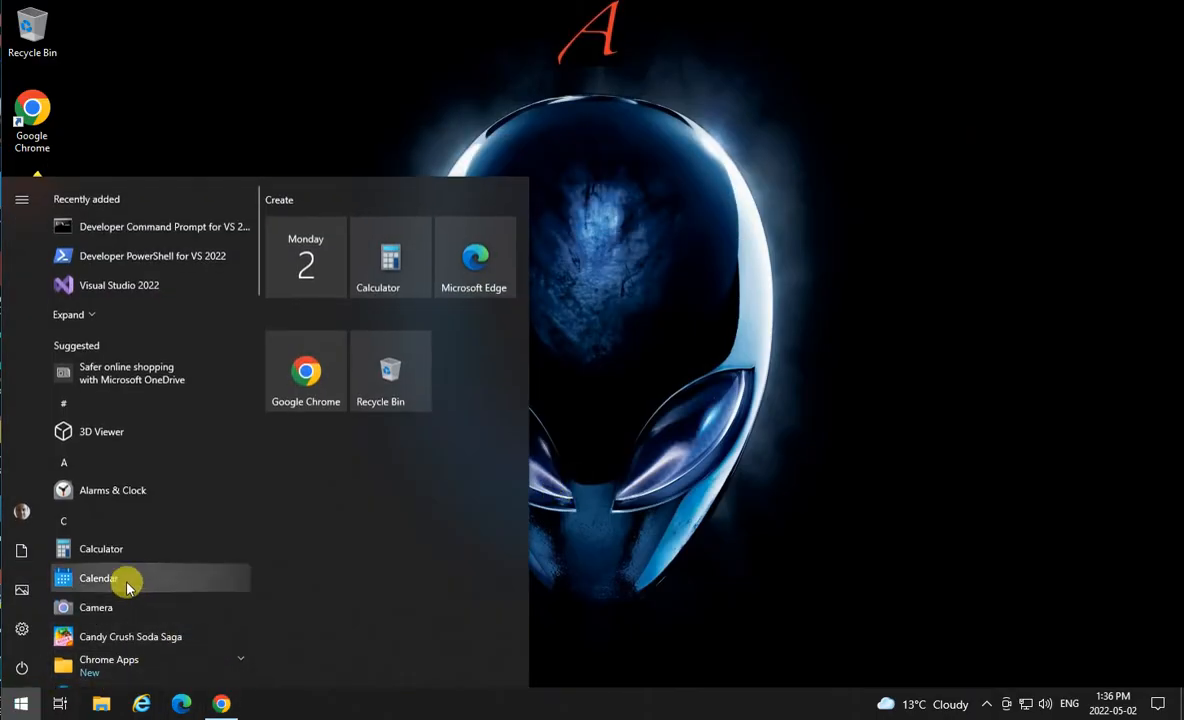
mouse_move(128, 292)
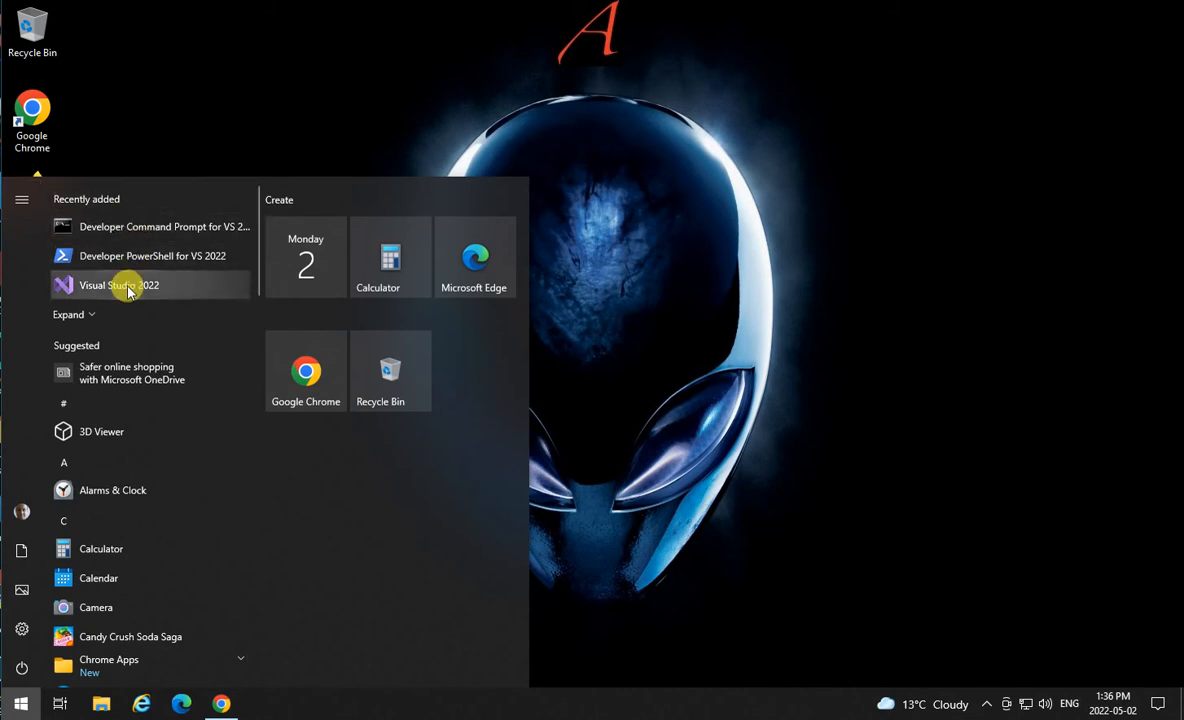
left_click(120, 284)
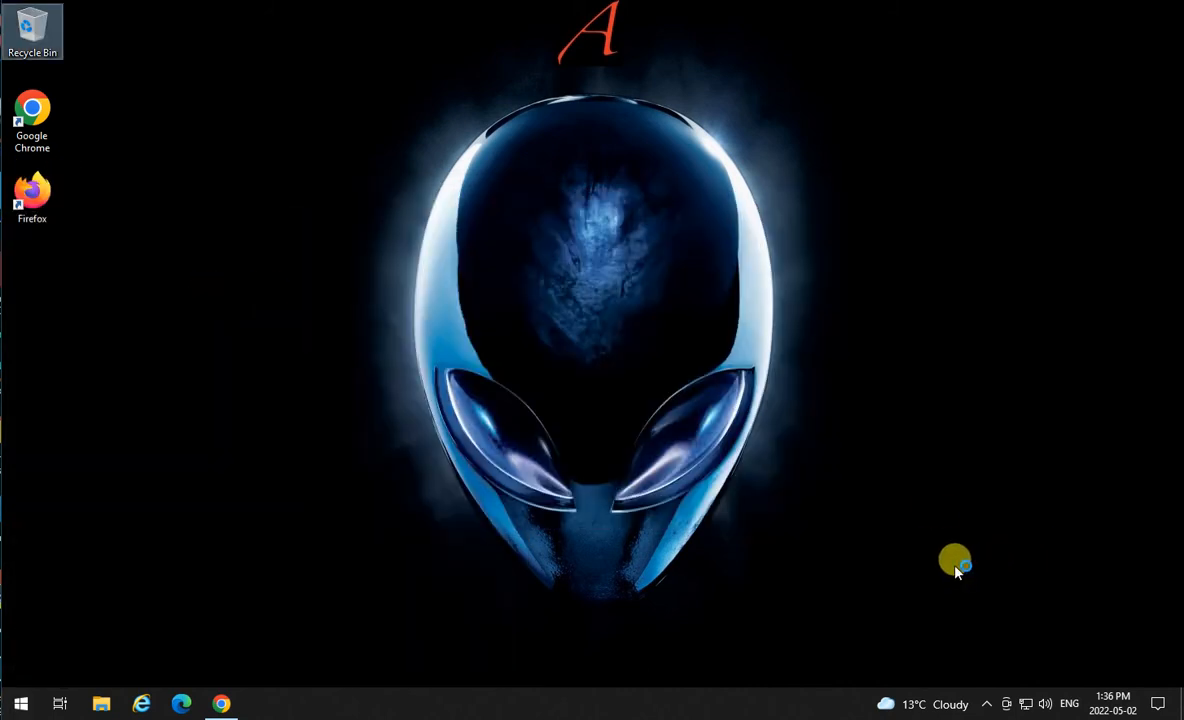
mouse_move(944, 556)
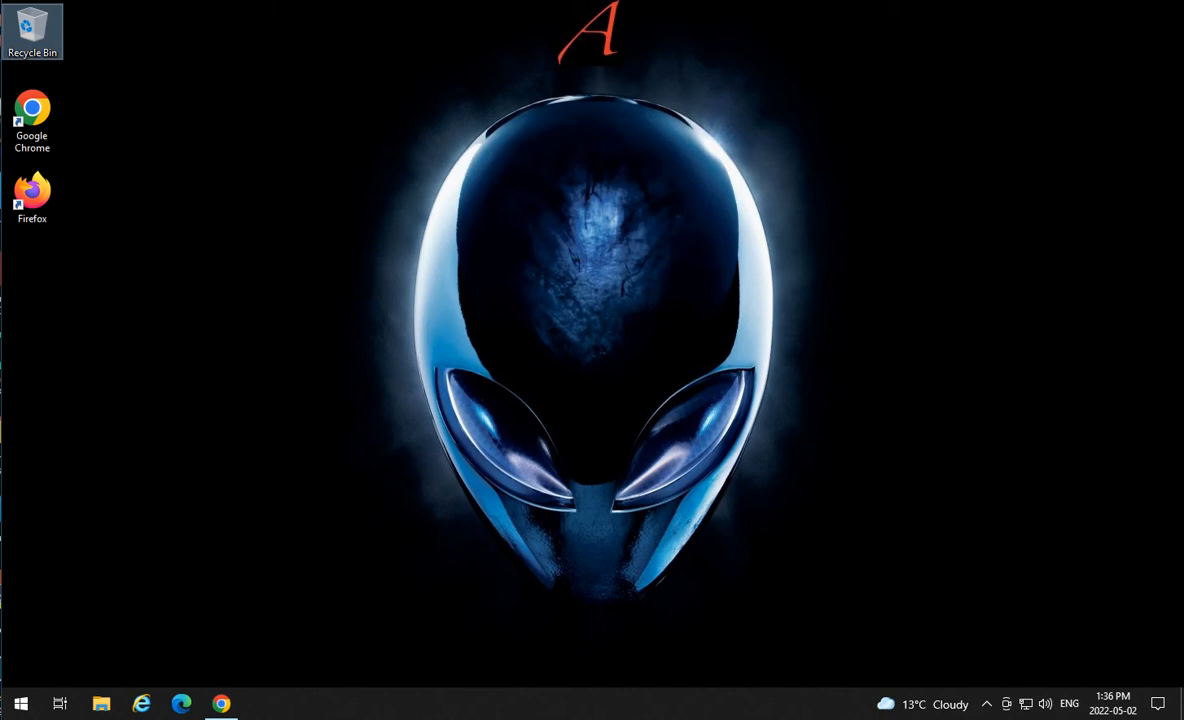
left_click(260, 704)
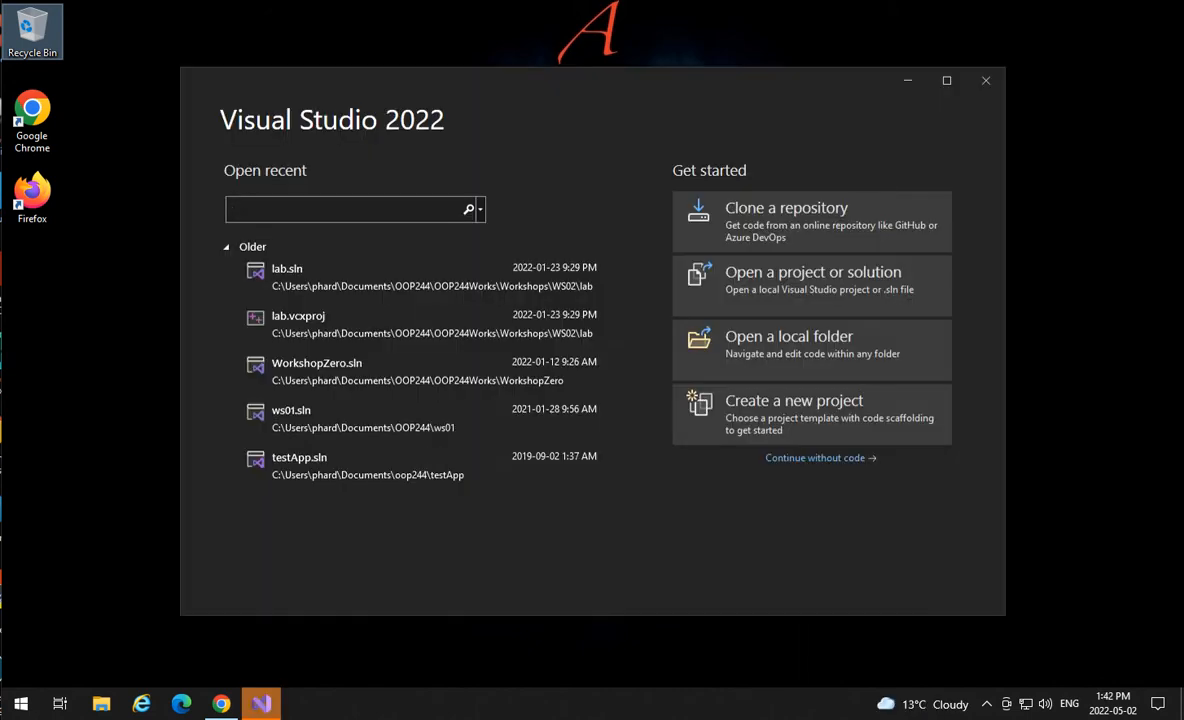
mouse_move(800, 496)
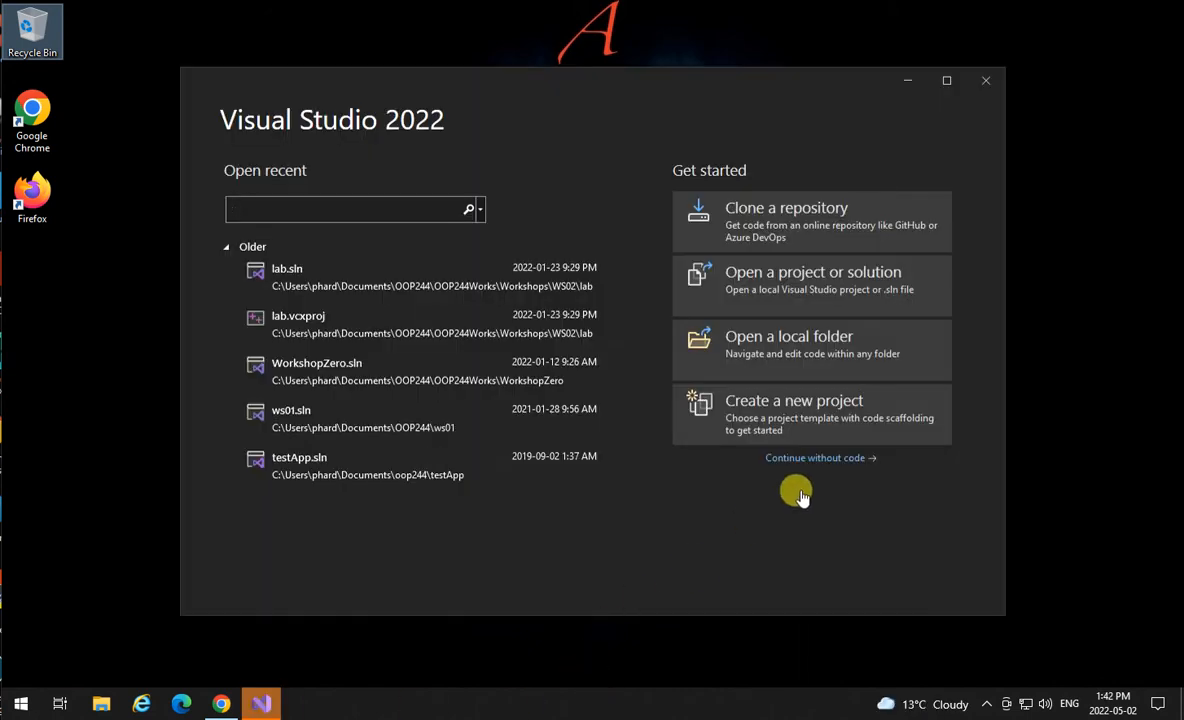
mouse_move(790, 404)
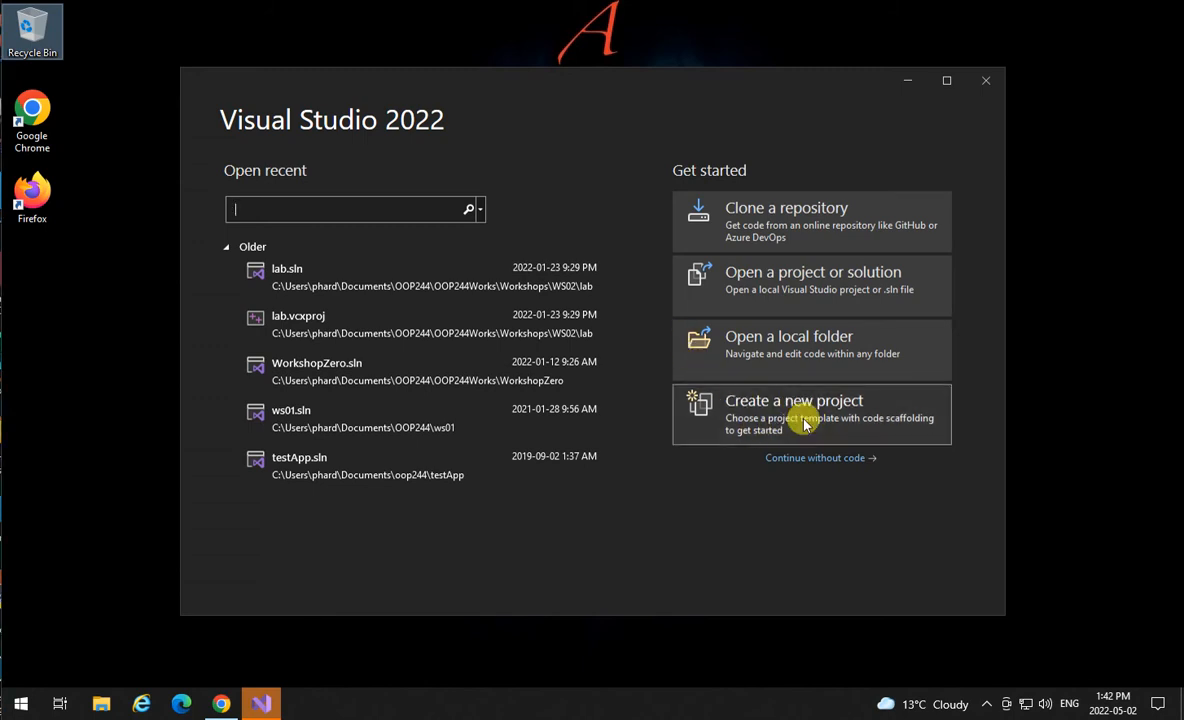
Start a new project using the Empty C++ project template.
left_click(794, 414)
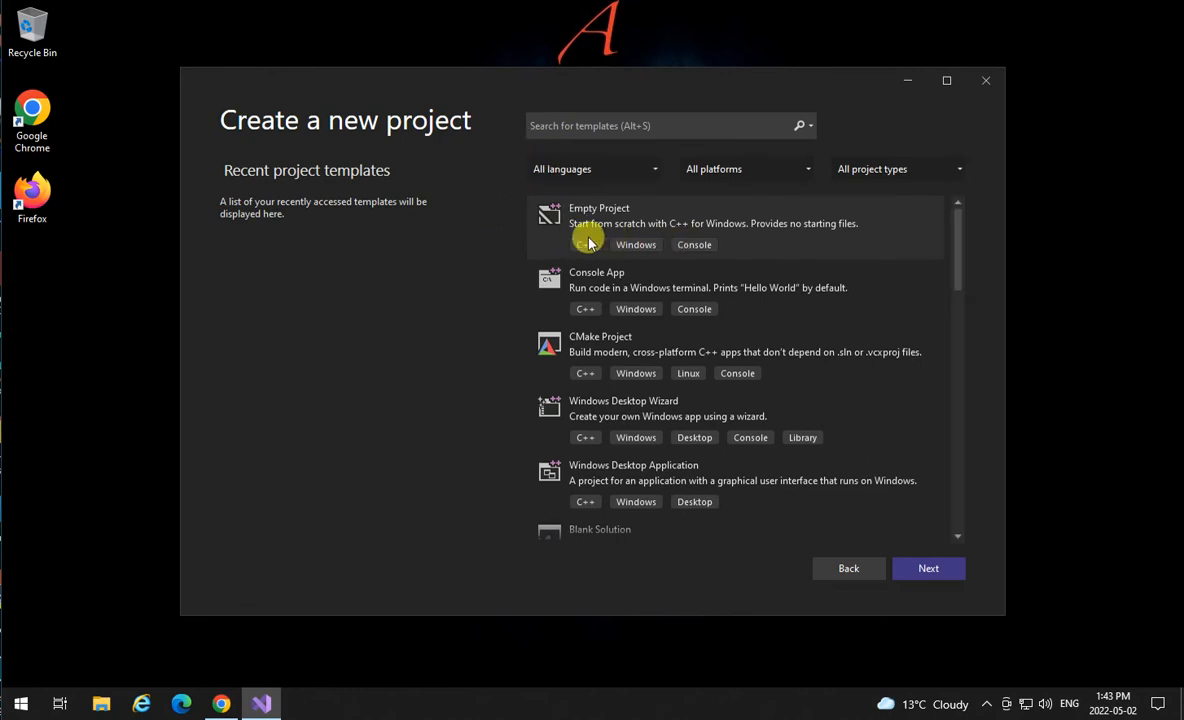
mouse_move(824, 460)
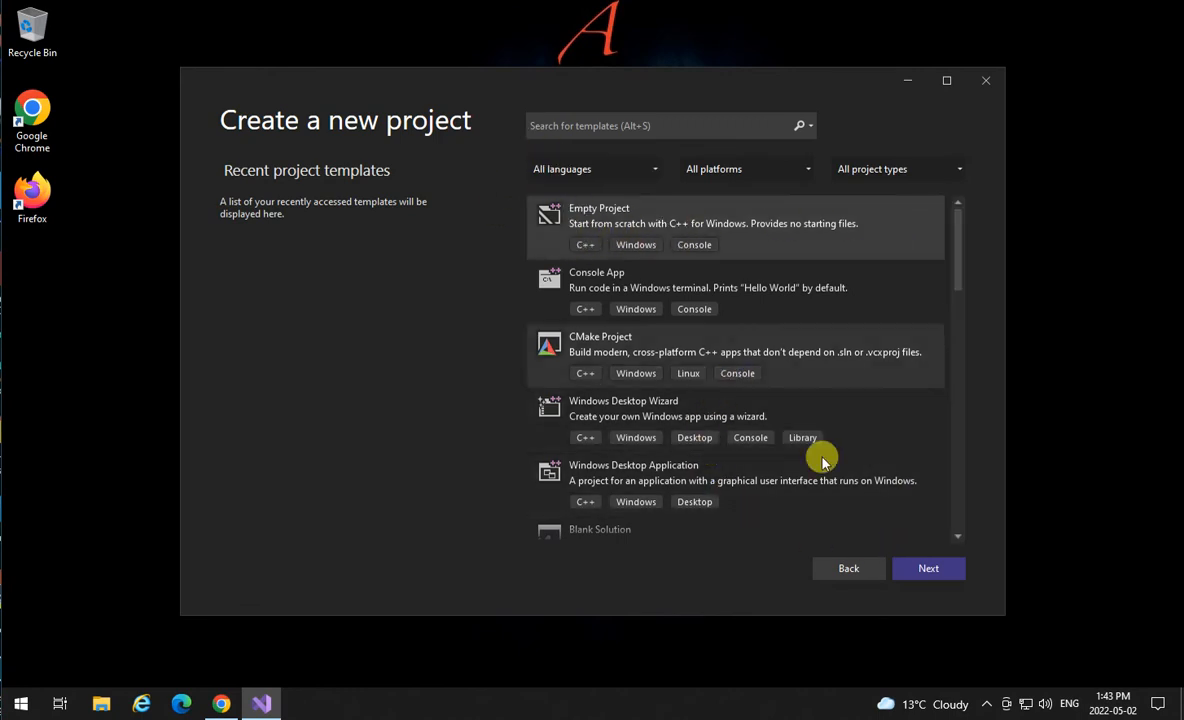
left_click(928, 568)
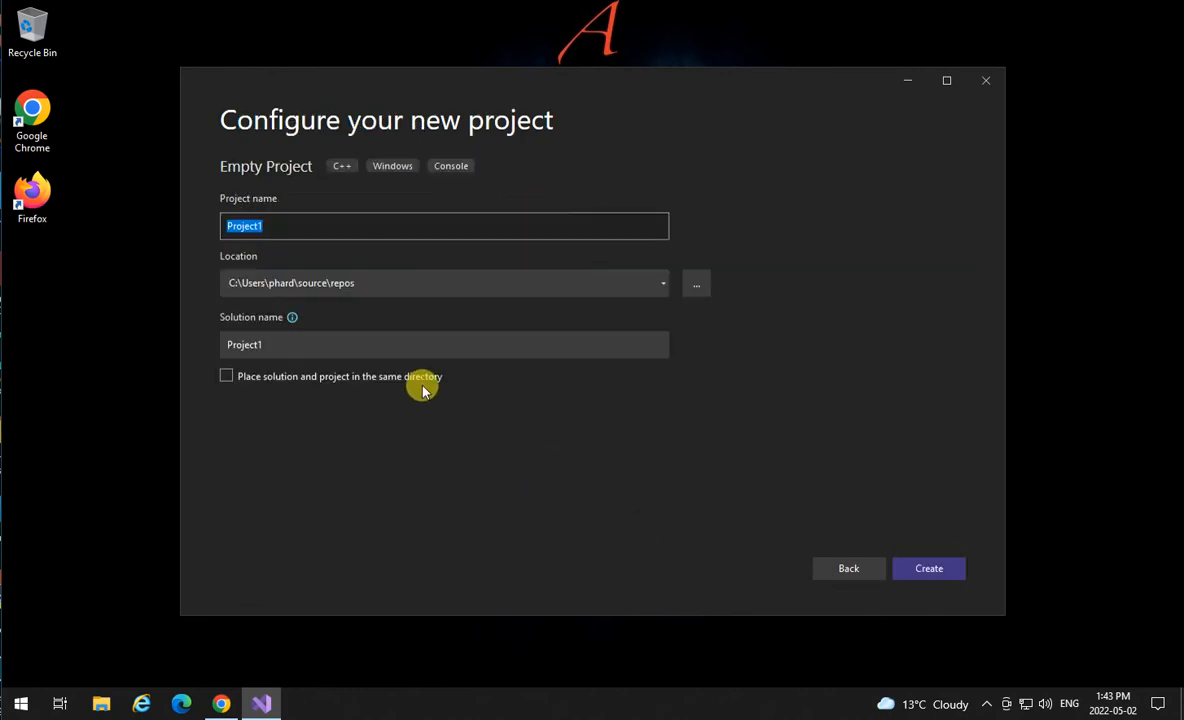
Place the project in Documents\OOP244, name it 'test' and keep solution and project in one directory.
left_click(696, 284)
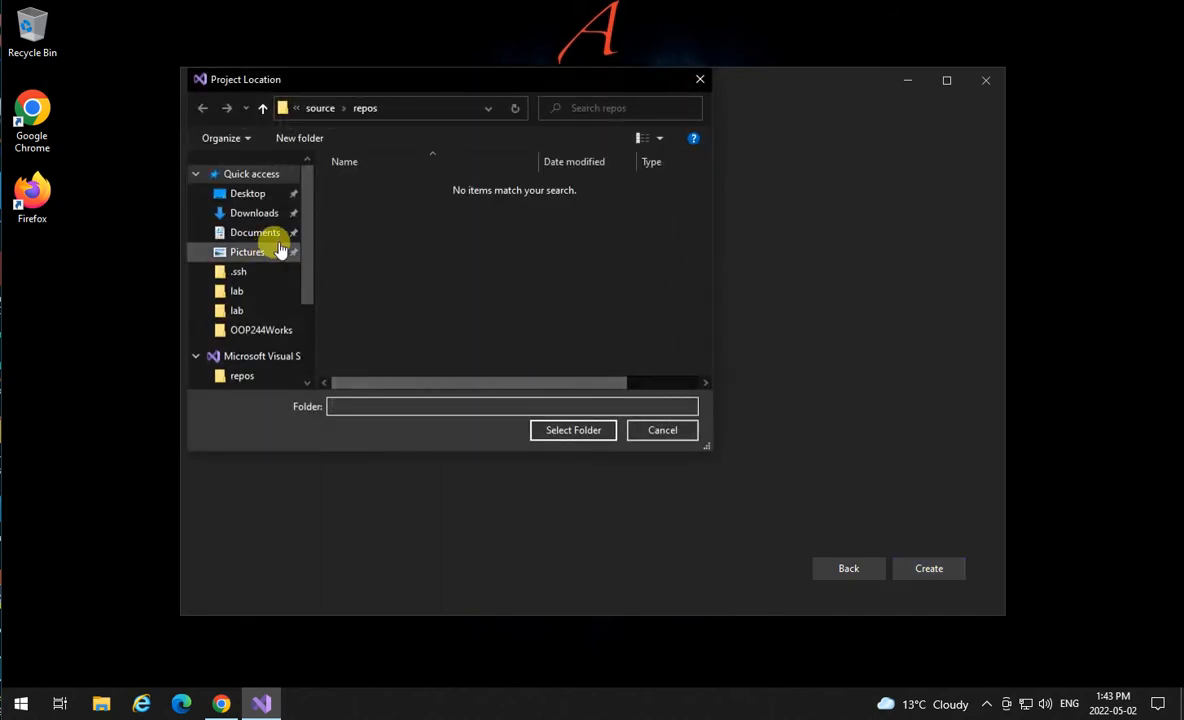
left_click(256, 232)
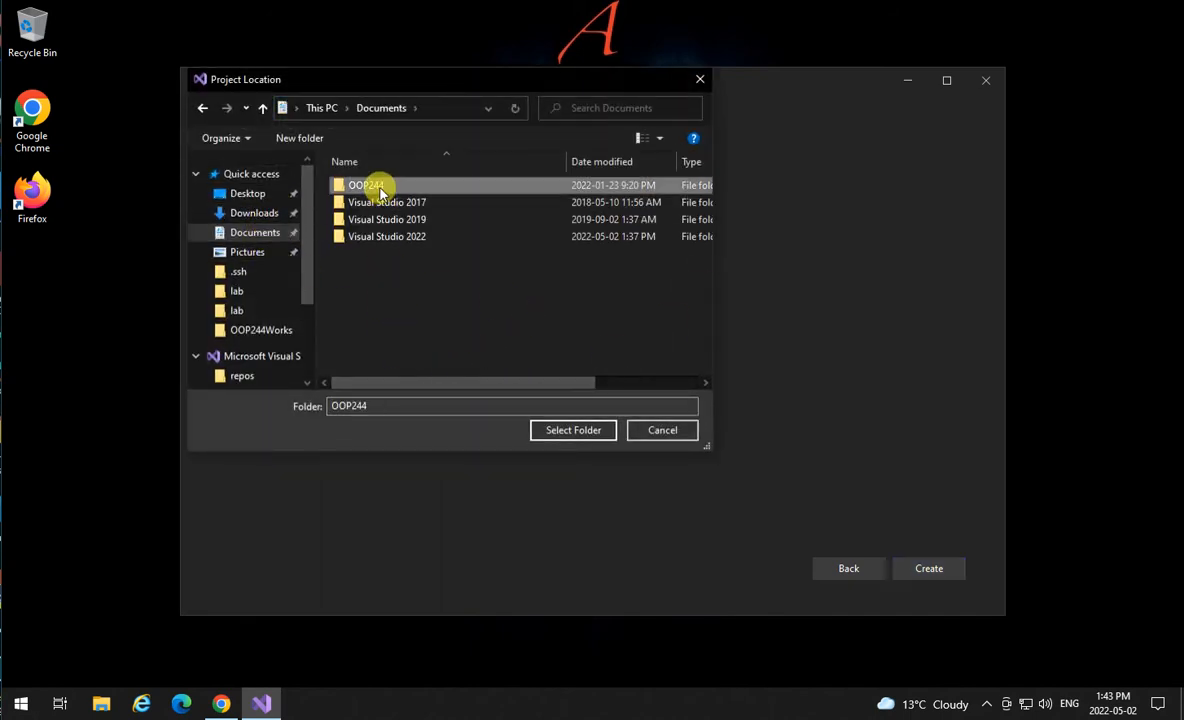
double_click(364, 184)
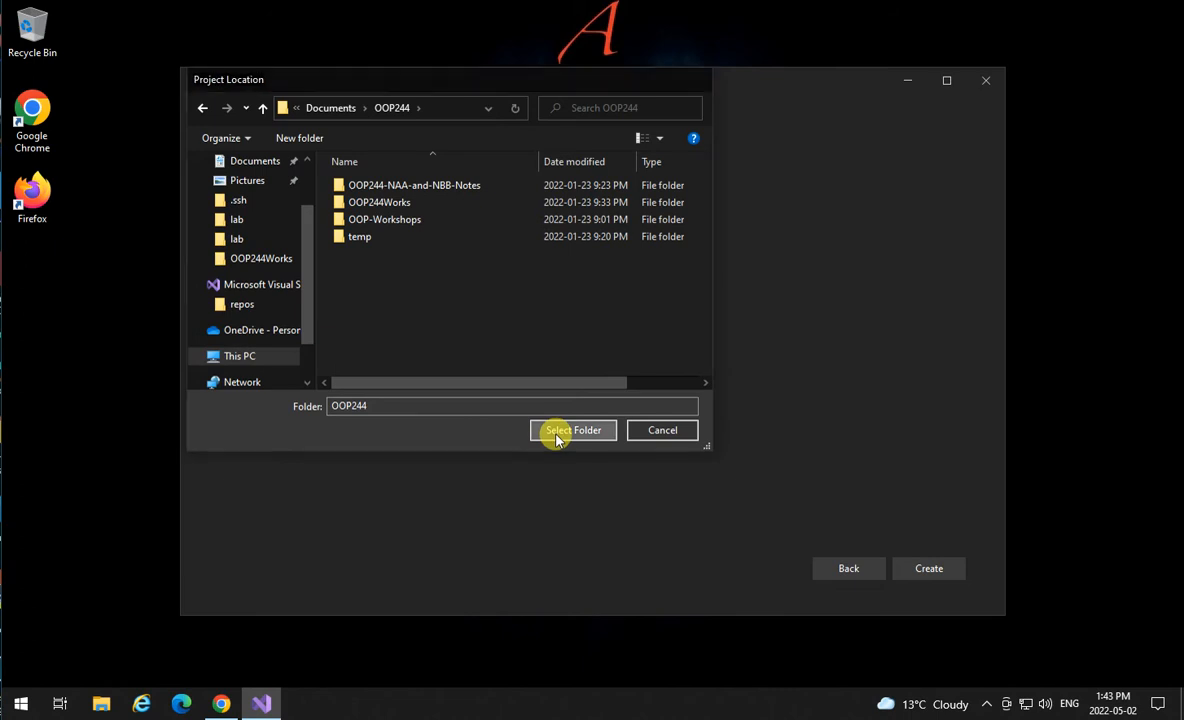
left_click(572, 430)
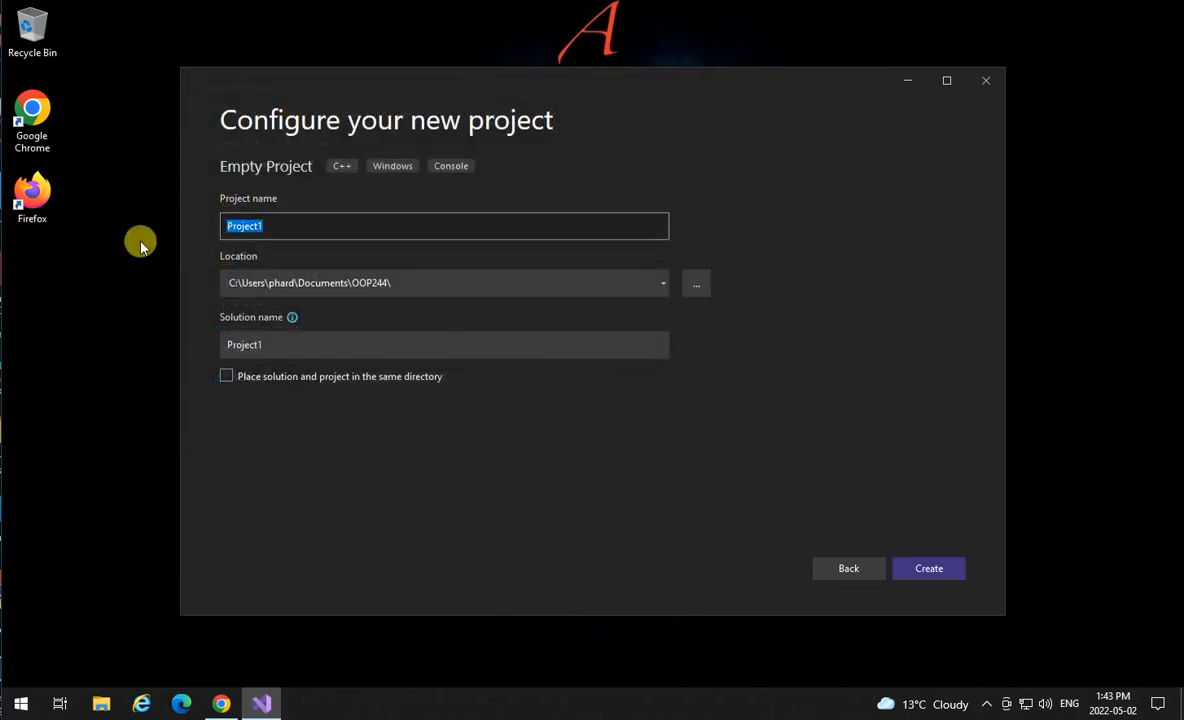
type("test")
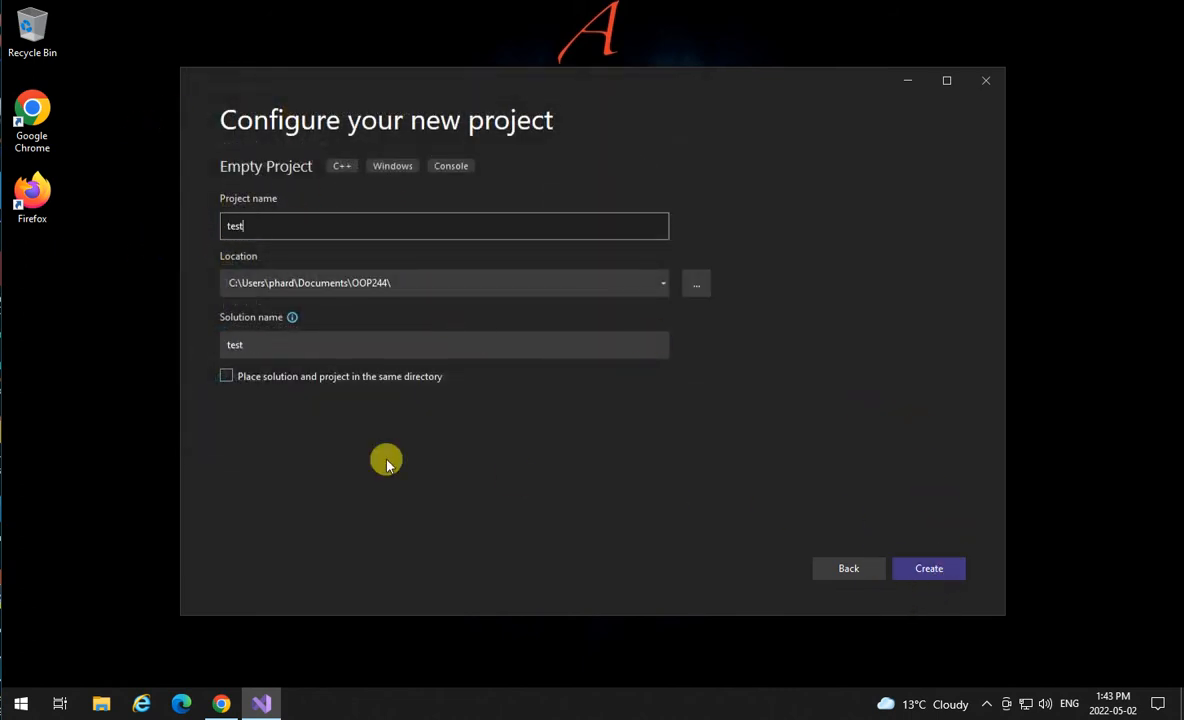
mouse_move(226, 376)
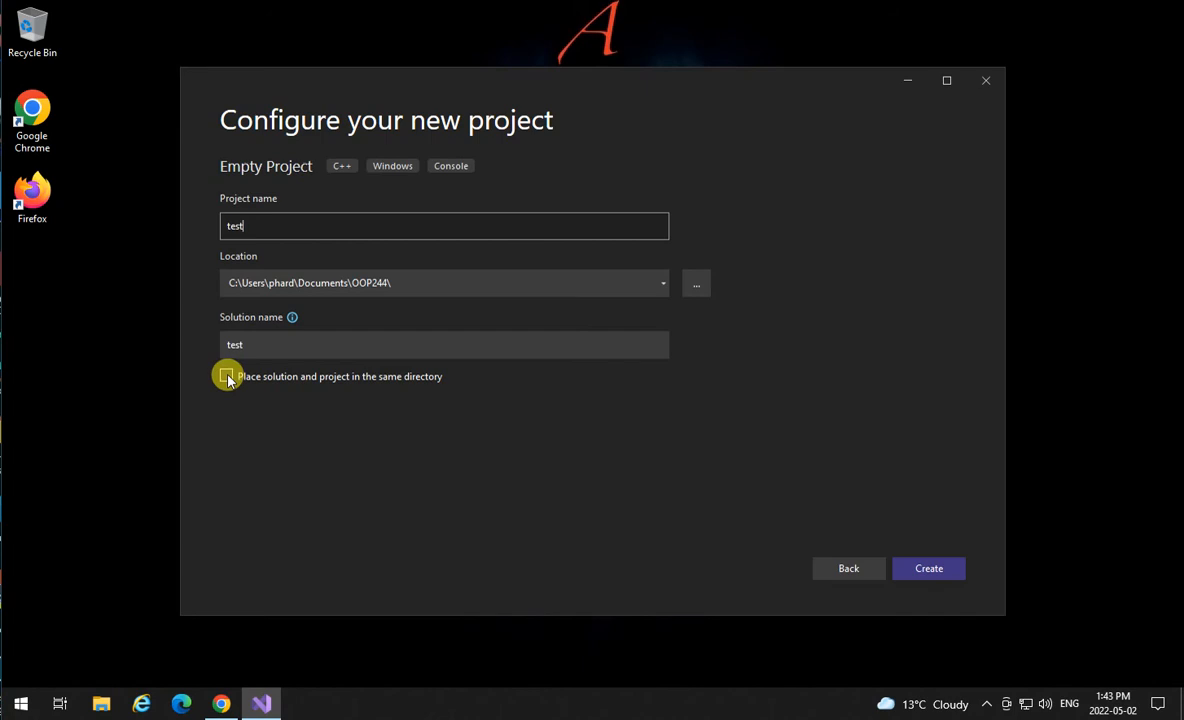
left_click(226, 376)
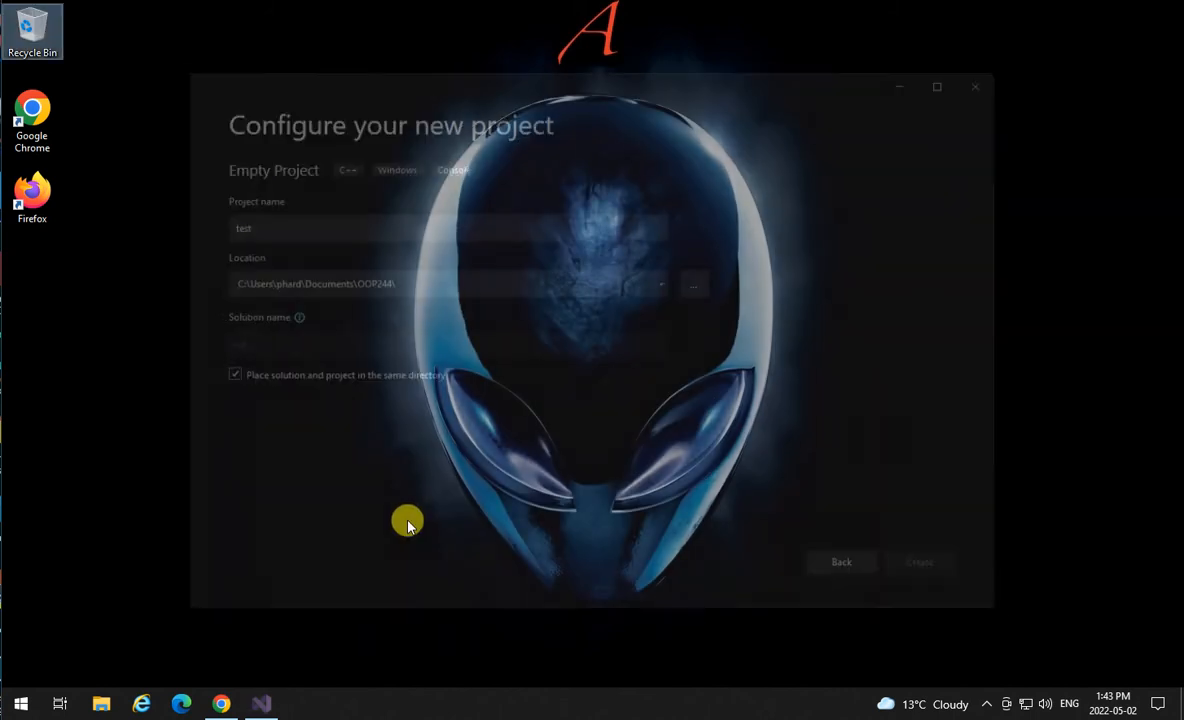
Add a new Visual C++ item to the test project's Source Files folder.
left_click(918, 562)
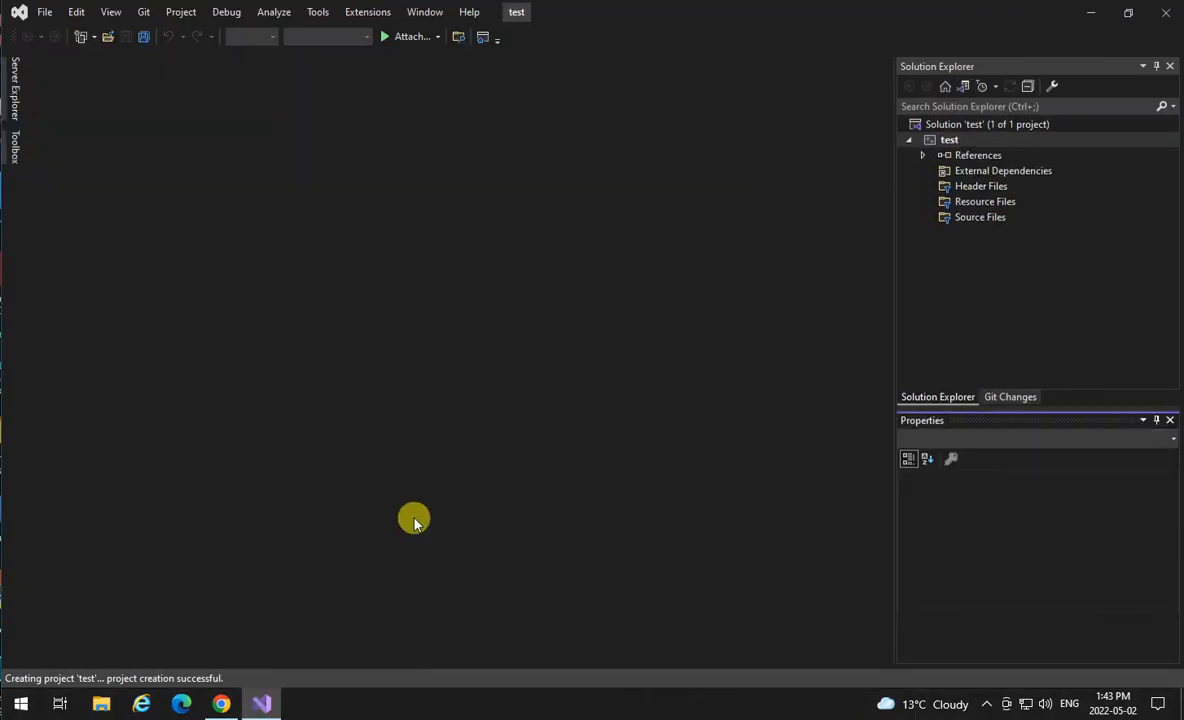
left_click(948, 140)
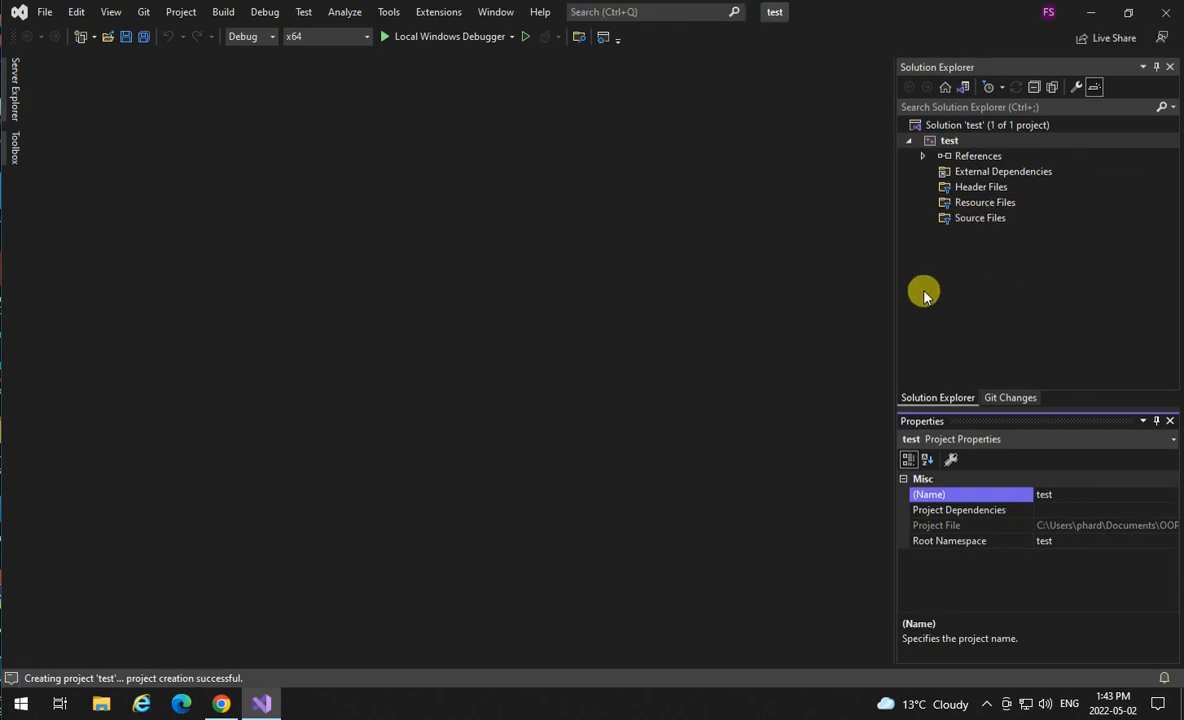
left_click(948, 140)
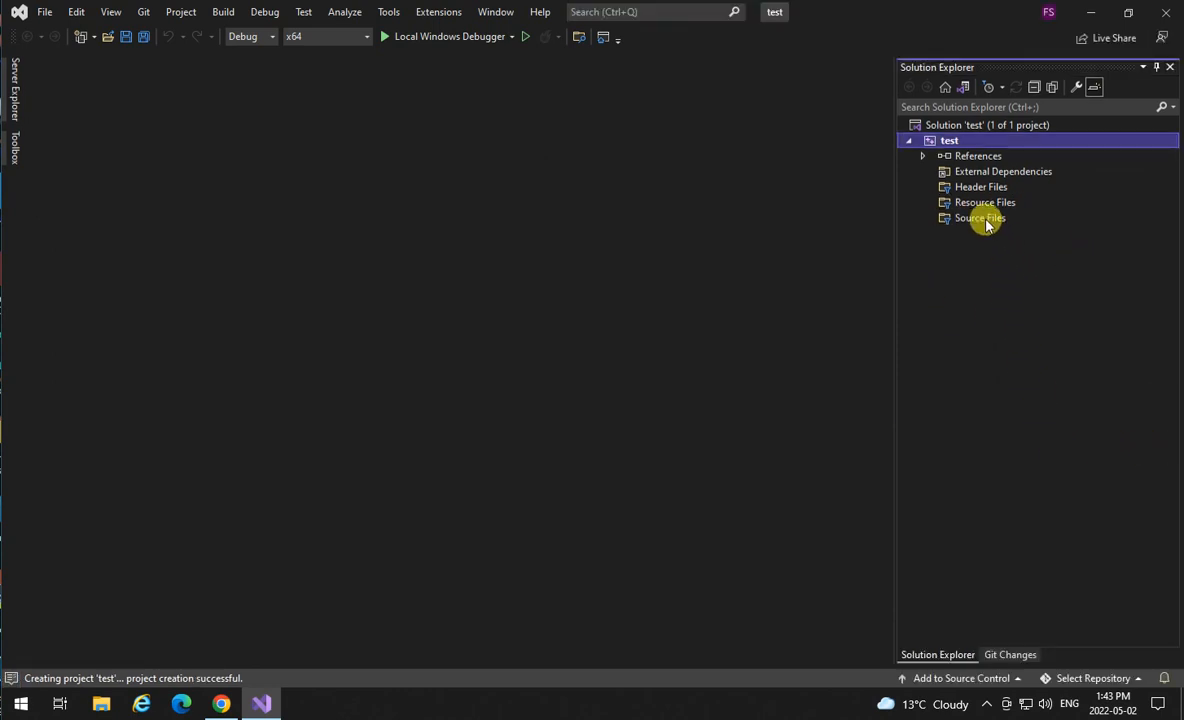
right_click(980, 216)
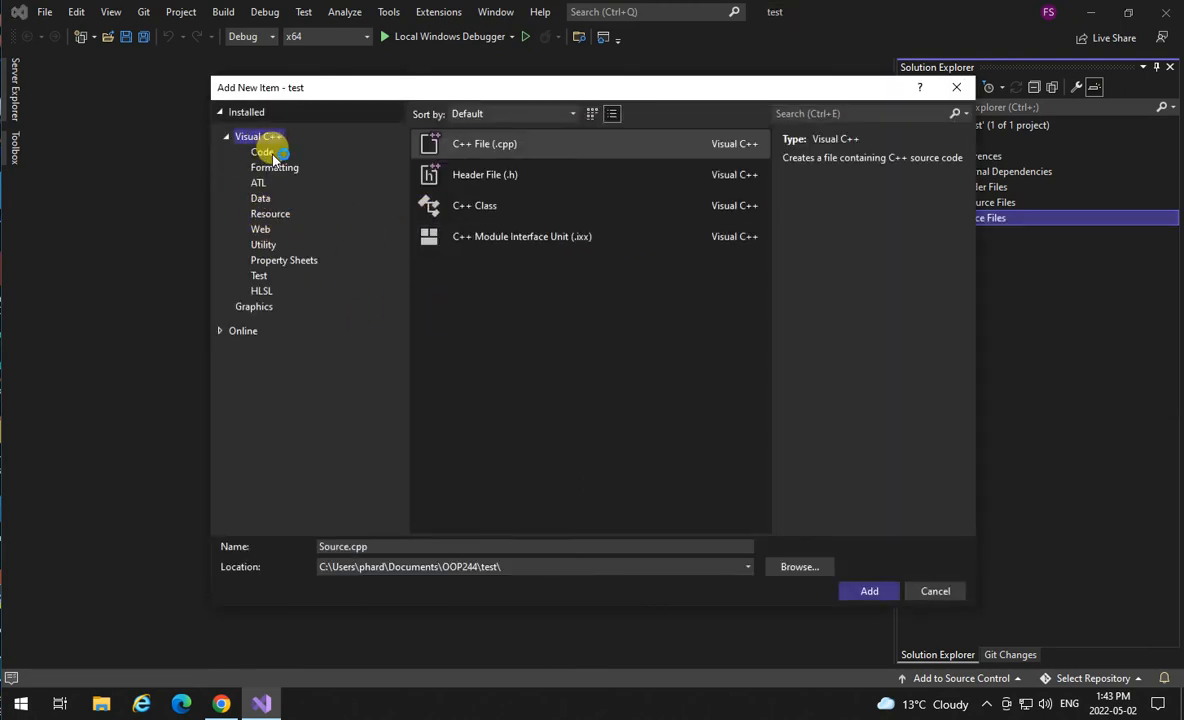
left_click(262, 152)
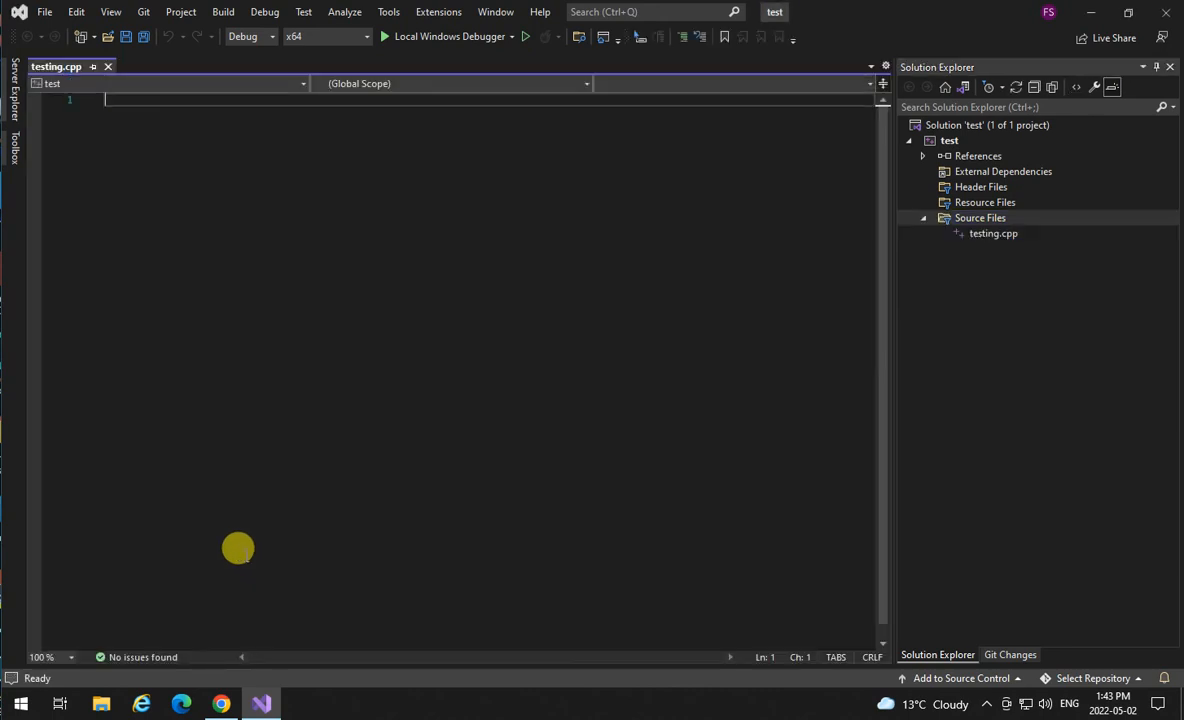
Write #include <iostream>, using namespace std; and an int main that couts "Testing one two three..." << endl.
type("#in")
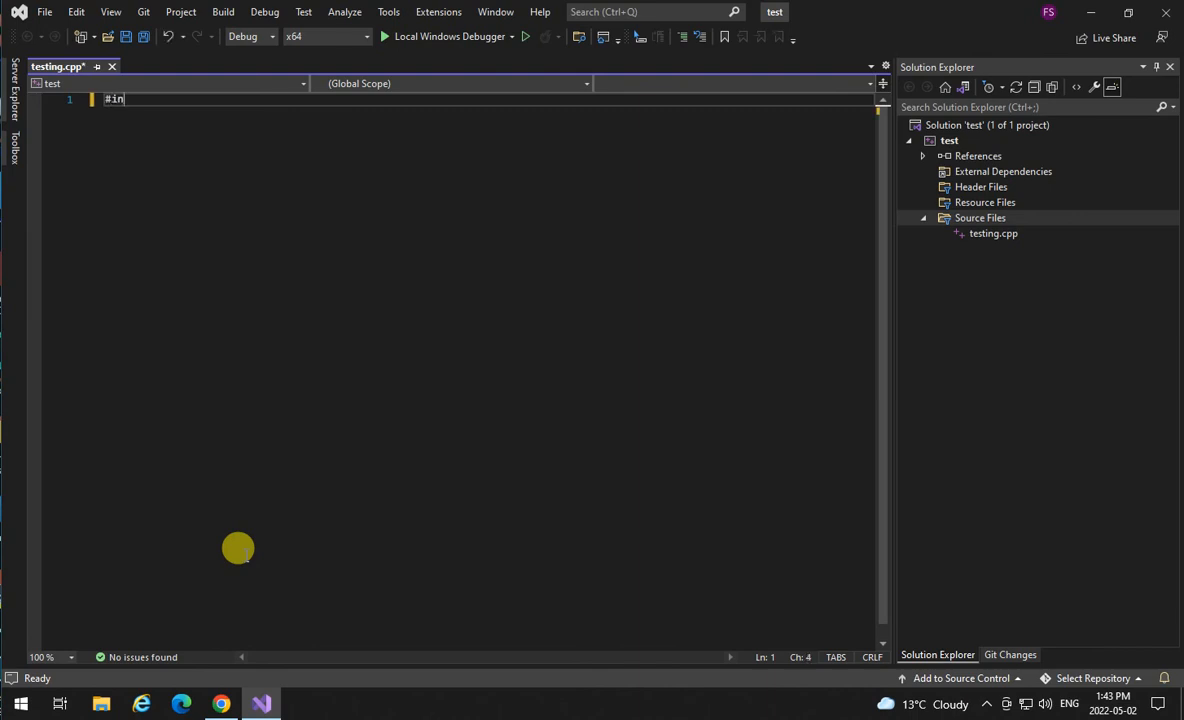
type("clude <iostream>")
type("using n")
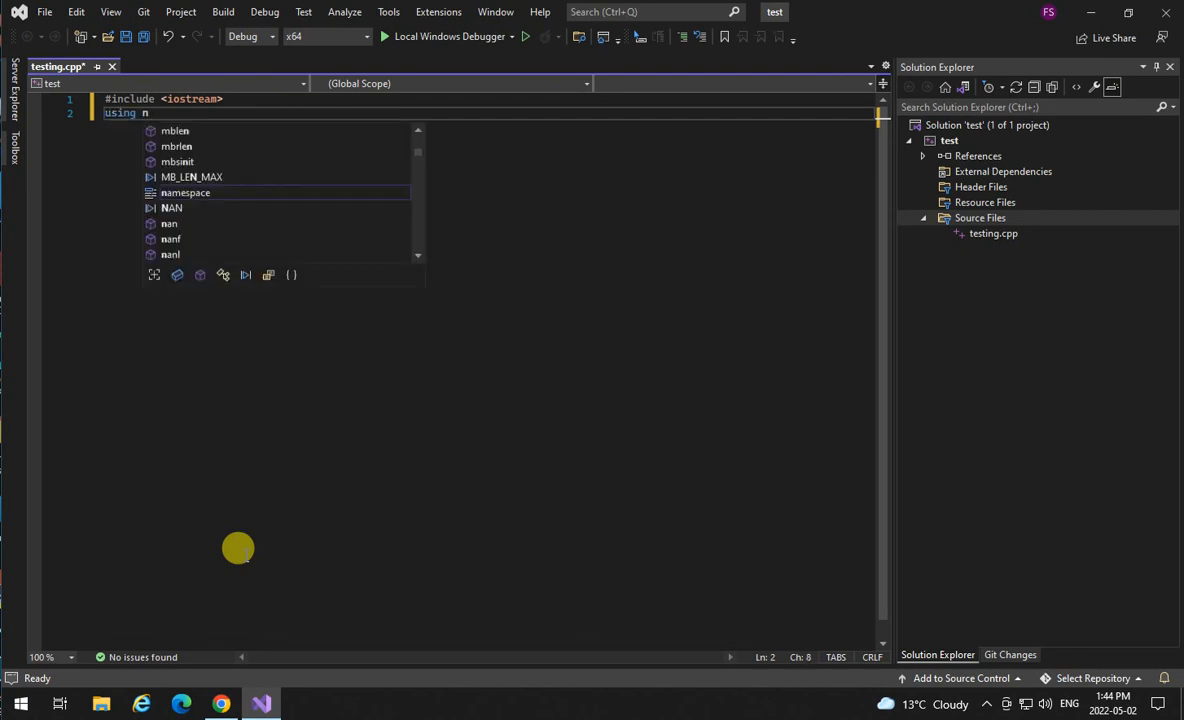
type("amespace std;")
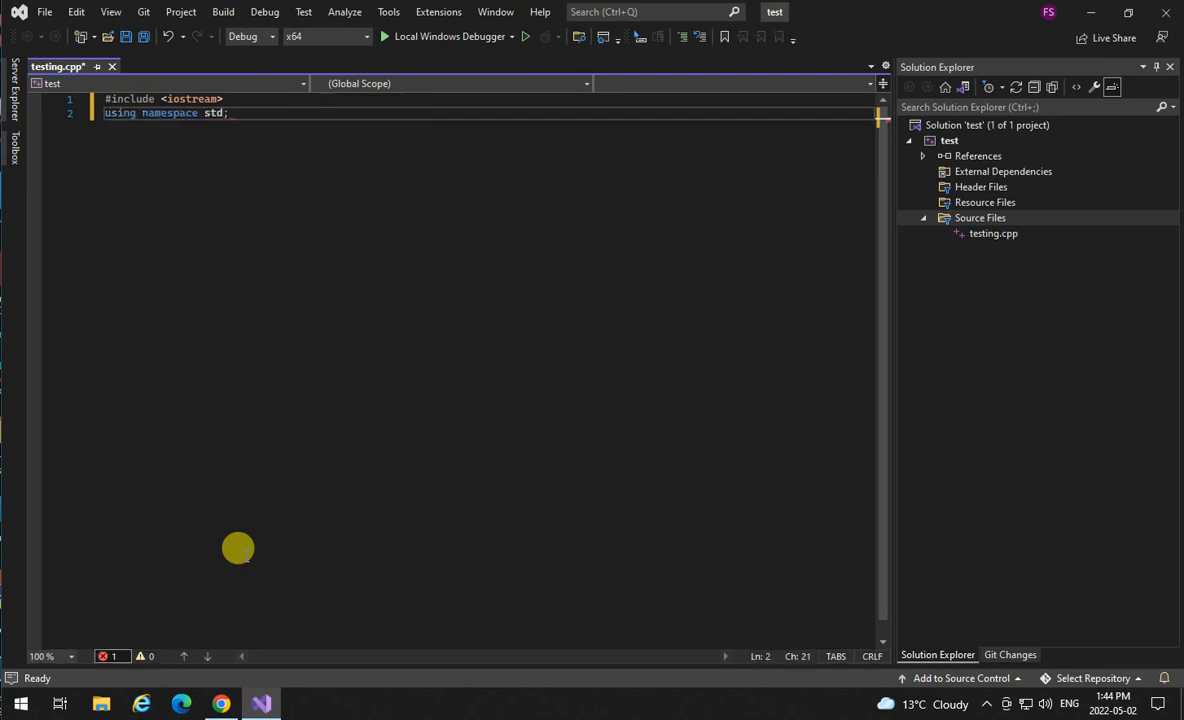
type("mai")
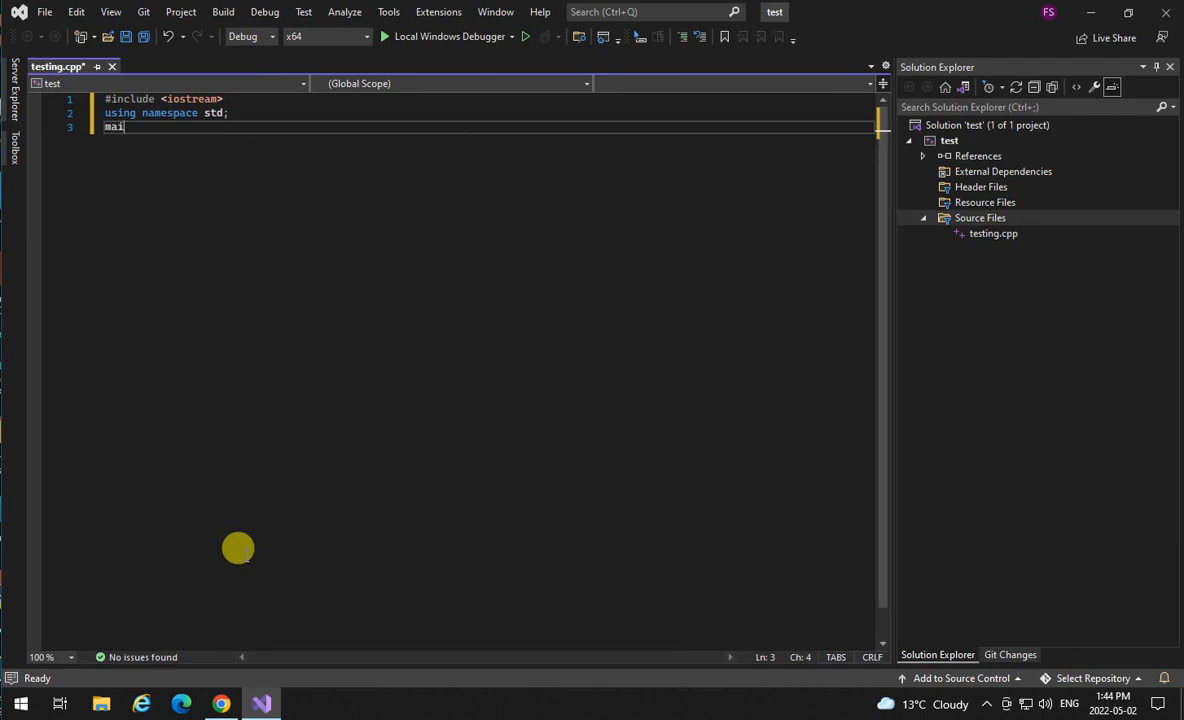
type("int")
type("return 0;")
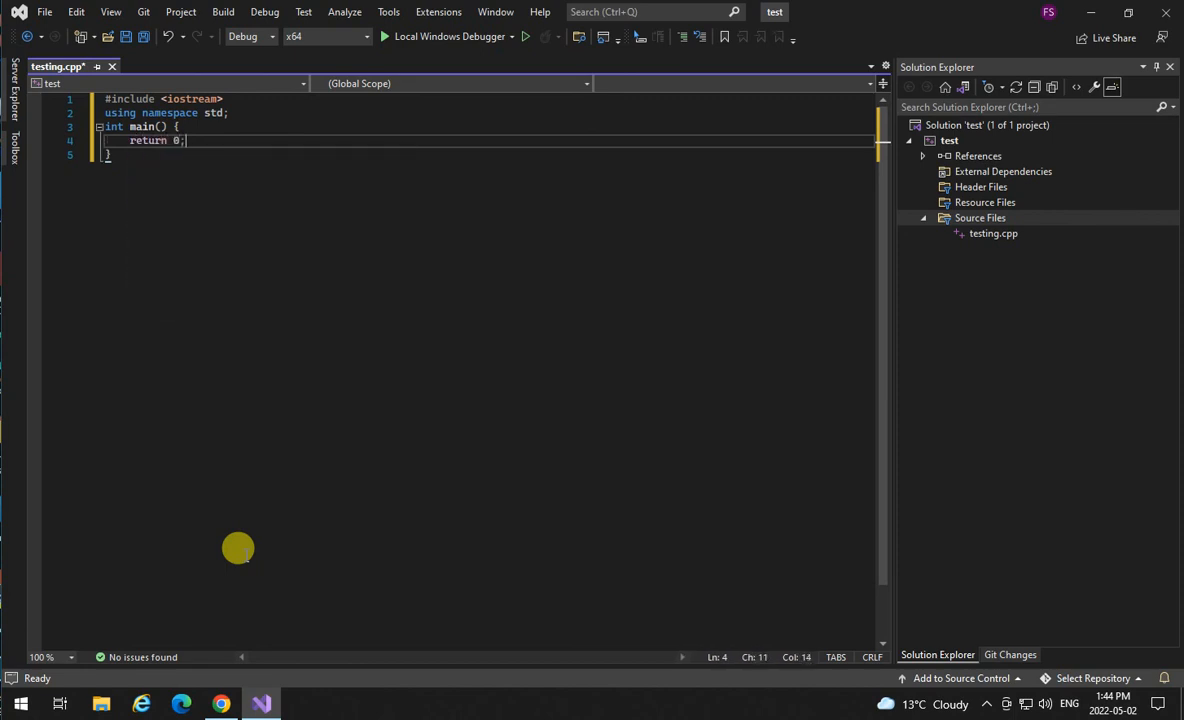
type("cout << \"Testing one two thr")
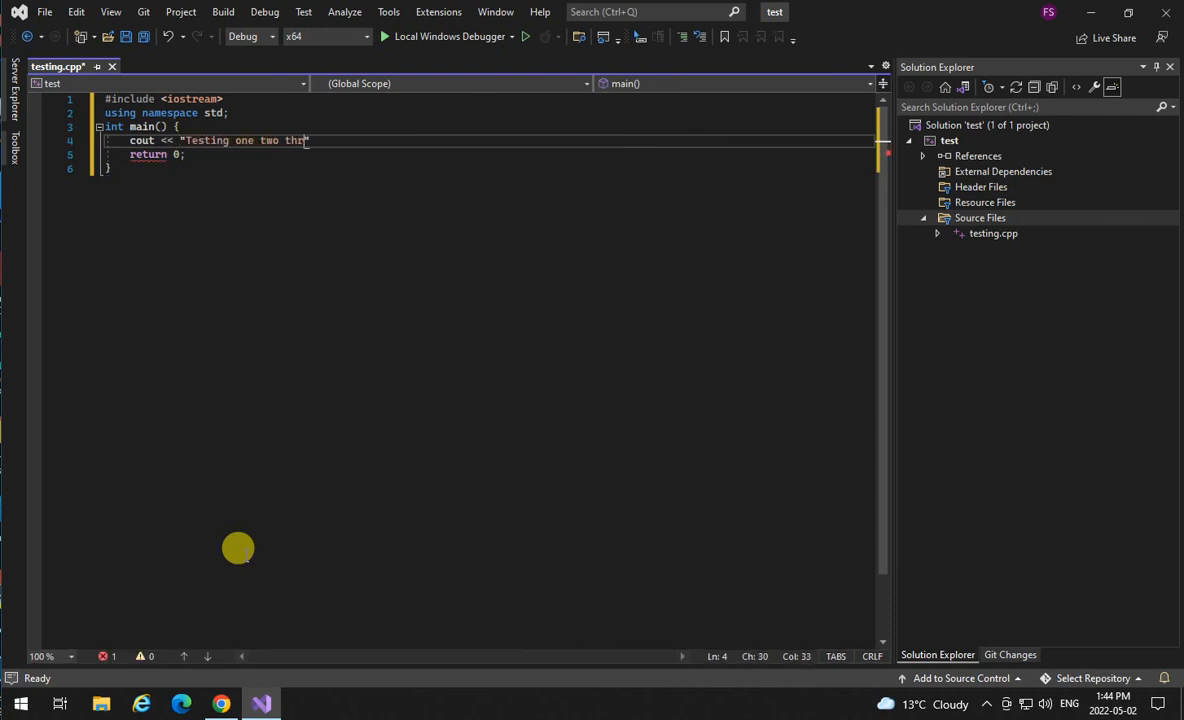
type("ee...\" <<")
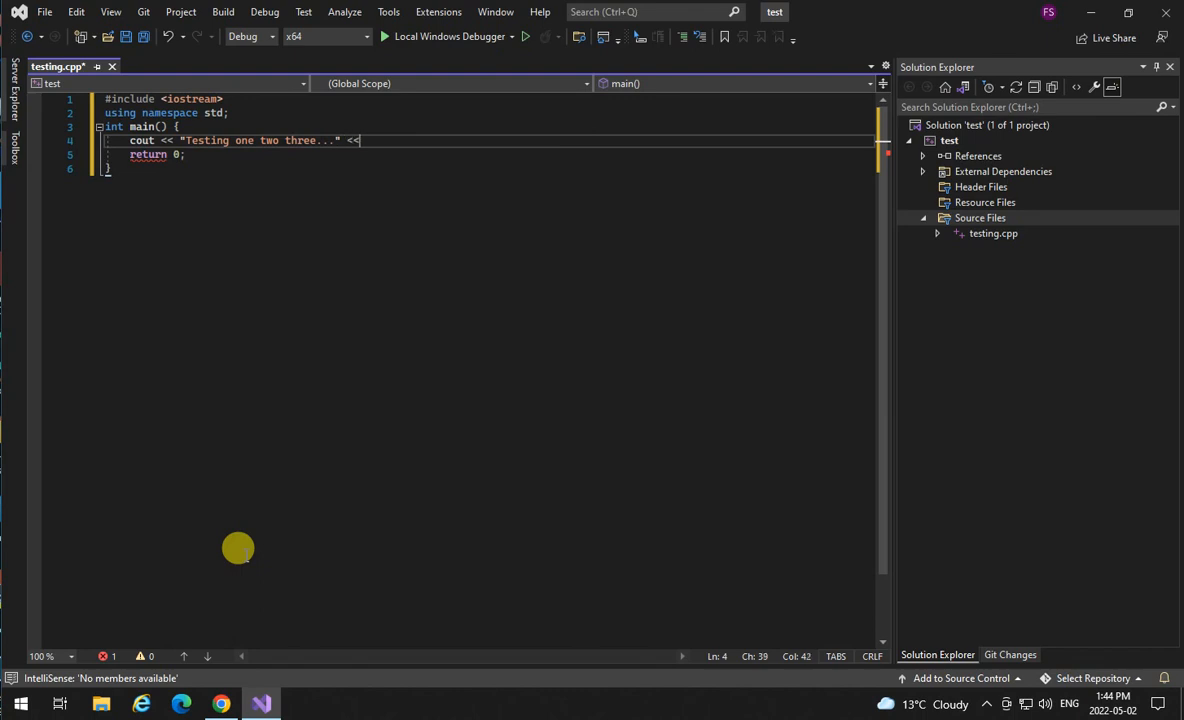
type("endl;")
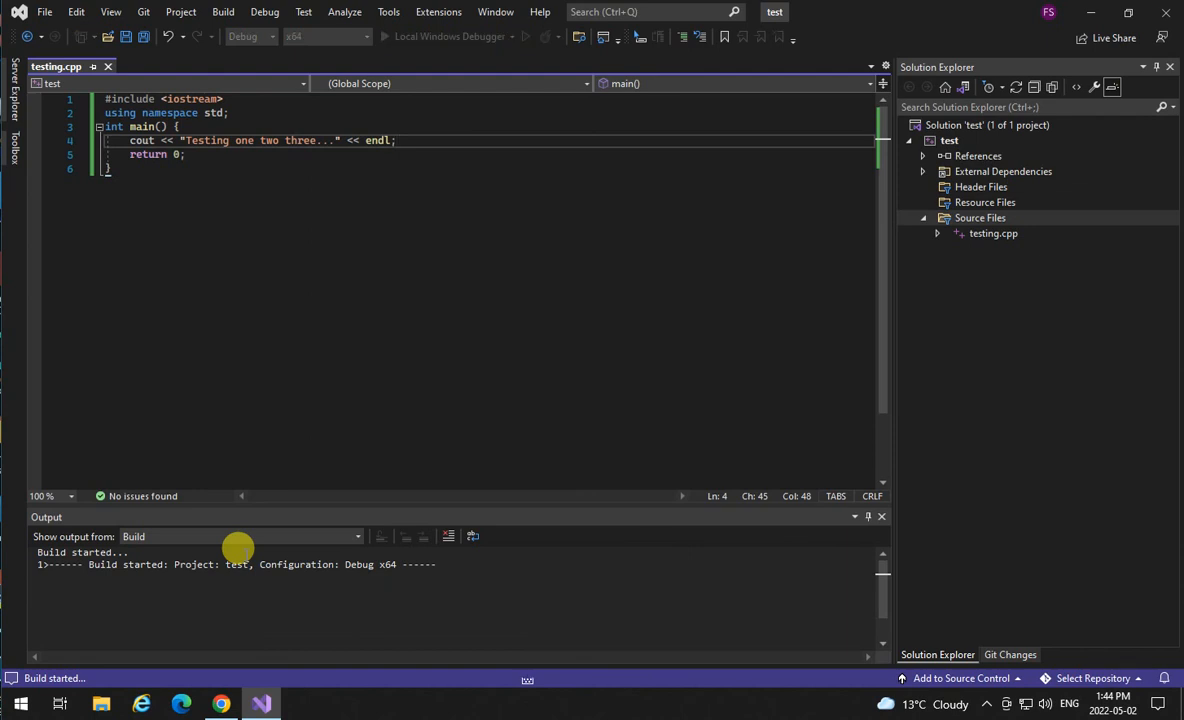
mouse_move(356, 552)
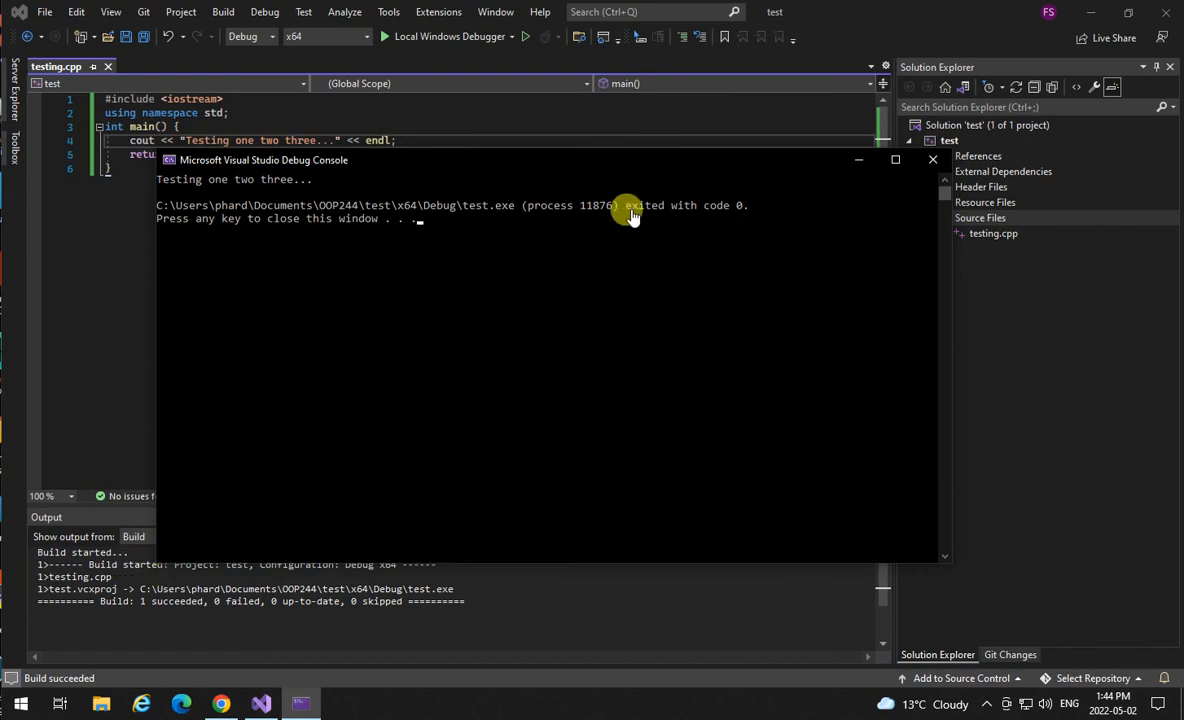
mouse_move(934, 160)
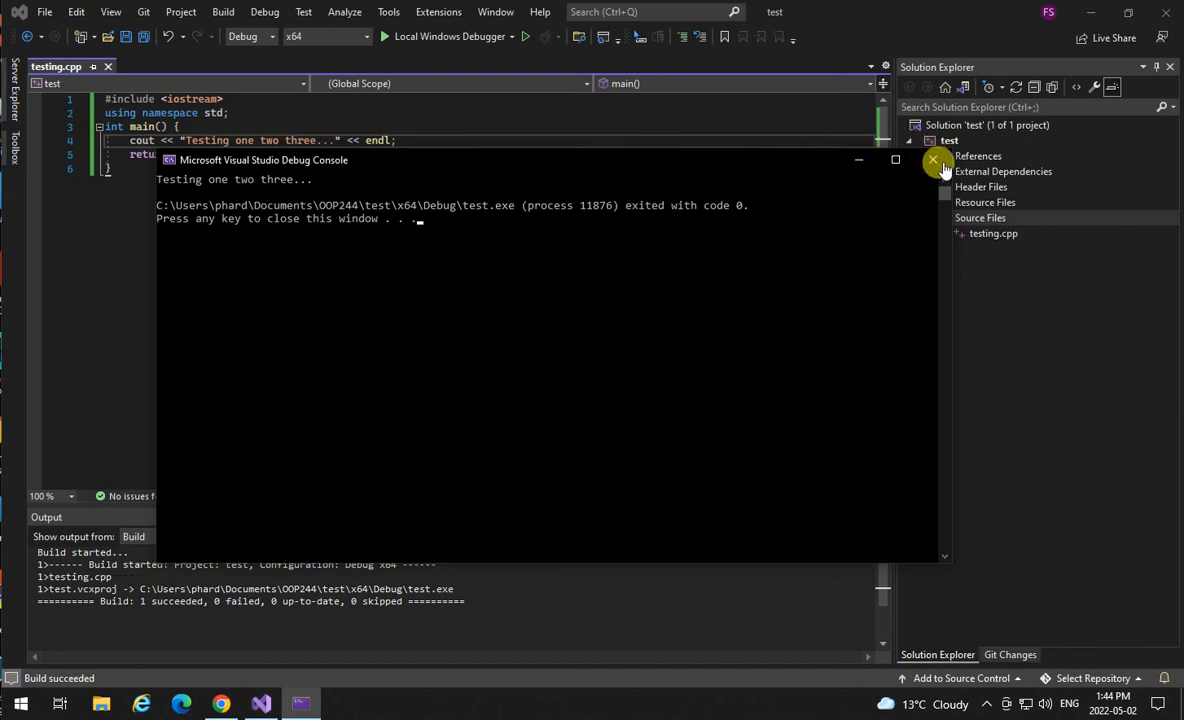